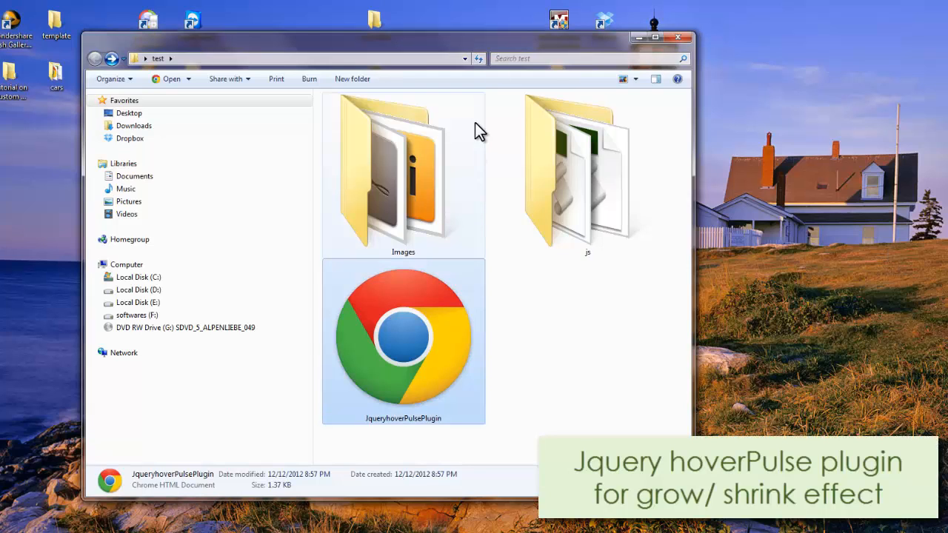
pyautogui.moveTo(548, 294)
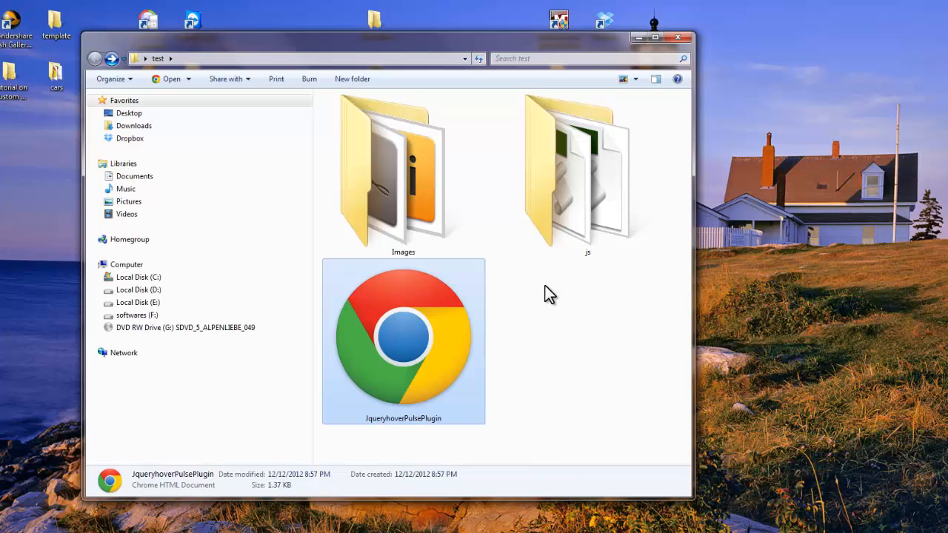
# Step: Inspect the Images folder's Adobe icon files and return to the test folder
pyautogui.click(403, 175)
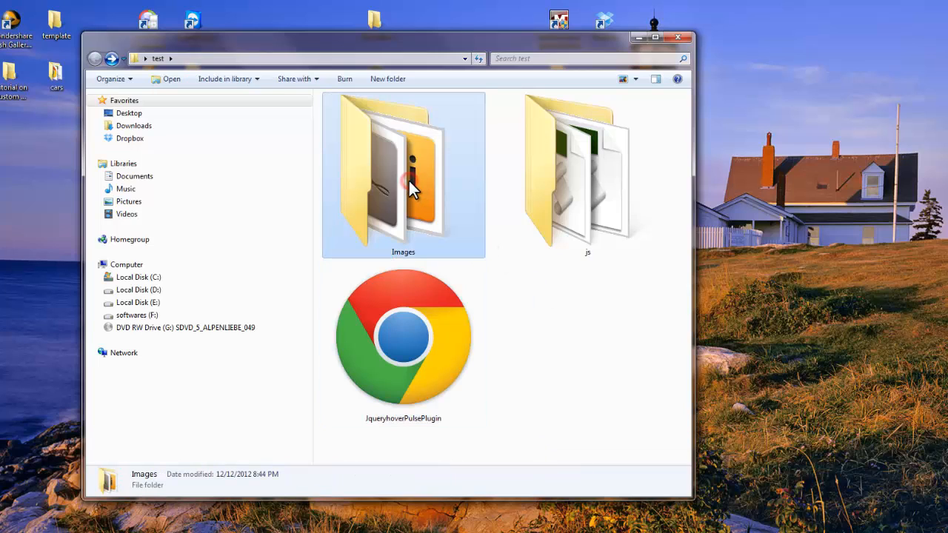
pyautogui.click(586, 170)
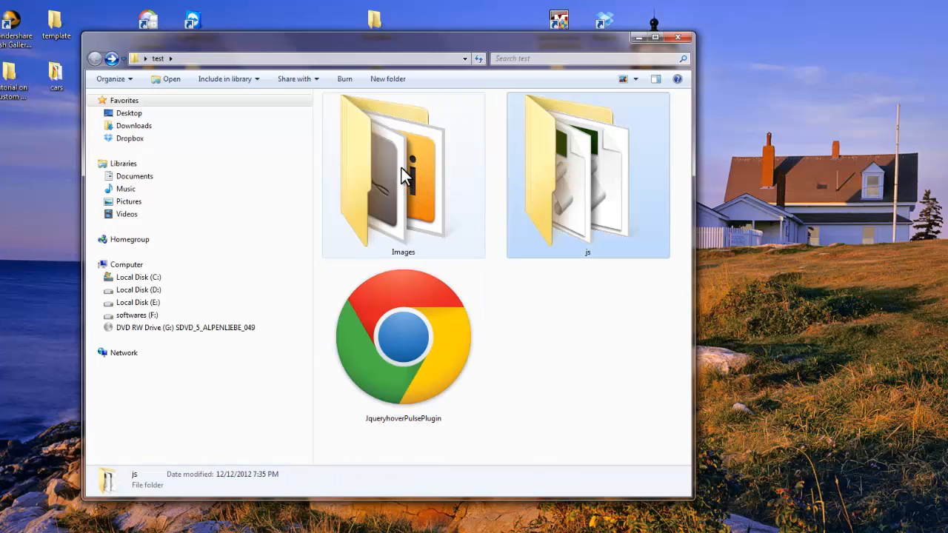
pyautogui.doubleClick(403, 170)
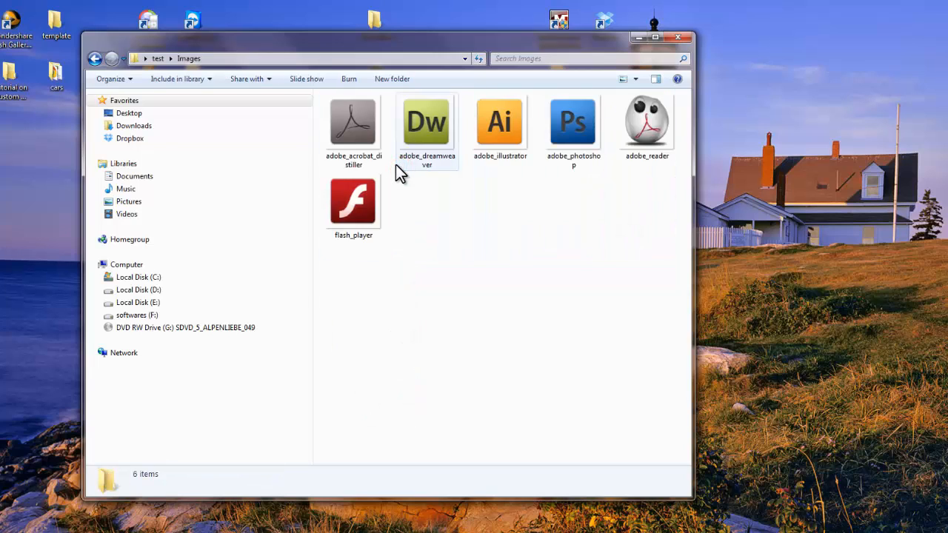
pyautogui.moveTo(353, 126)
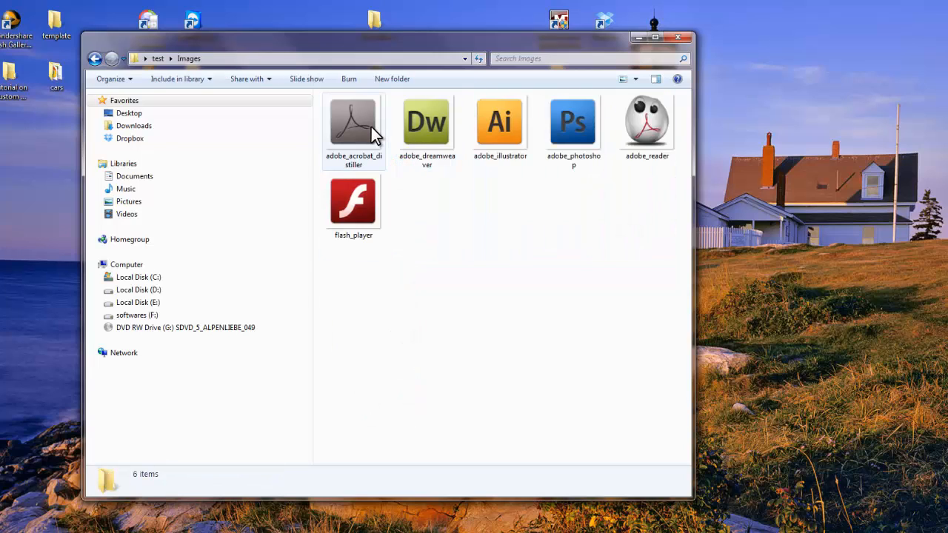
pyautogui.click(427, 121)
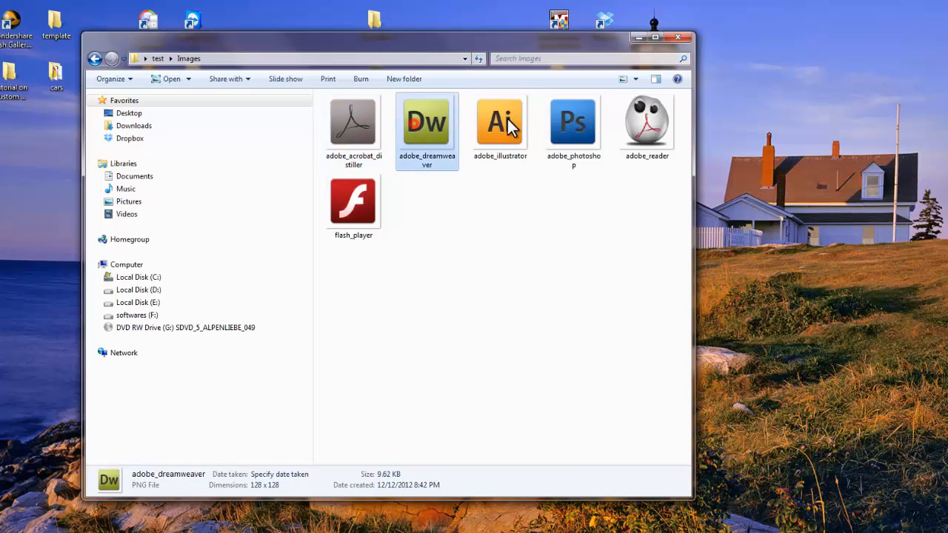
pyautogui.click(352, 200)
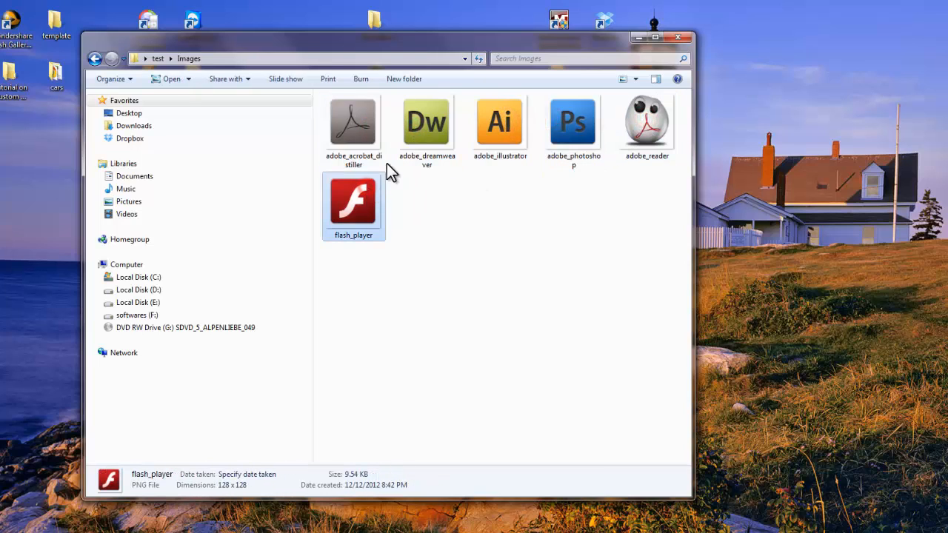
pyautogui.click(95, 59)
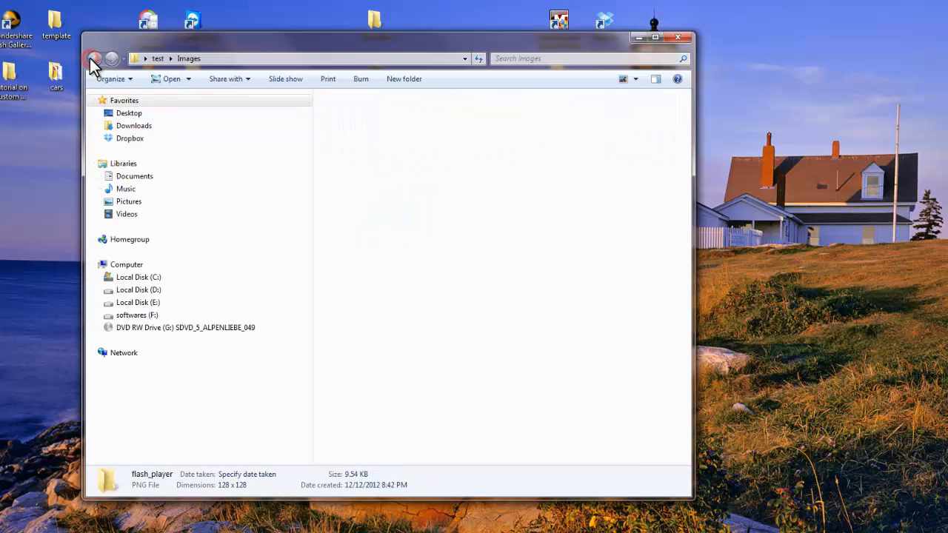
pyautogui.click(95, 60)
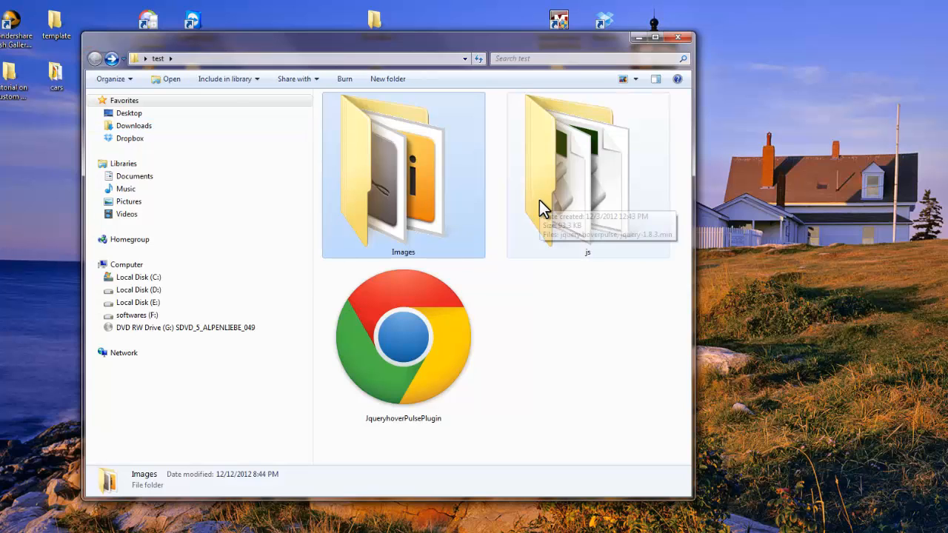
# Step: Inspect the js folder's jquery-1.8.3.min and jquery.hoverpulse scripts and return to test
pyautogui.doubleClick(587, 171)
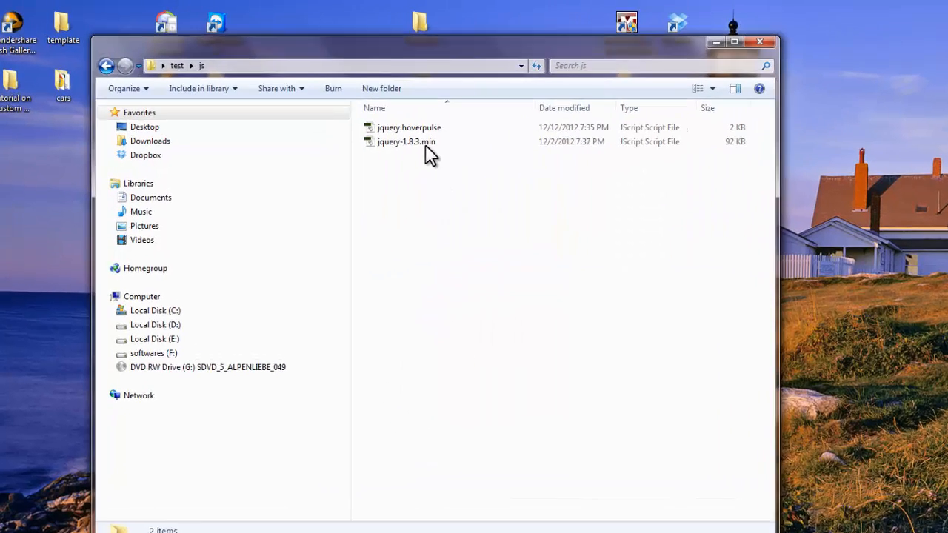
pyautogui.click(406, 142)
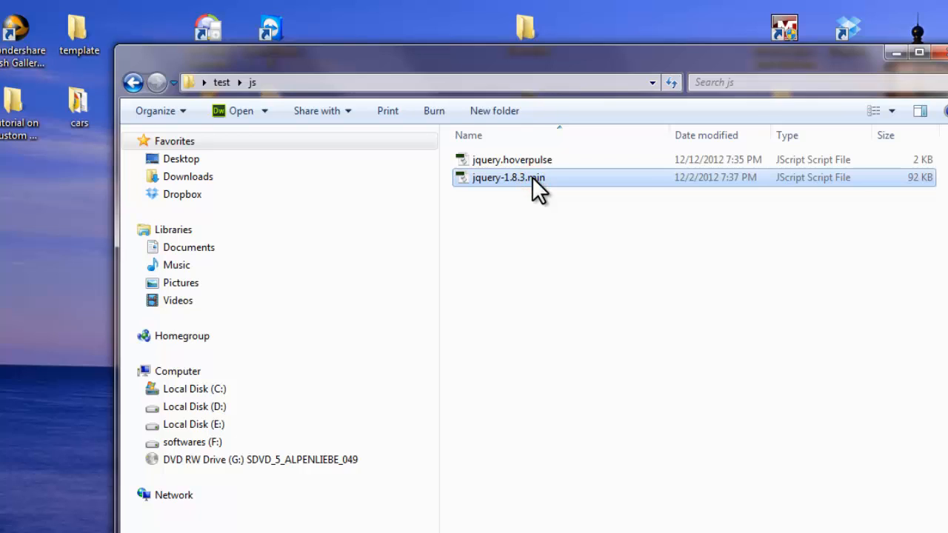
pyautogui.moveTo(550, 223)
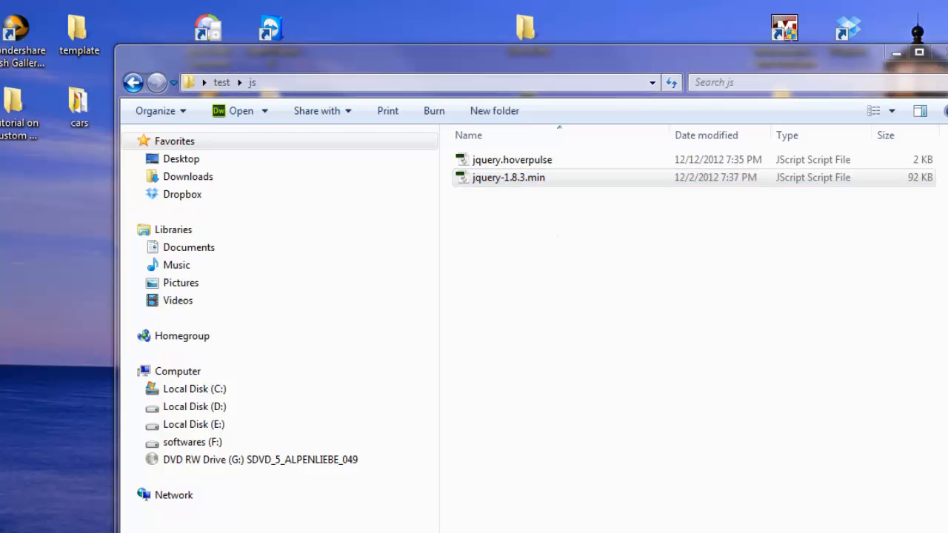
pyautogui.moveTo(545, 165)
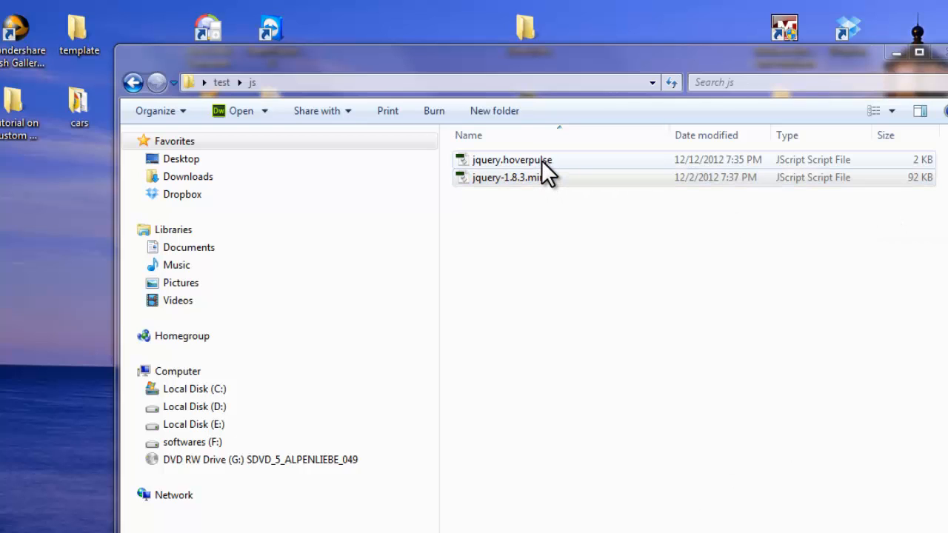
pyautogui.click(512, 160)
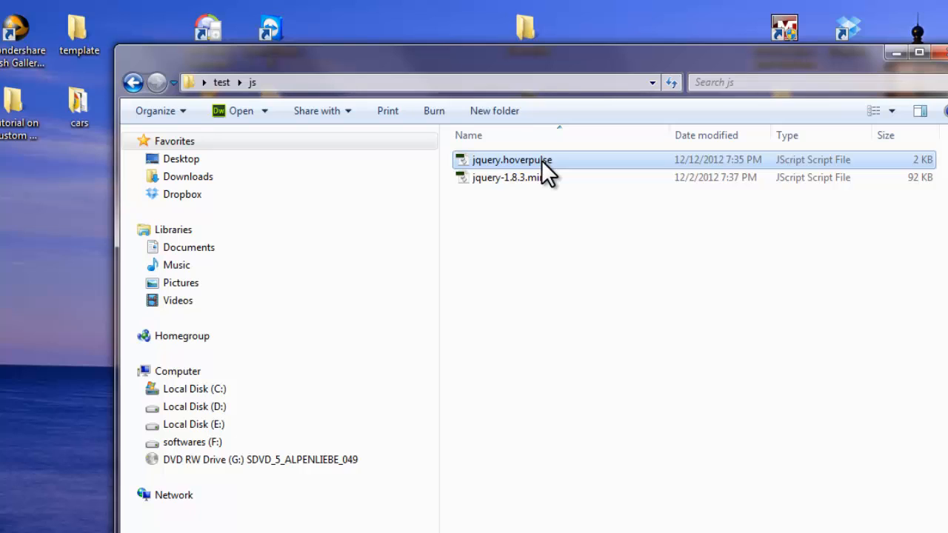
pyautogui.moveTo(546, 170)
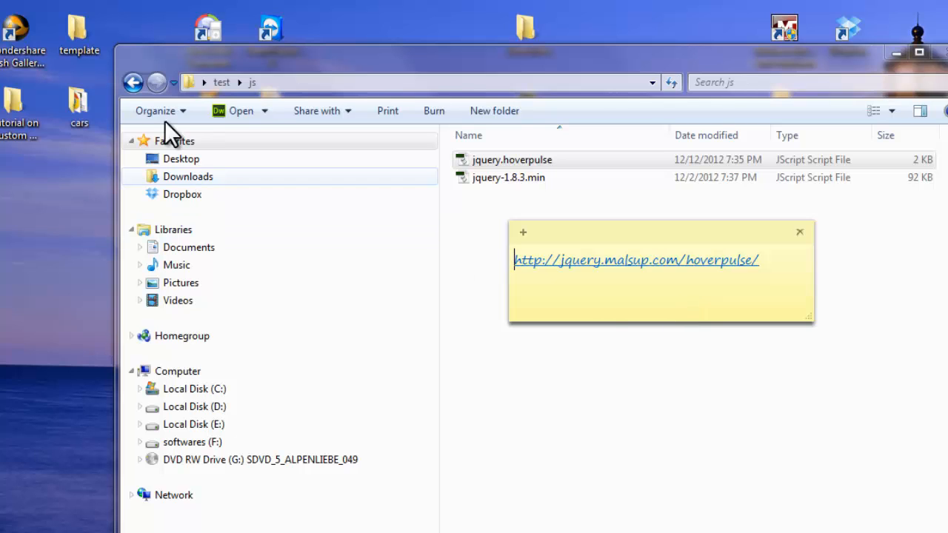
pyautogui.click(133, 83)
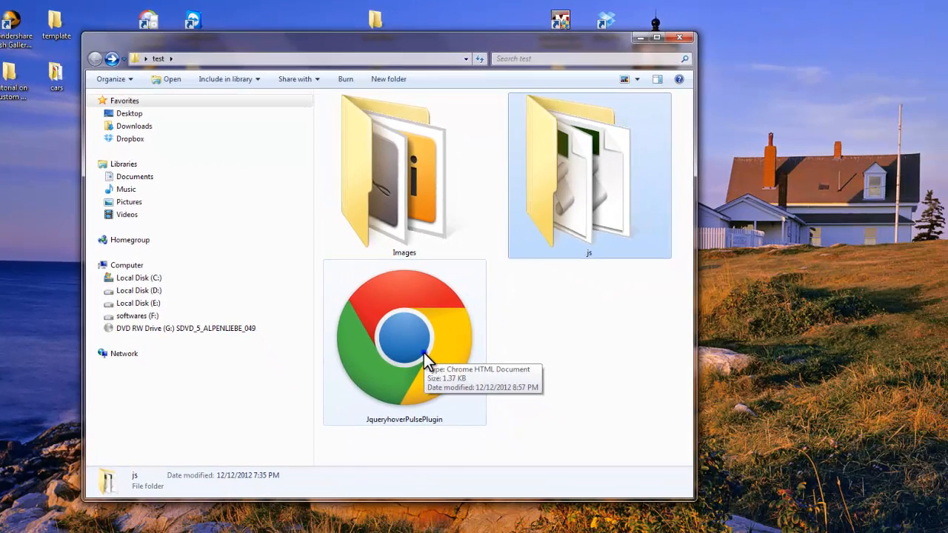
# Step: Launch JqueryhoverPulsePlugin.html in a web browser from the test folder
pyautogui.rightClick(403, 340)
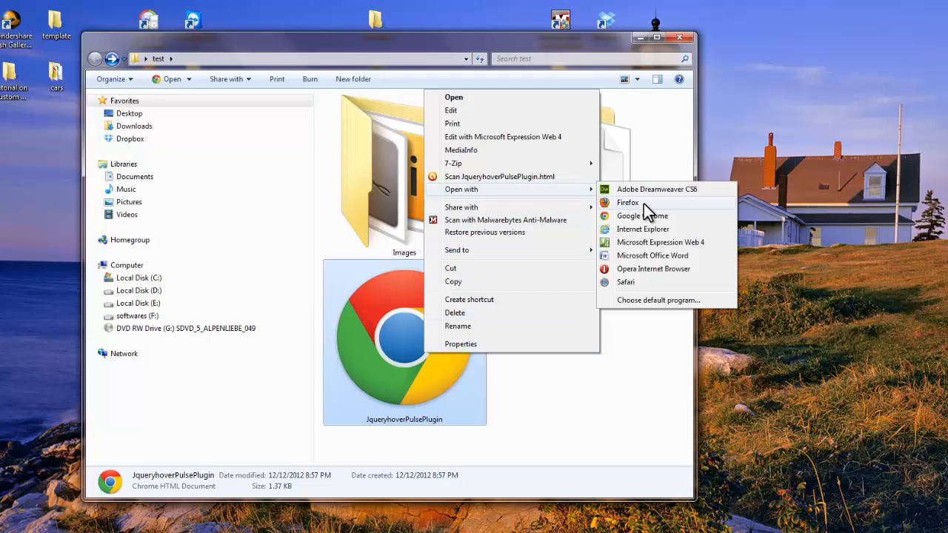
pyautogui.click(648, 208)
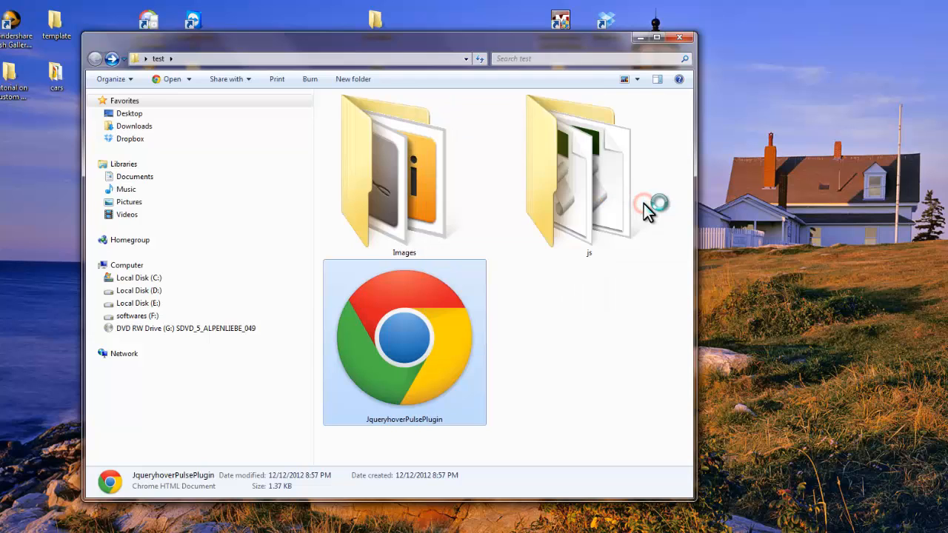
pyautogui.moveTo(782, 285)
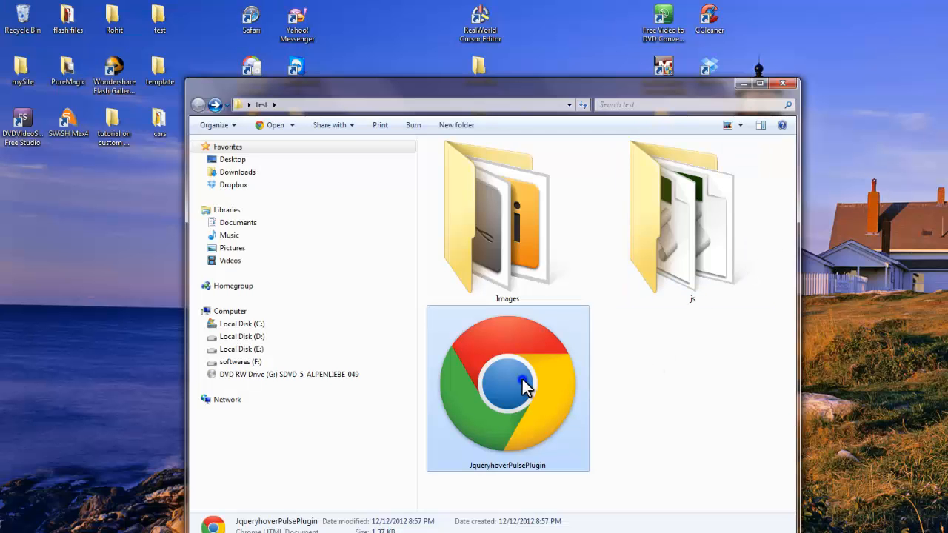
pyautogui.rightClick(507, 378)
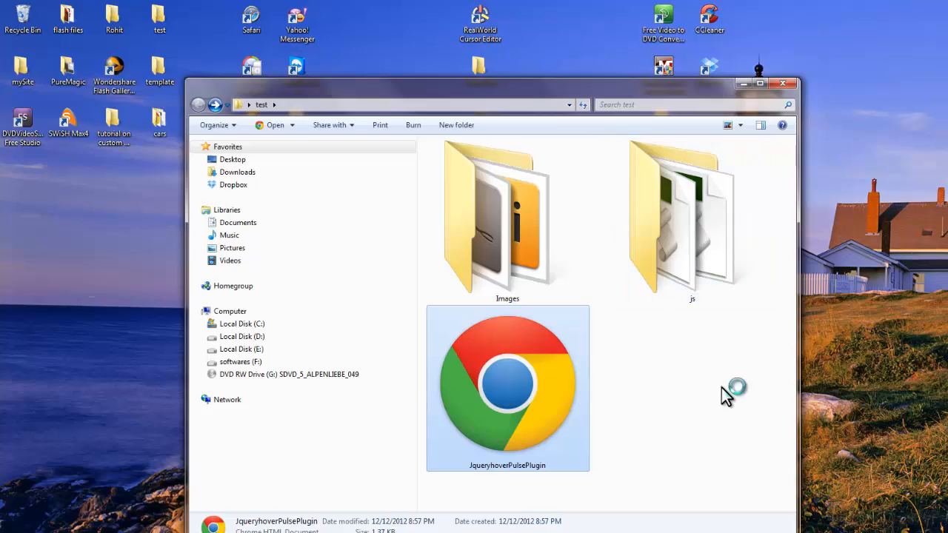
pyautogui.doubleClick(507, 388)
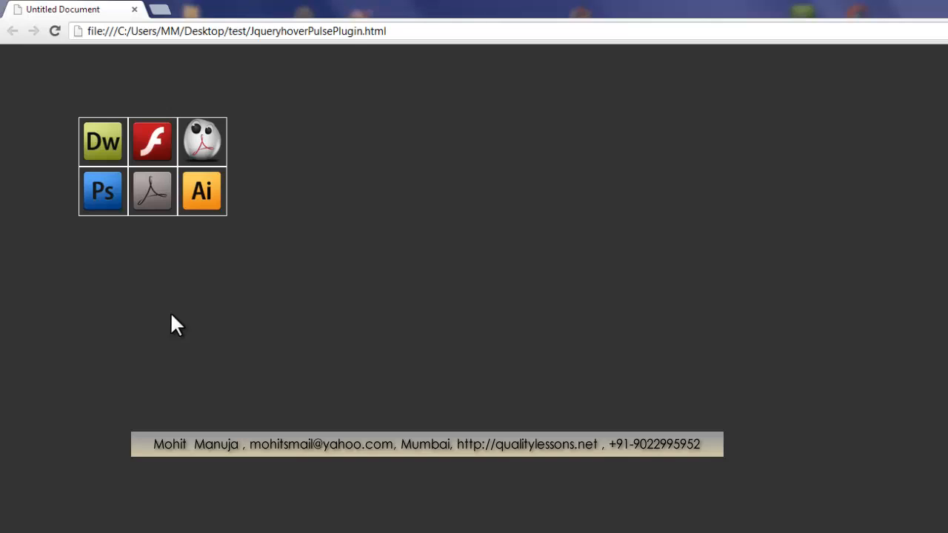
pyautogui.moveTo(139, 243)
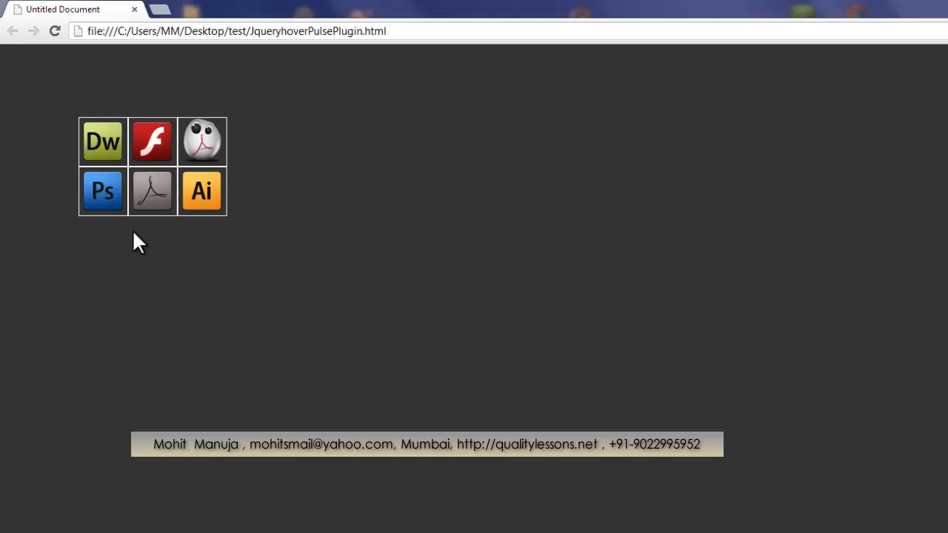
pyautogui.moveTo(202, 191)
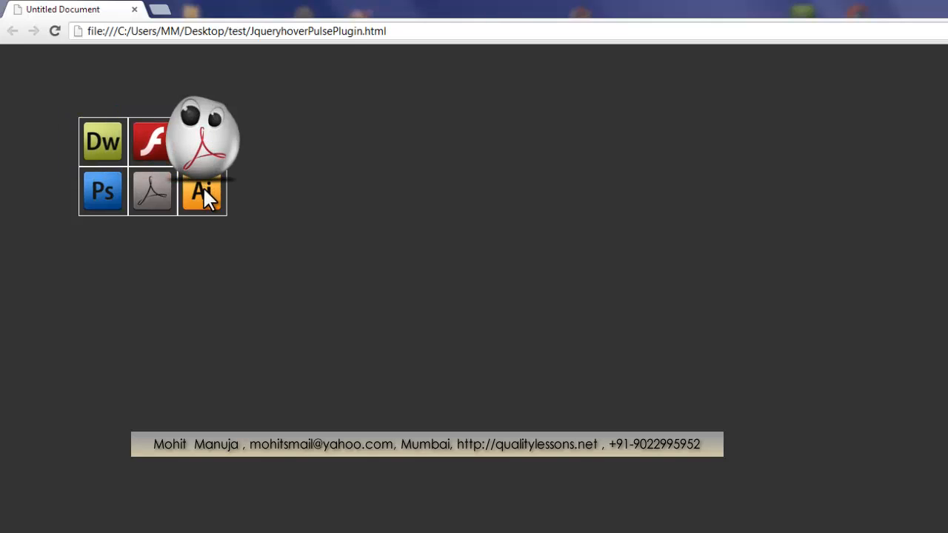
pyautogui.moveTo(151, 191)
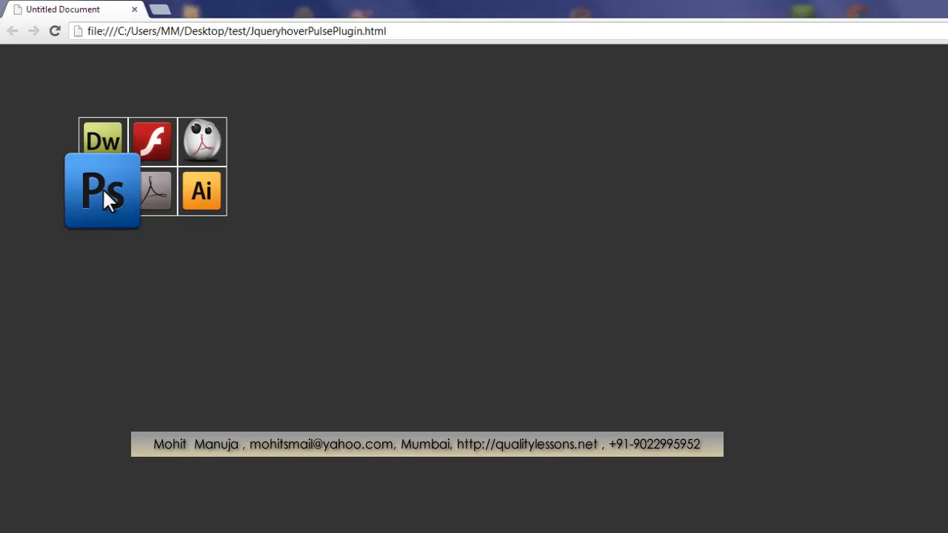
pyautogui.moveTo(151, 141)
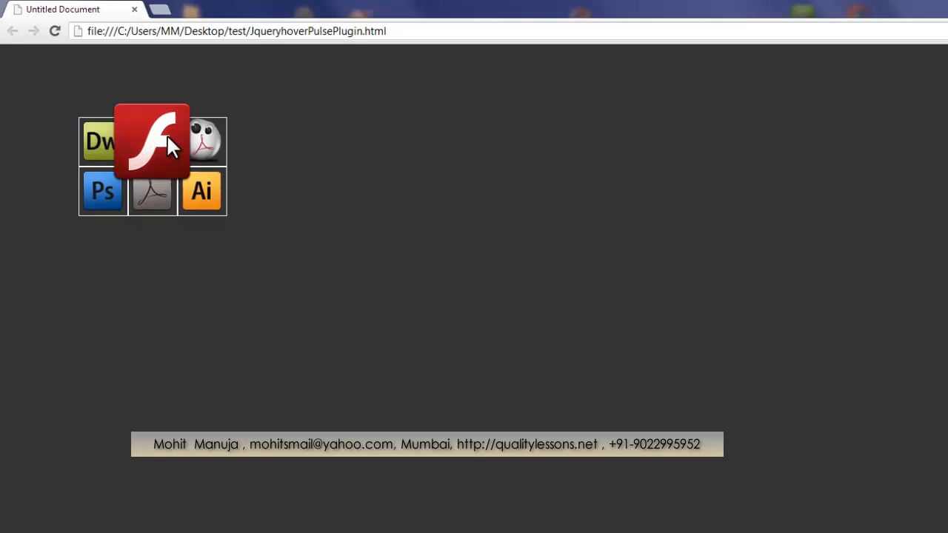
pyautogui.moveTo(152, 200)
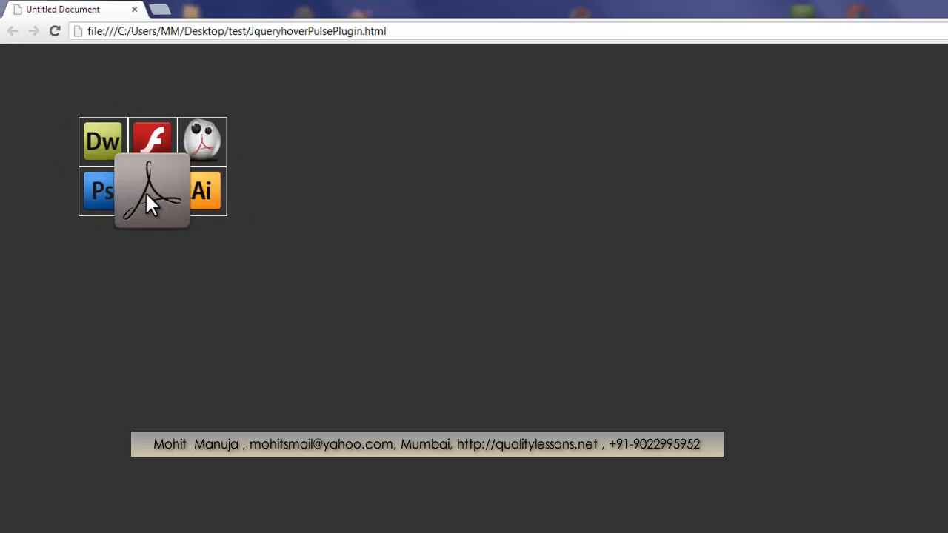
pyautogui.moveTo(151, 145)
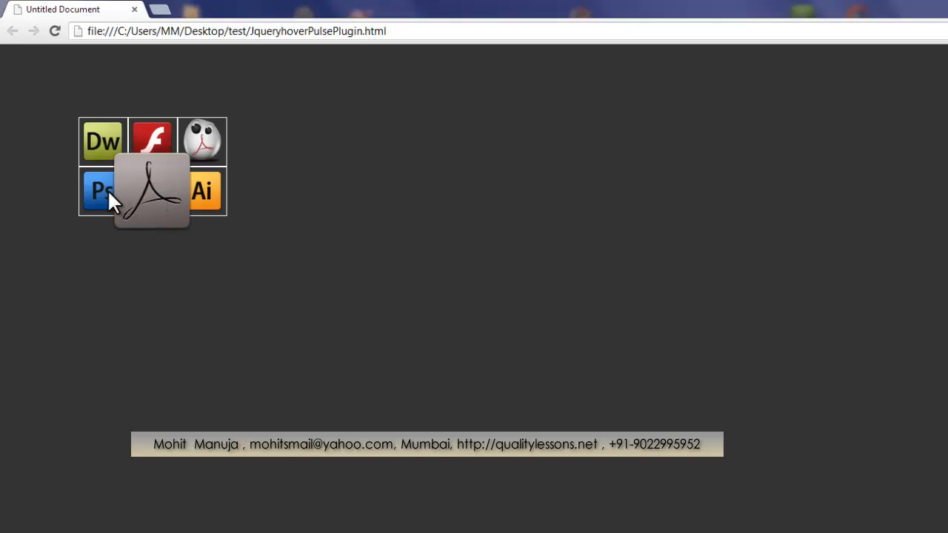
pyautogui.moveTo(201, 141)
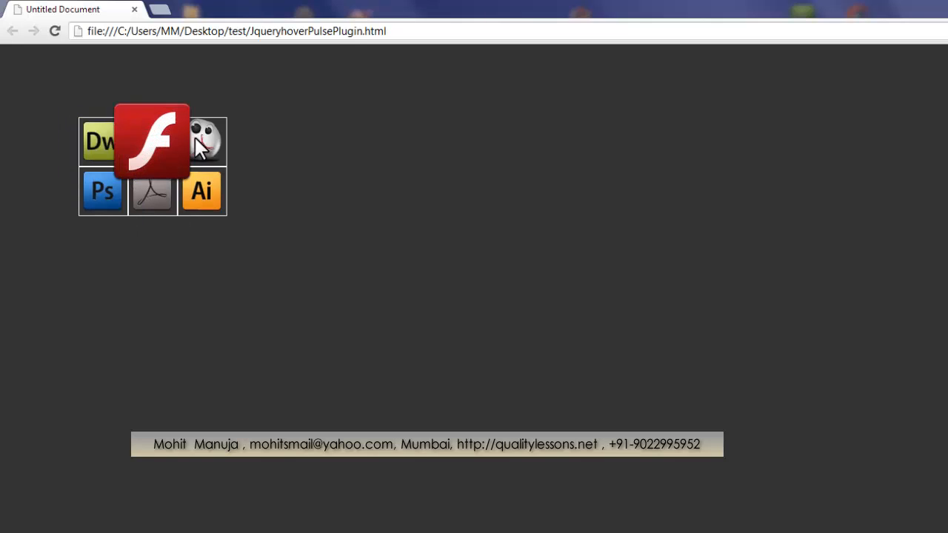
pyautogui.moveTo(202, 192)
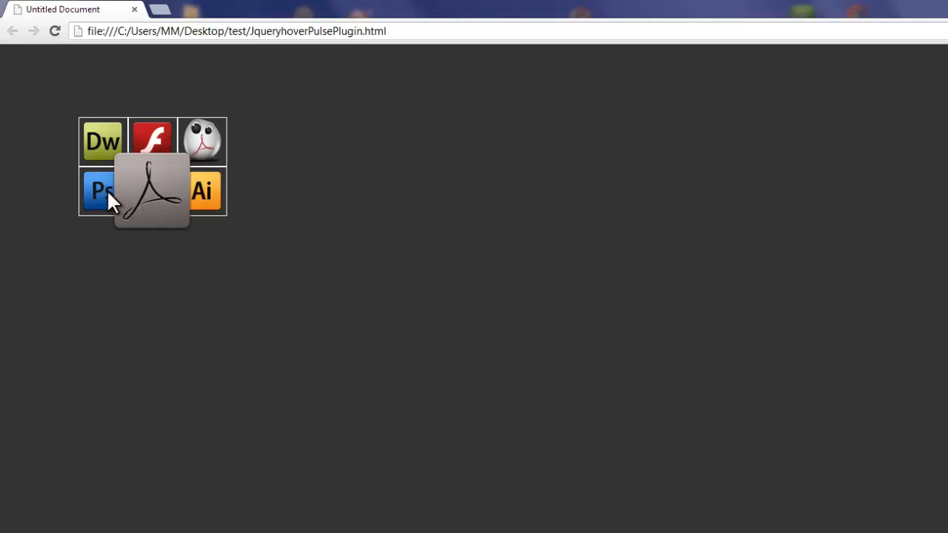
pyautogui.moveTo(151, 204)
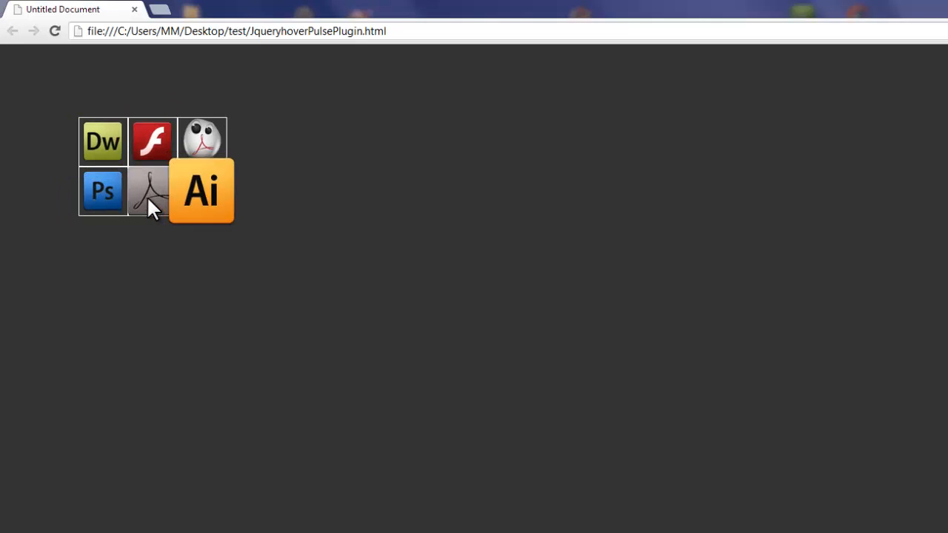
pyautogui.moveTo(103, 191)
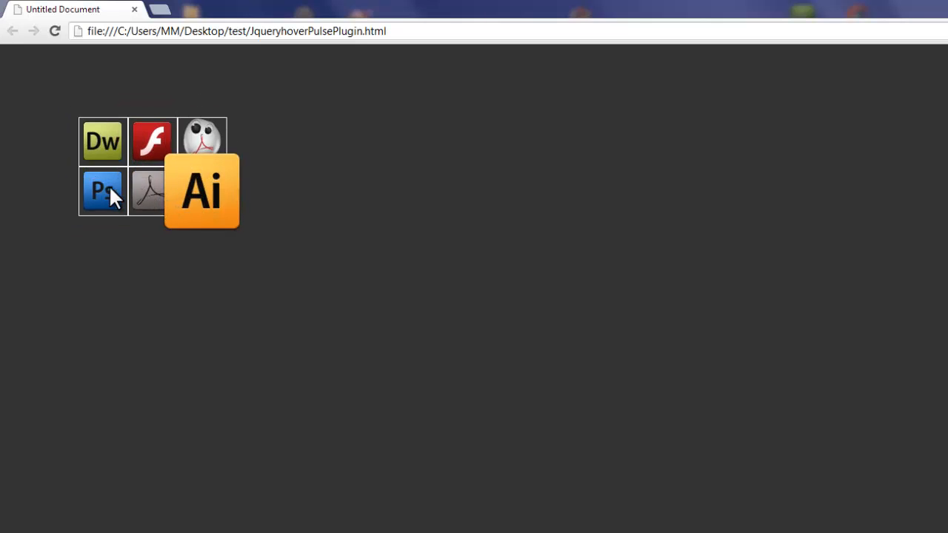
pyautogui.moveTo(151, 191)
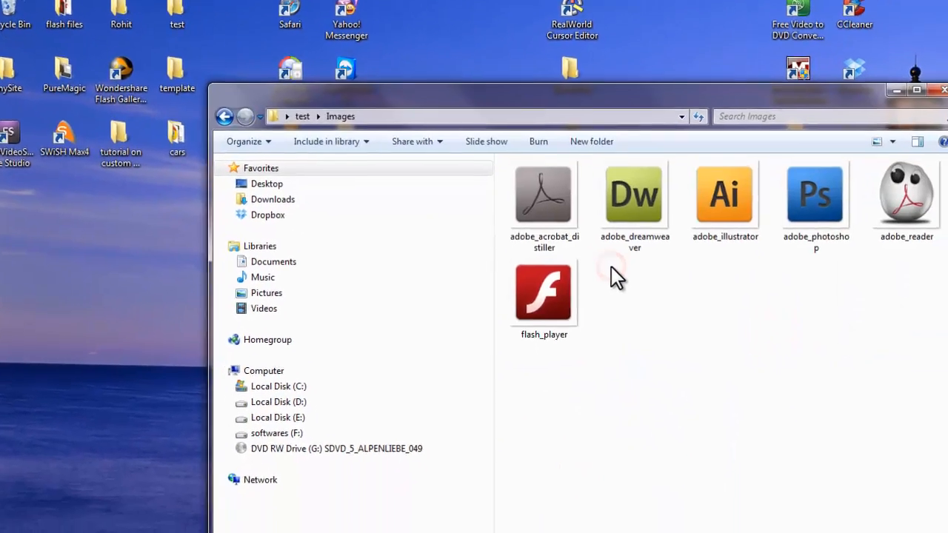
# Step: Select the adobe_acrobat_distiller image in the test > Images folder window
pyautogui.click(545, 196)
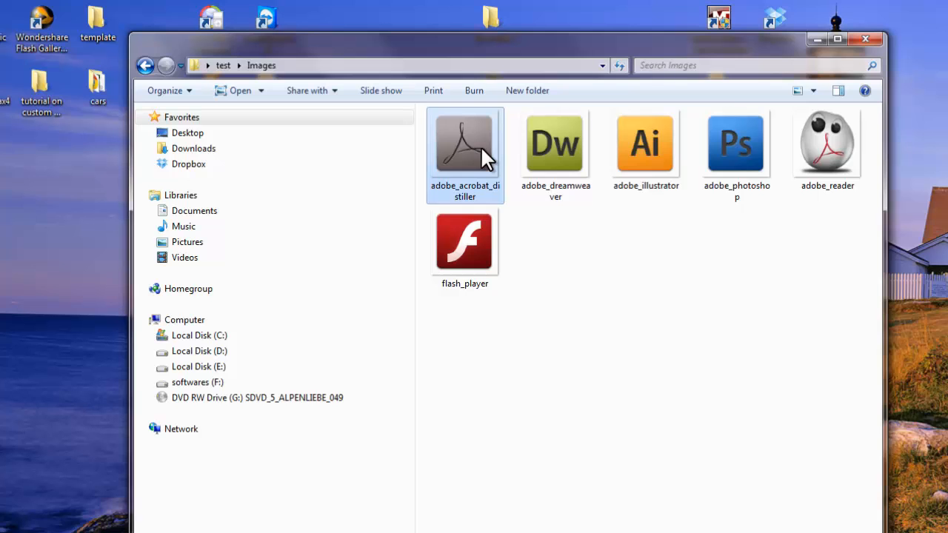
pyautogui.click(145, 65)
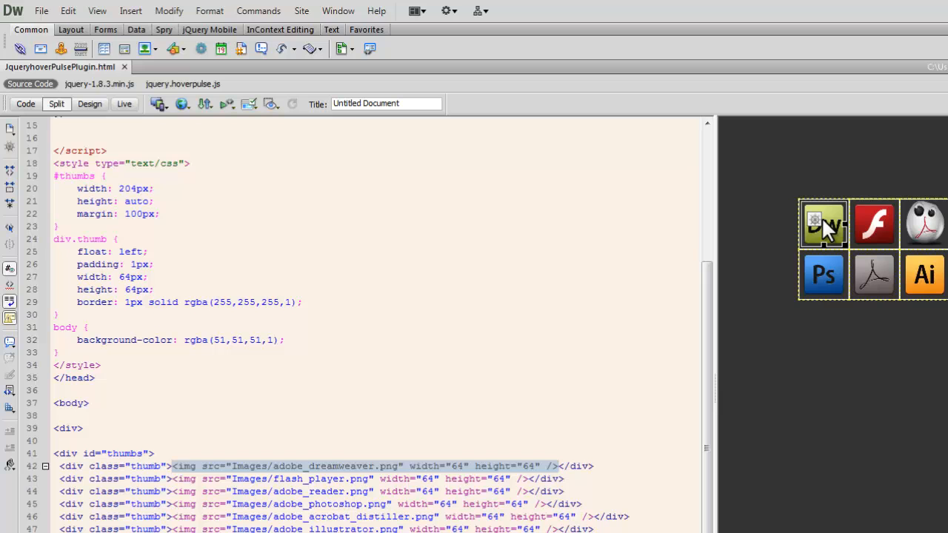
pyautogui.moveTo(41, 11)
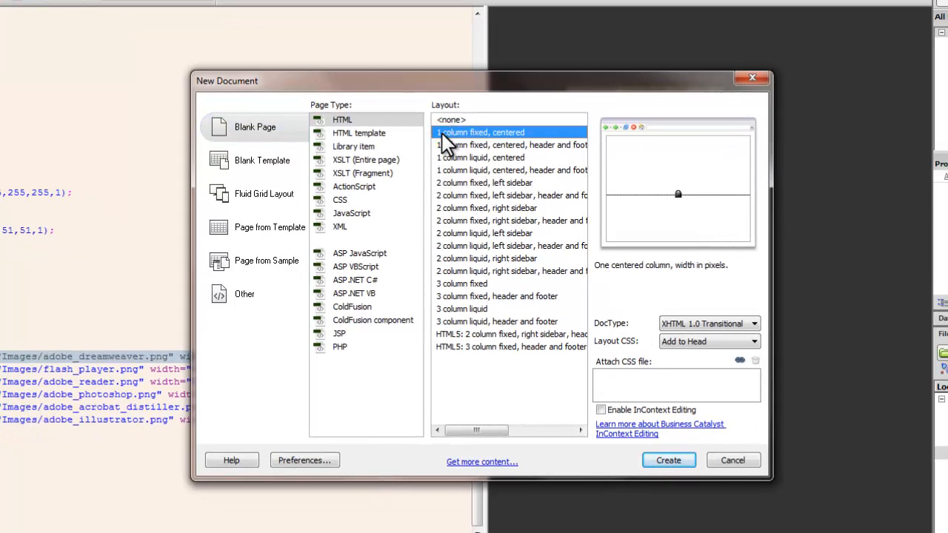
pyautogui.moveTo(475, 142)
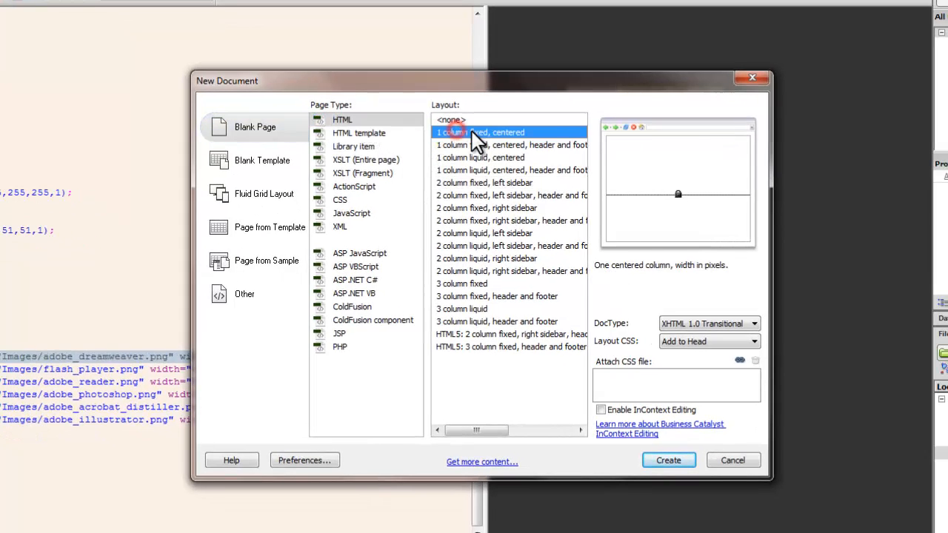
# Step: Create a new blank HTML document (Untitled-3) with no layout template
pyautogui.click(667, 459)
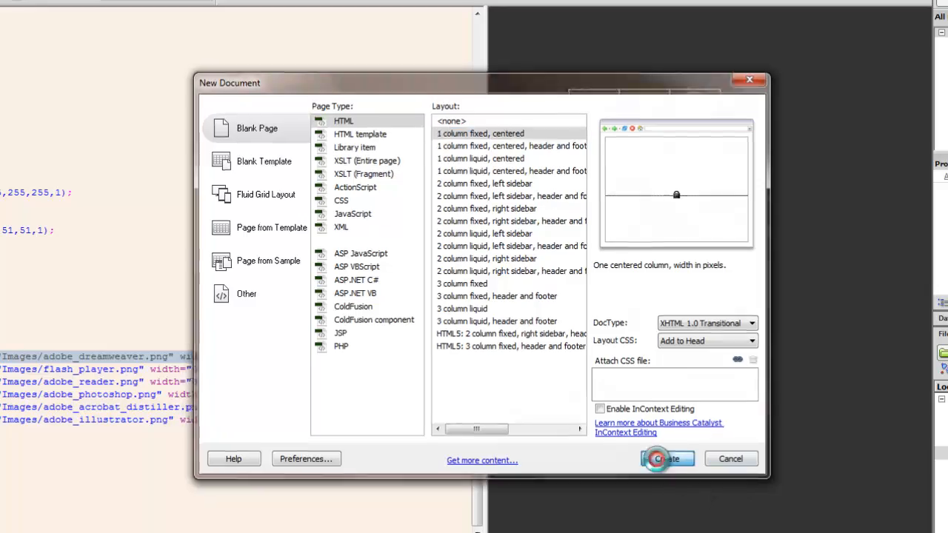
pyautogui.click(667, 460)
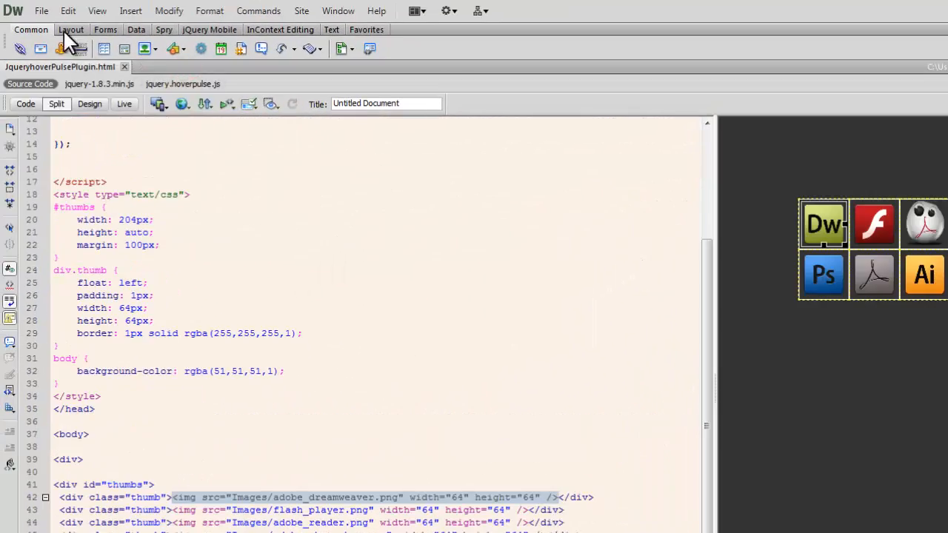
pyautogui.click(42, 10)
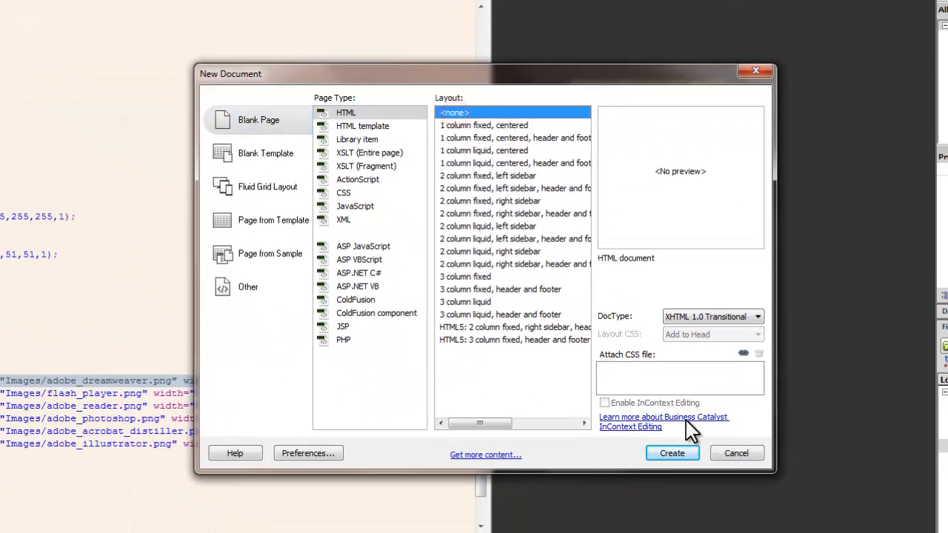
pyautogui.click(671, 454)
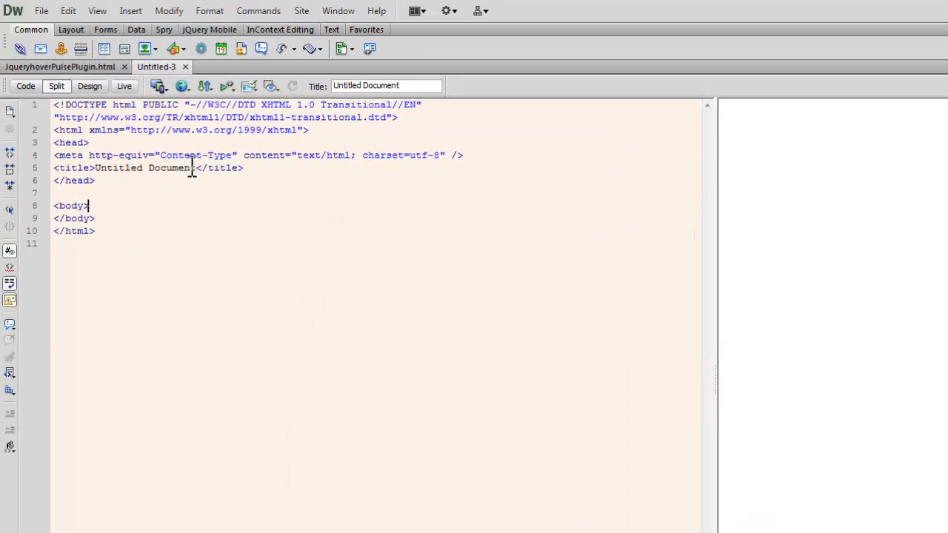
# Step: Replace the placeholder page title with 'Jquery hover pulse Plugin'
pyautogui.doubleClick(142, 167)
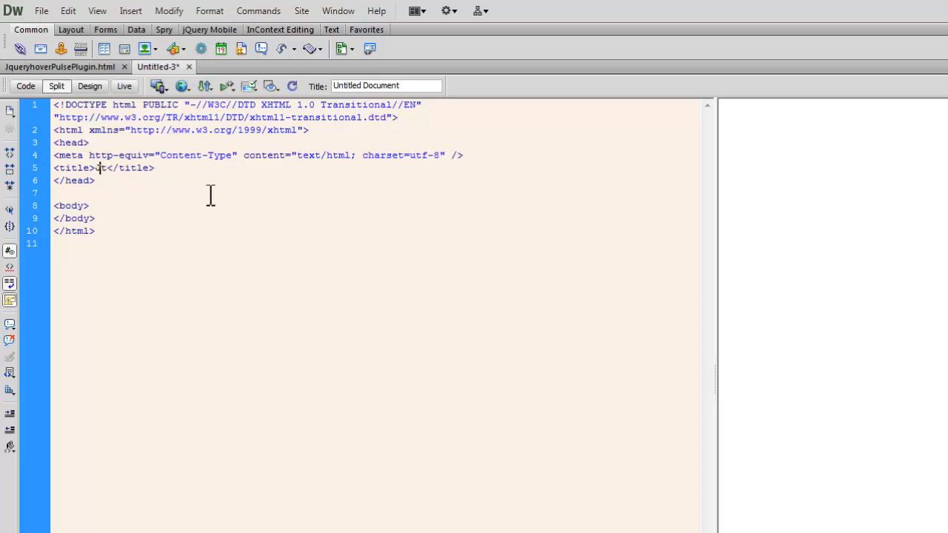
pyautogui.write('Jquery')
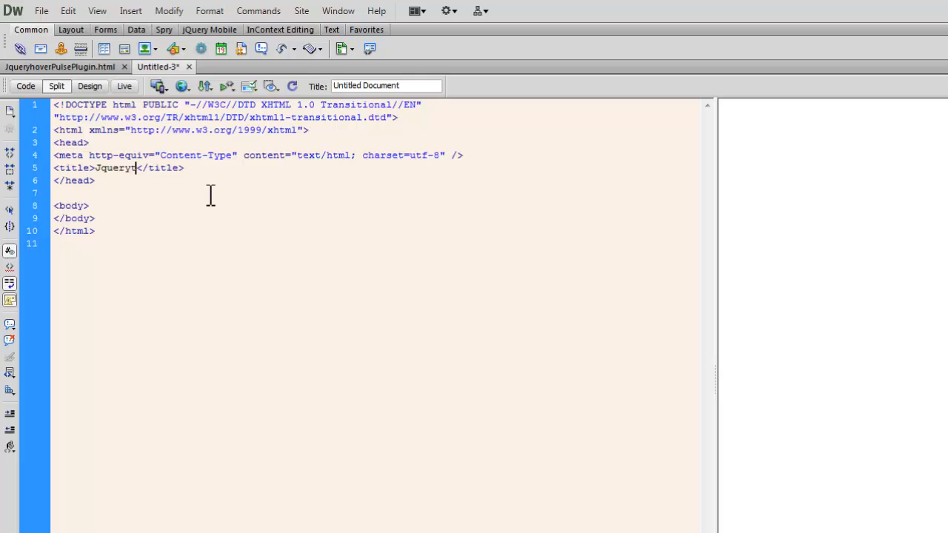
pyautogui.write('H')
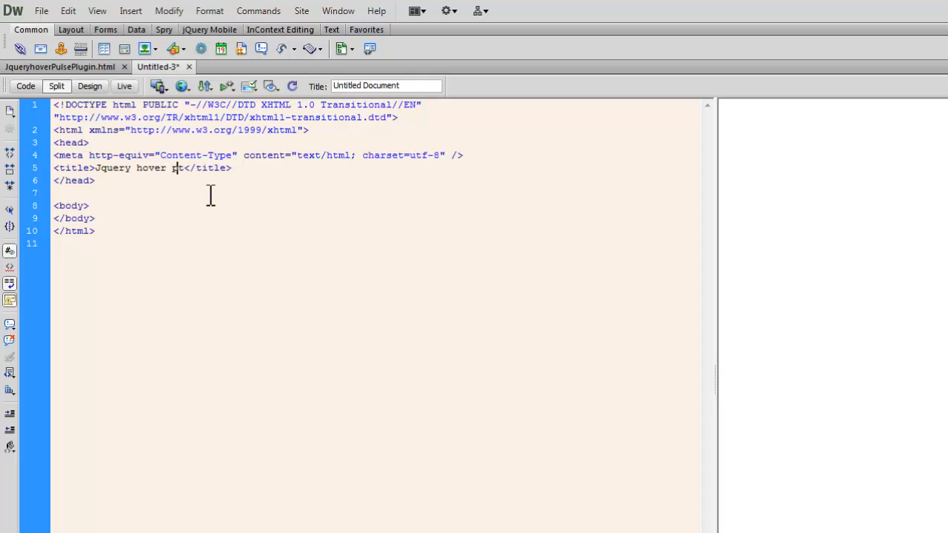
pyautogui.write('pulse')
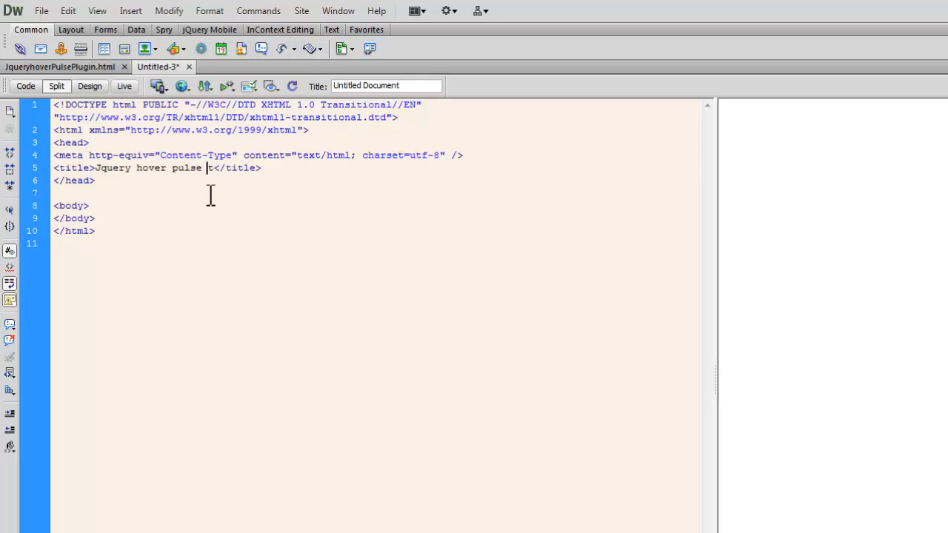
pyautogui.write('Plugin')
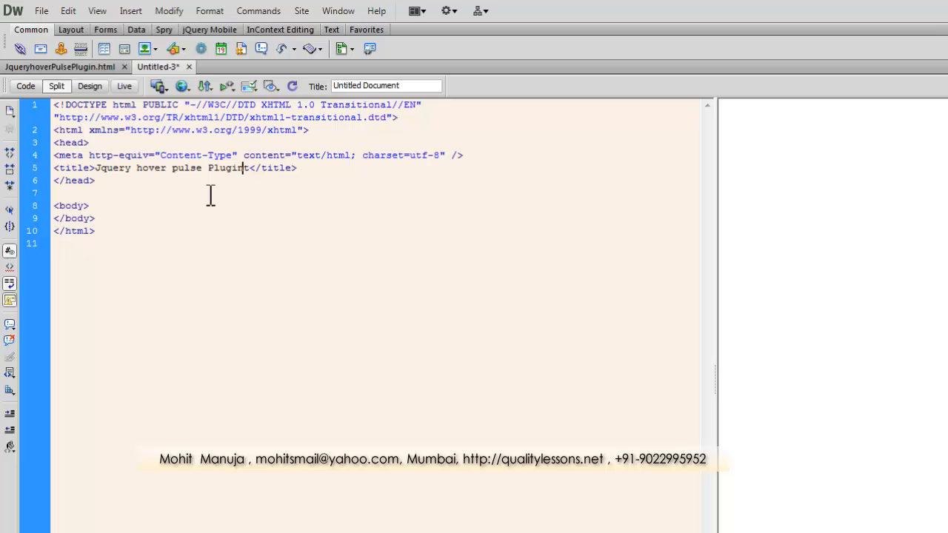
pyautogui.moveTo(324, 314)
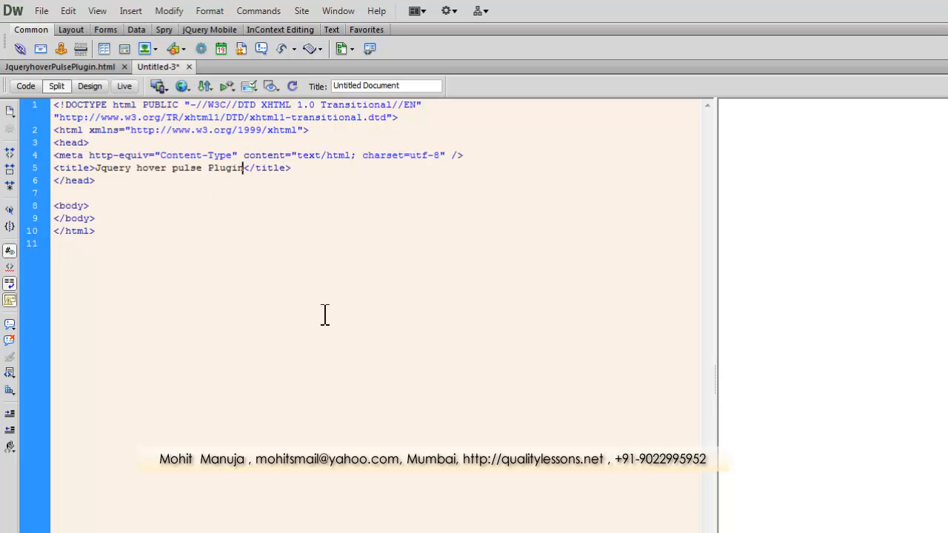
# Step: Save the new page as plugin.html in the test folder and widen the design preview
pyautogui.click(41, 11)
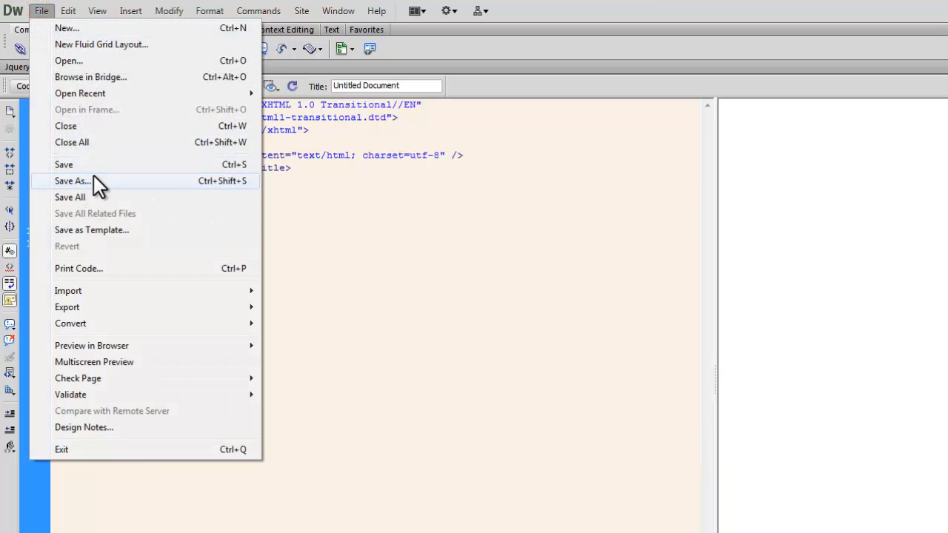
pyautogui.click(72, 181)
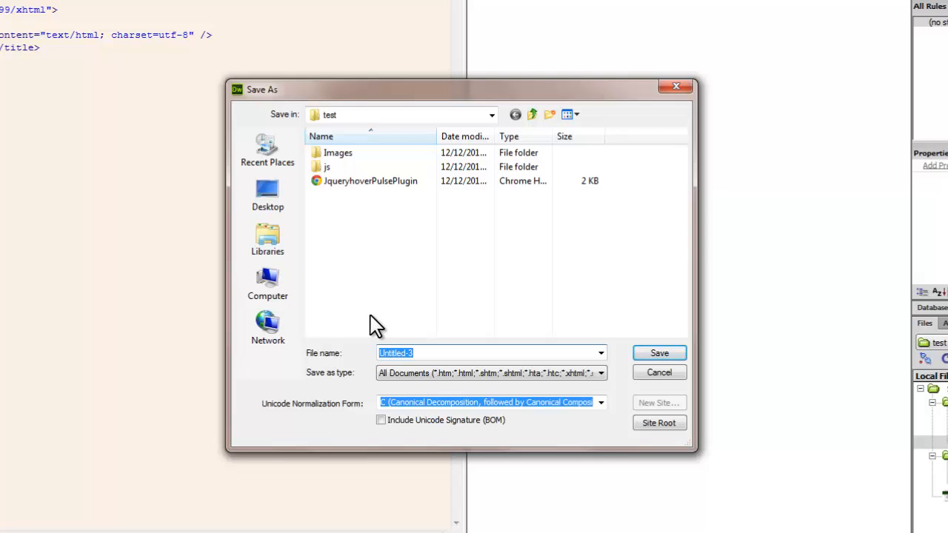
pyautogui.write('plug')
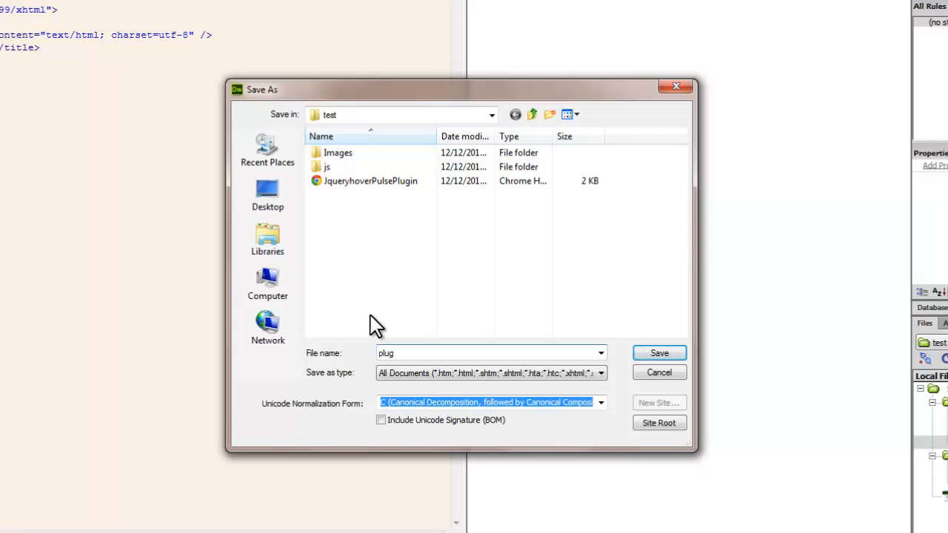
pyautogui.click(658, 353)
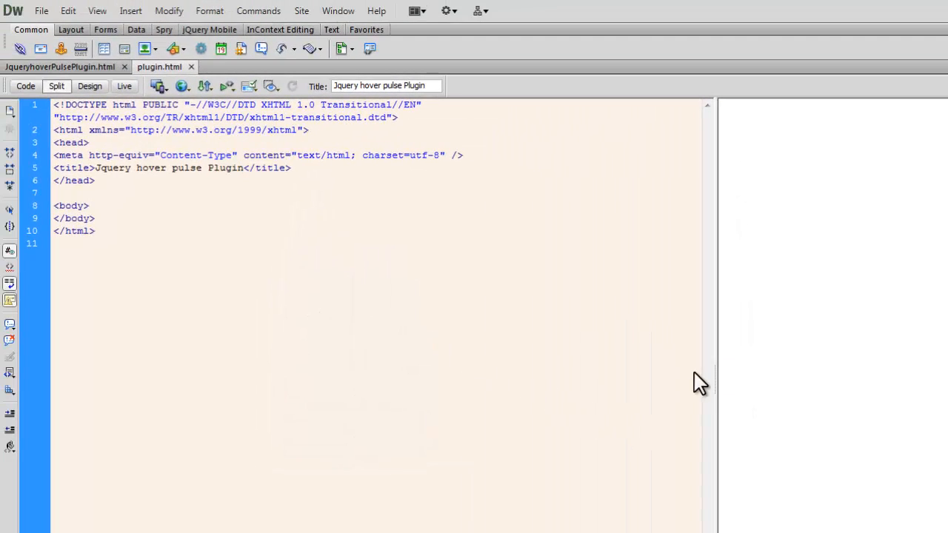
pyautogui.moveTo(699, 382); pyautogui.dragTo(613, 366)
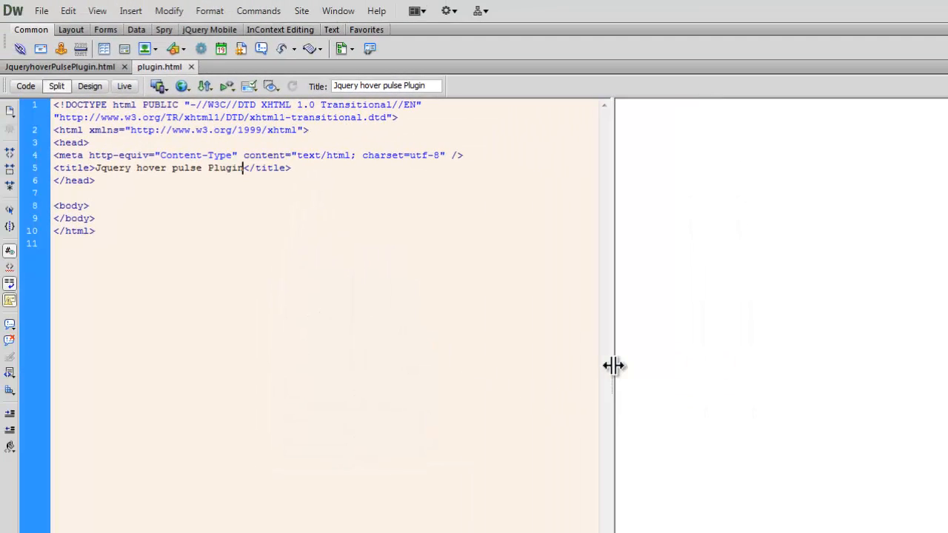
pyautogui.moveTo(570, 409)
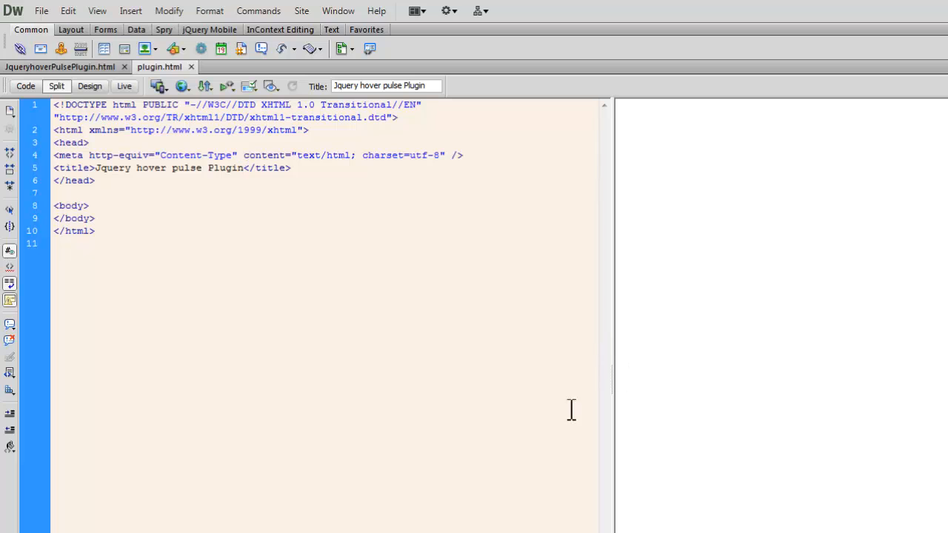
pyautogui.click(243, 167)
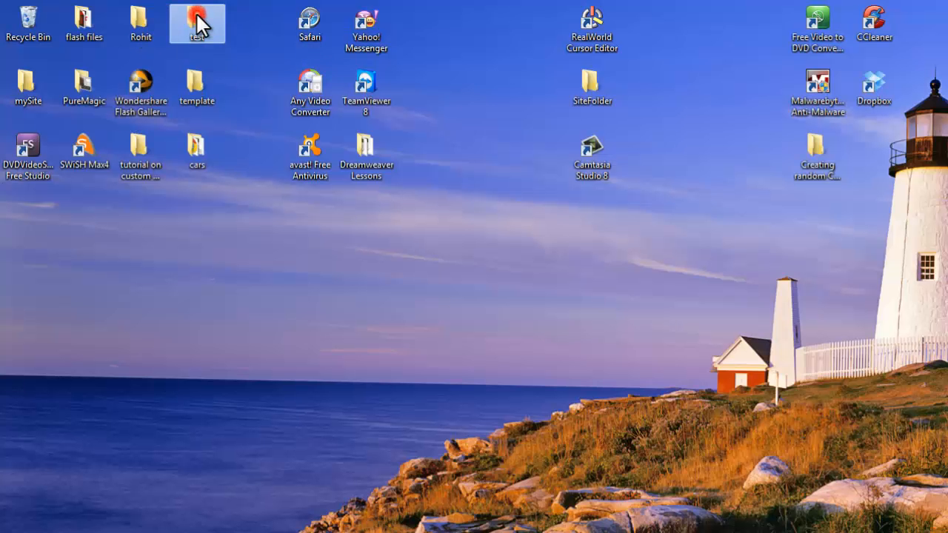
# Step: Browse from the desktop into the test folder's js subfolder
pyautogui.doubleClick(197, 23)
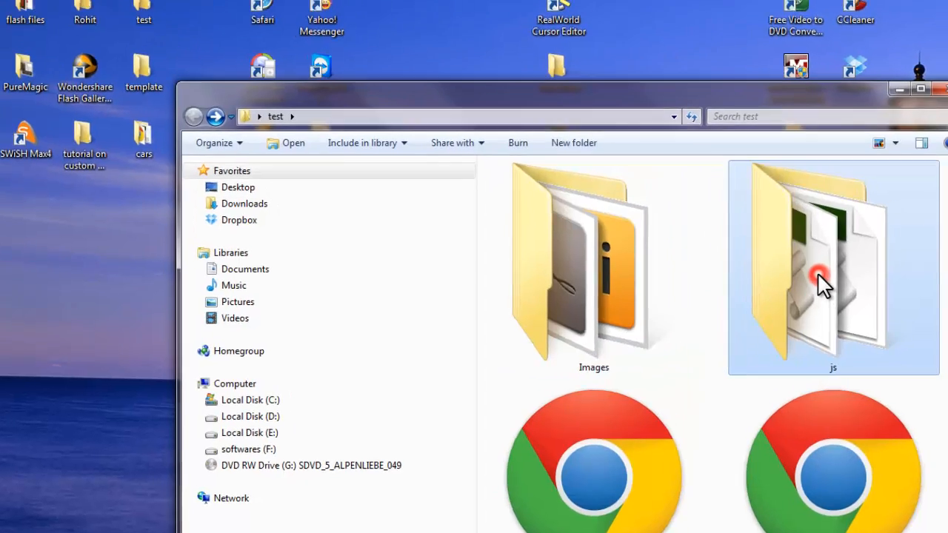
pyautogui.doubleClick(833, 259)
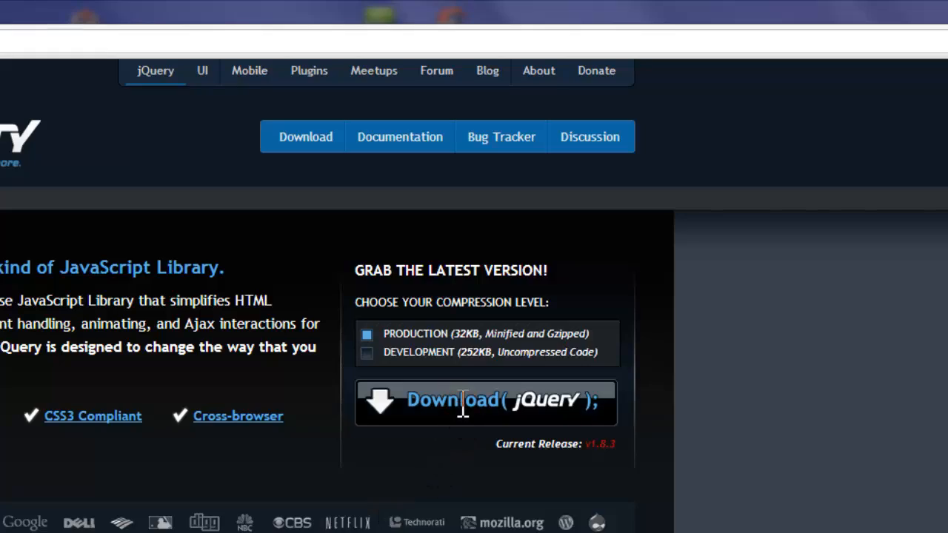
# Step: Download the production jQuery 1.8.3 minified script into test > js
pyautogui.click(486, 403)
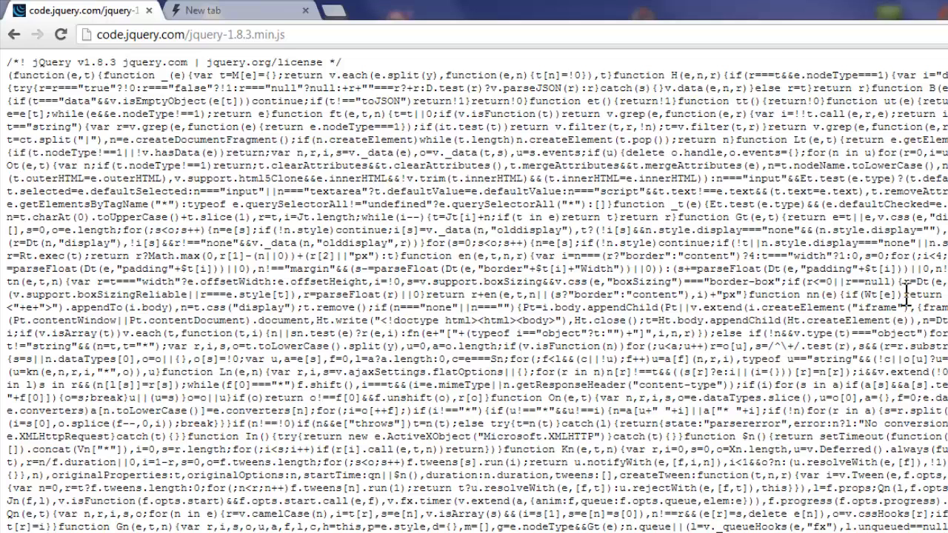
pyautogui.rightClick(222, 160)
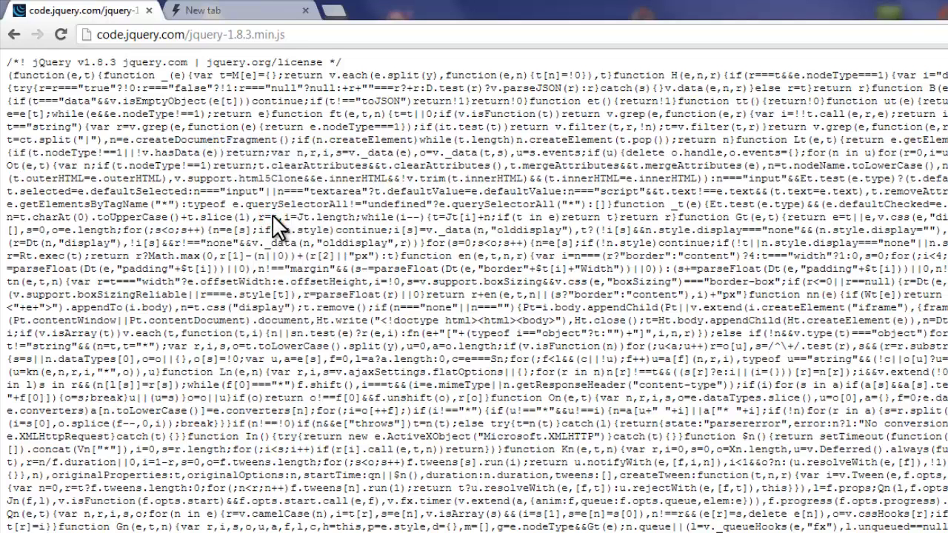
pyautogui.press('ctrl+s')
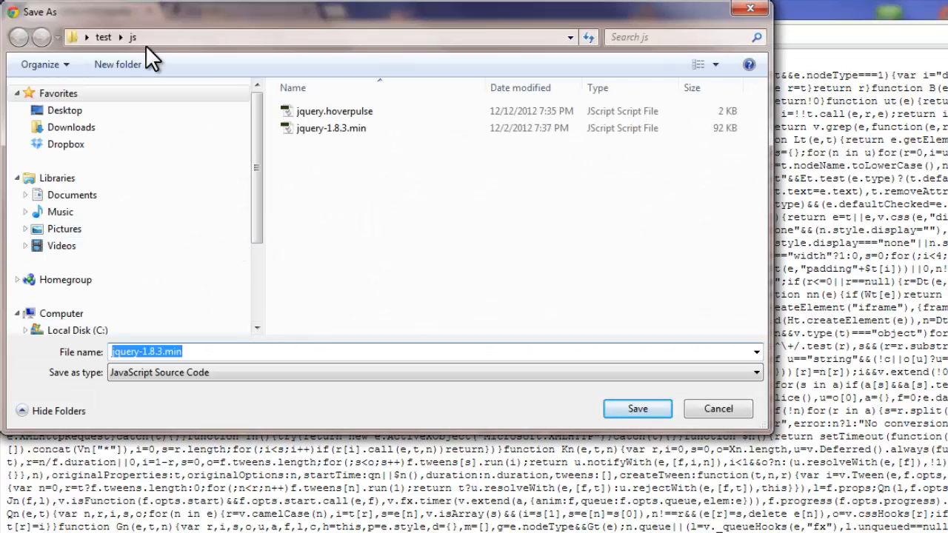
pyautogui.moveTo(234, 185)
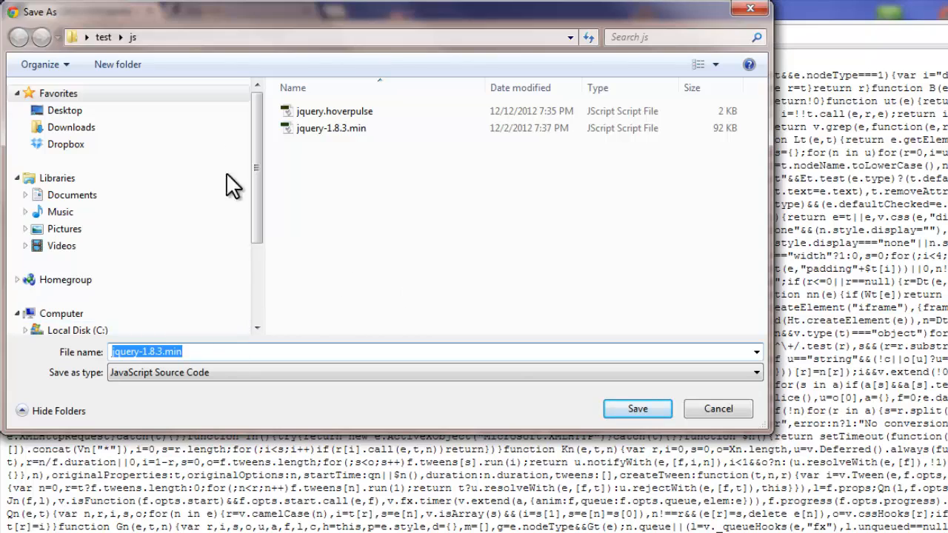
pyautogui.click(637, 409)
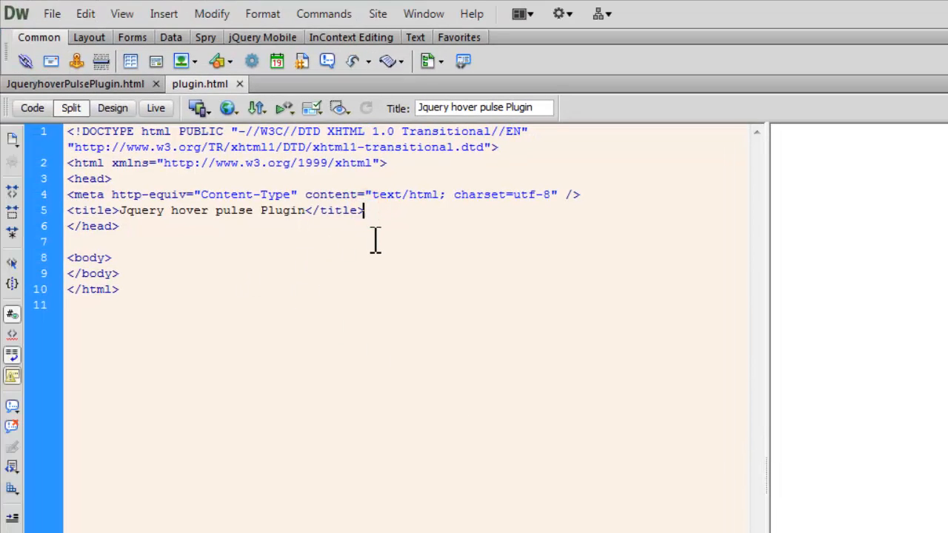
# Step: Add a script element in the head with src js/jquery-1.8.3.min.js
pyautogui.write('<')
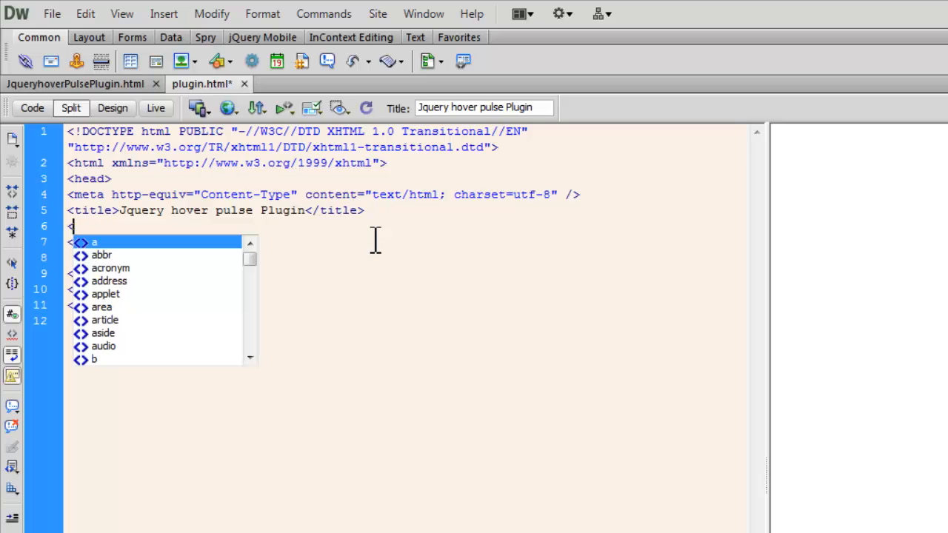
pyautogui.write('s')
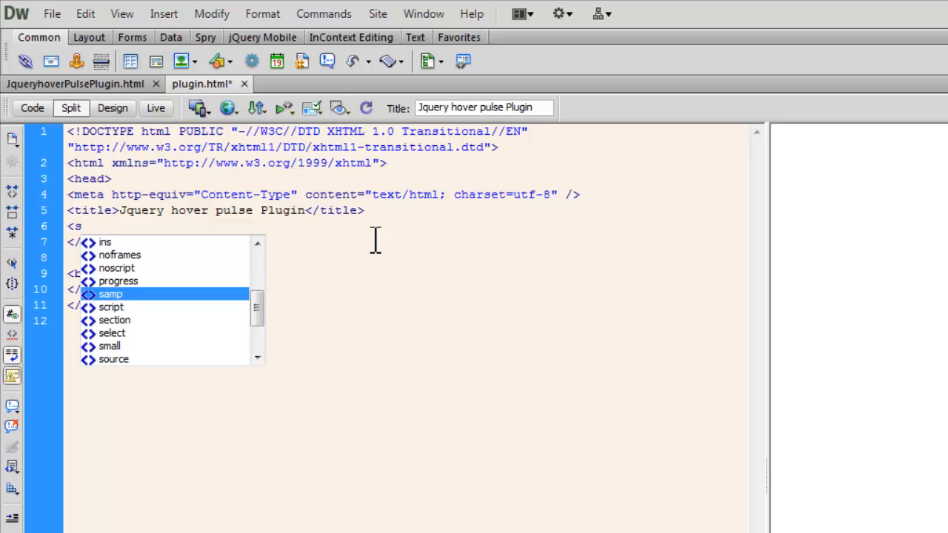
pyautogui.write('cript src="')
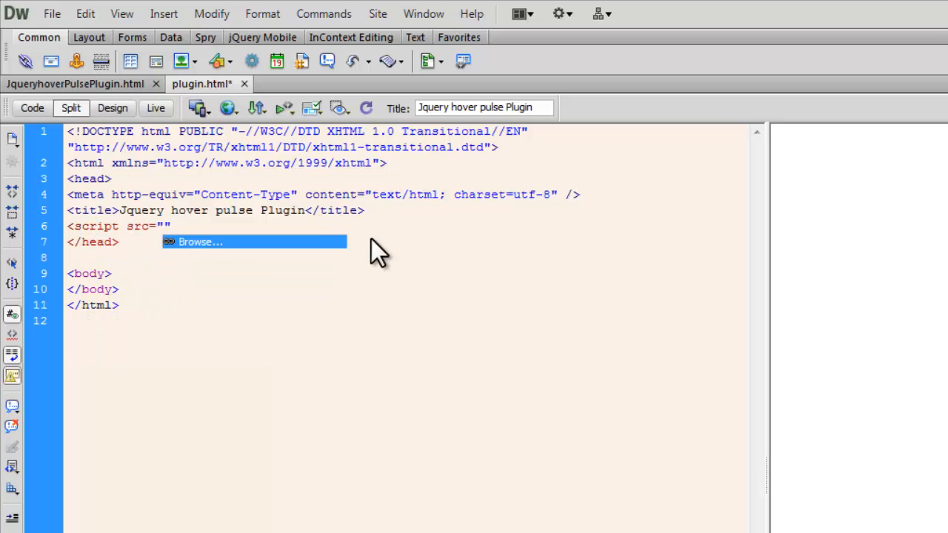
pyautogui.click(200, 241)
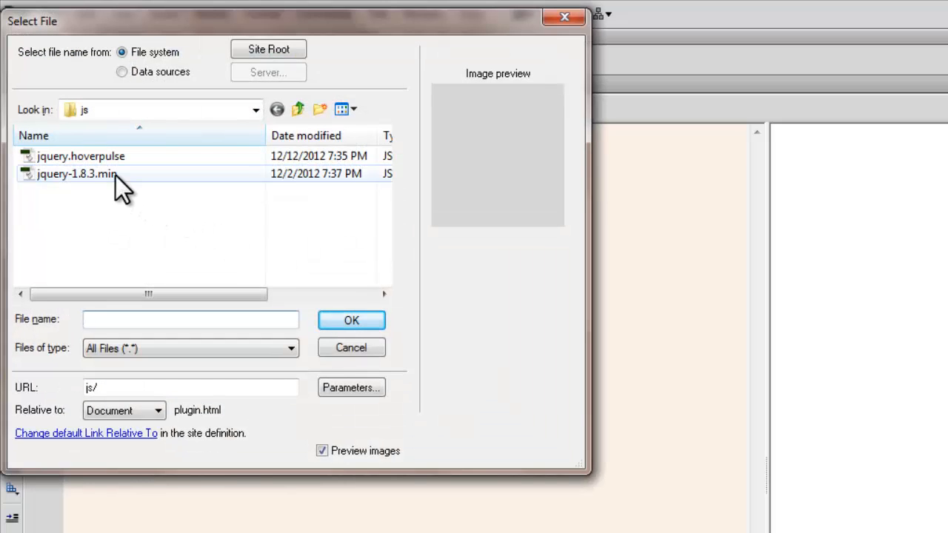
pyautogui.click(77, 173)
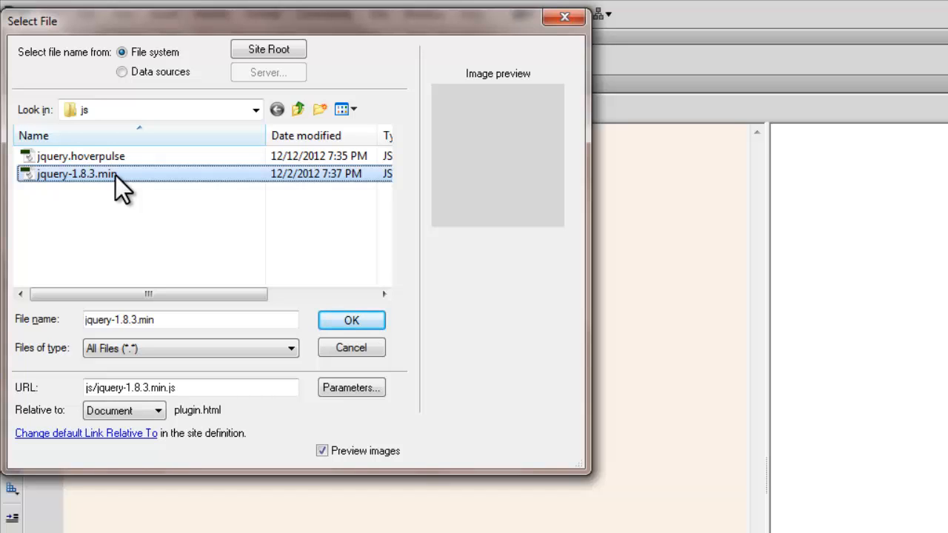
pyautogui.click(351, 320)
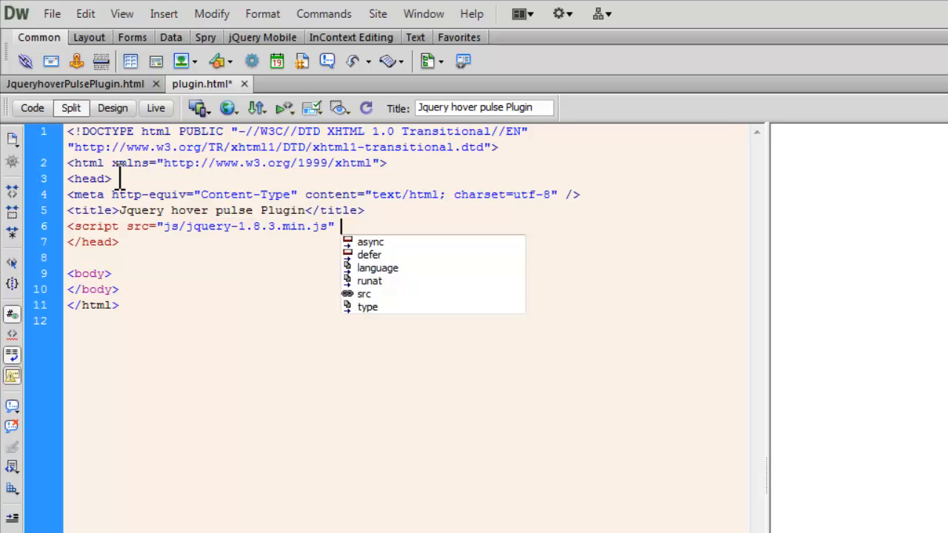
# Step: Give the jQuery script tag type text/javascript and close it with </script>
pyautogui.write('t')
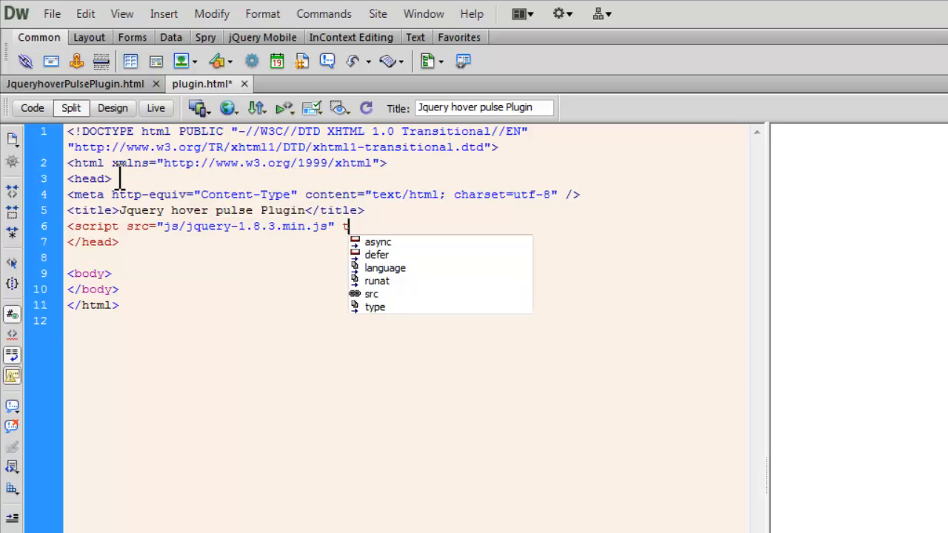
pyautogui.click(374, 307)
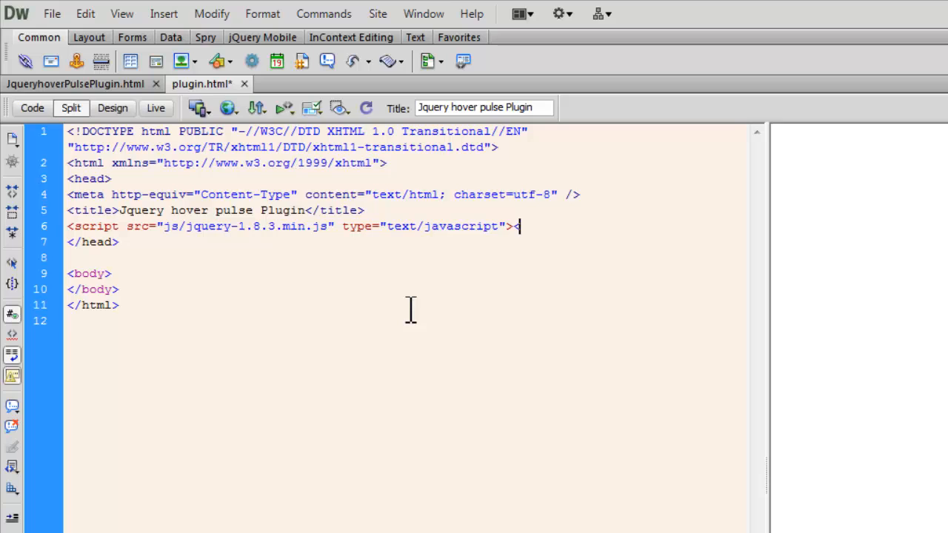
pyautogui.write('</script>')
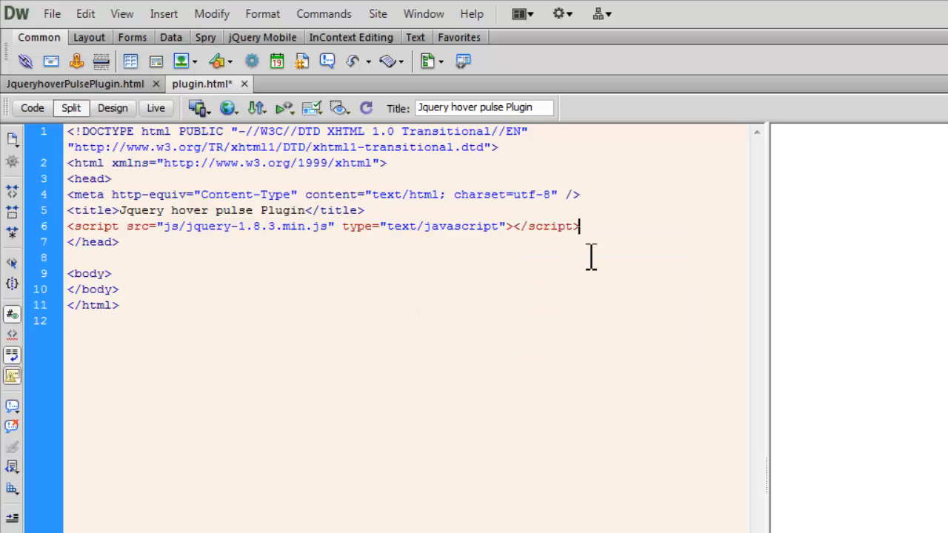
# Step: Add a second head script linking js/jquery.hoverpulse.js with type text/javascript, closed
pyautogui.press('Return')
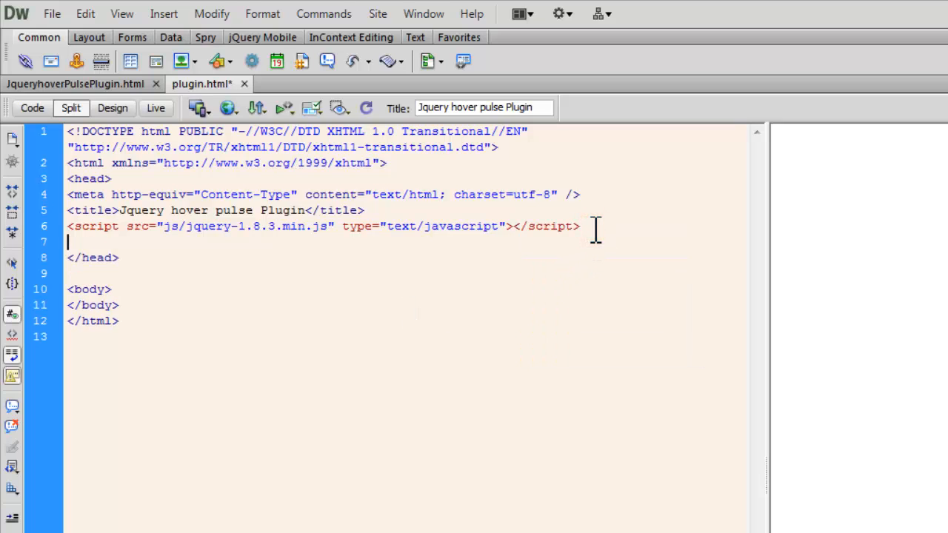
pyautogui.write('<script')
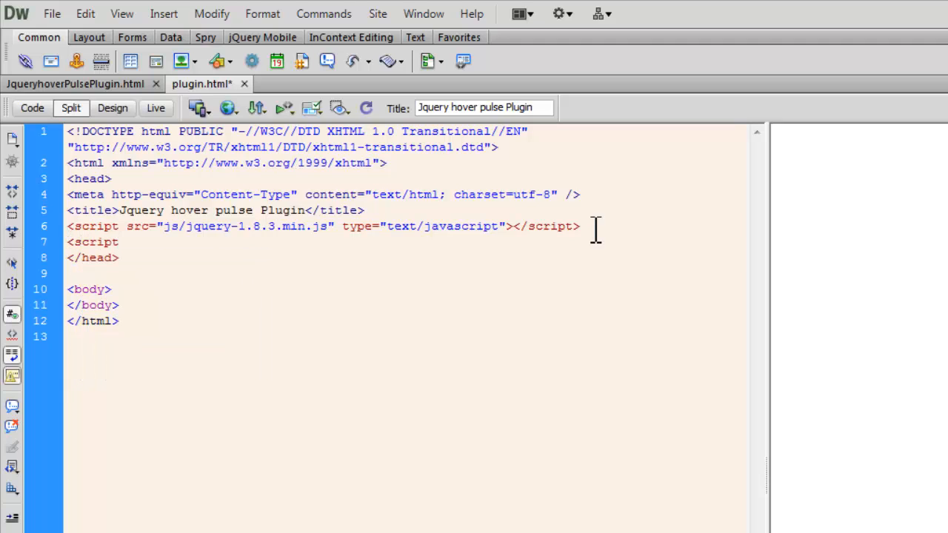
pyautogui.write('src="')
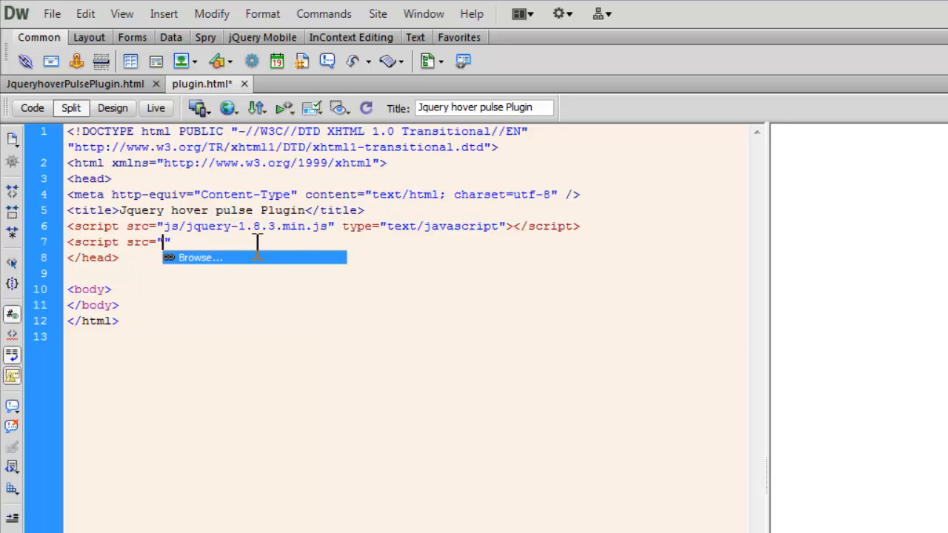
pyautogui.click(200, 257)
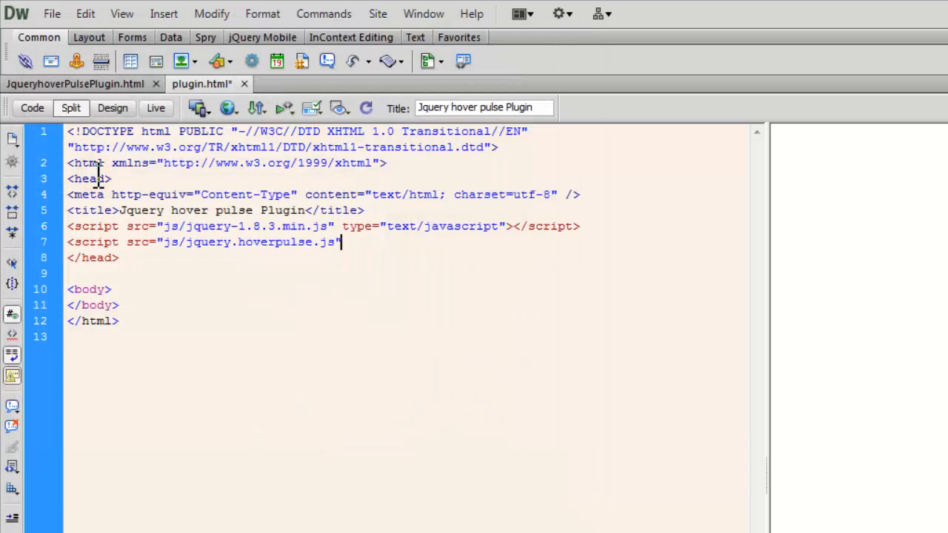
pyautogui.write('type="text/javascript">')
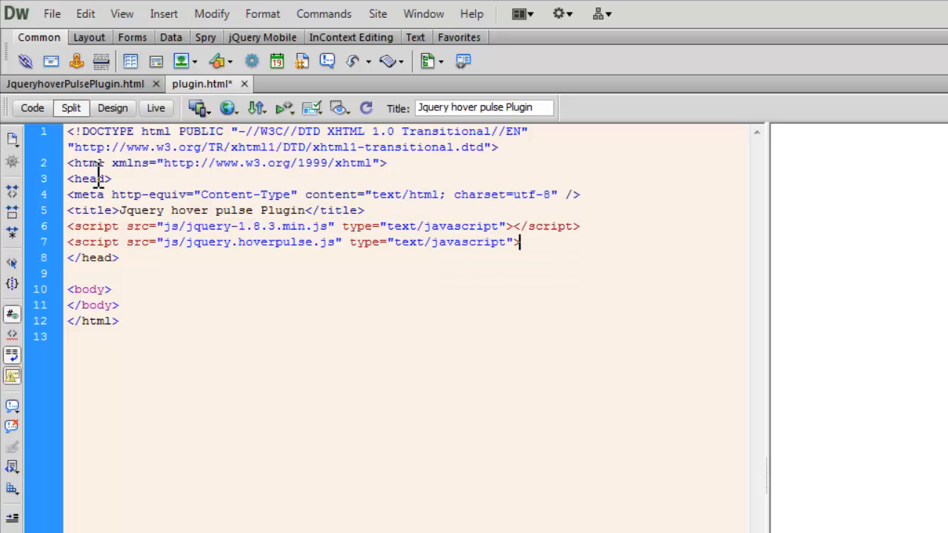
pyautogui.write('</script>')
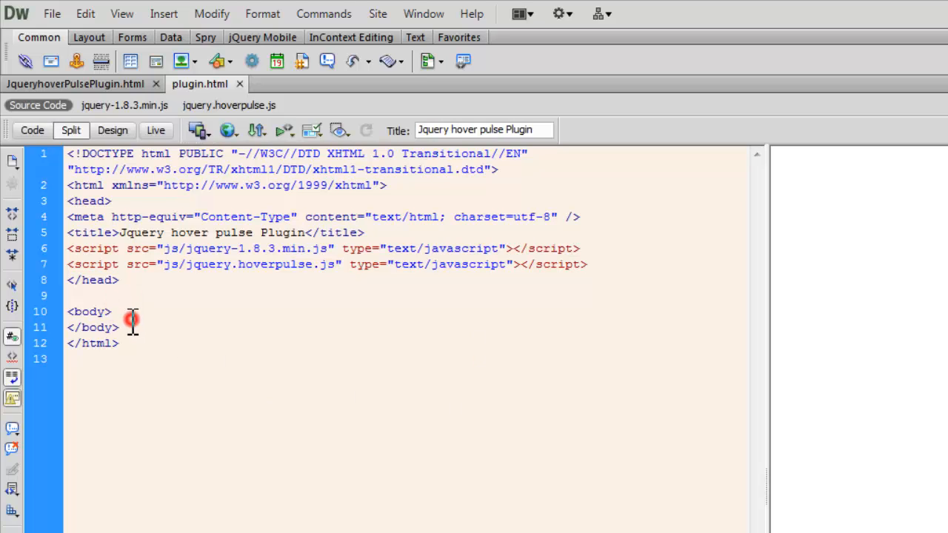
# Step: Add a div with id 'thumbs' in the body and place the cursor inside it
pyautogui.write('<')
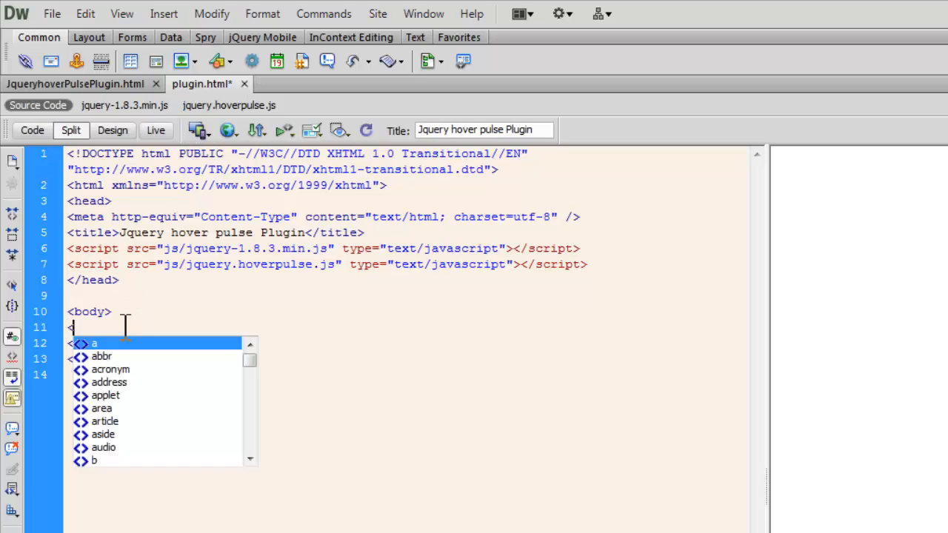
pyautogui.write('div')
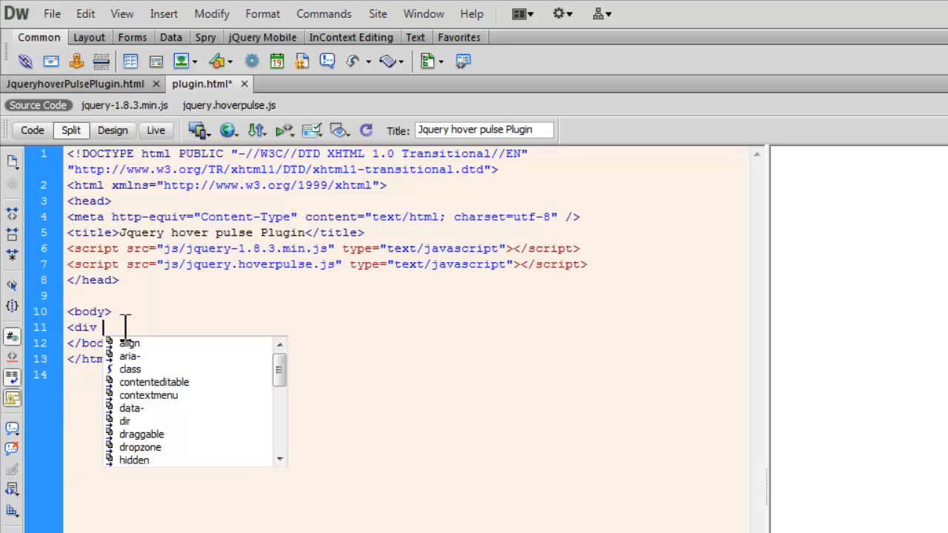
pyautogui.write('id')
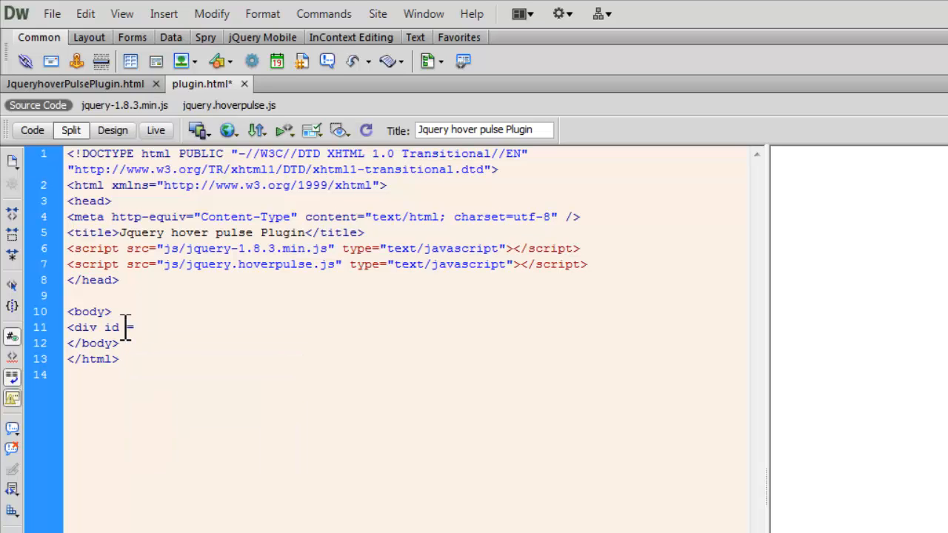
pyautogui.write('="th')
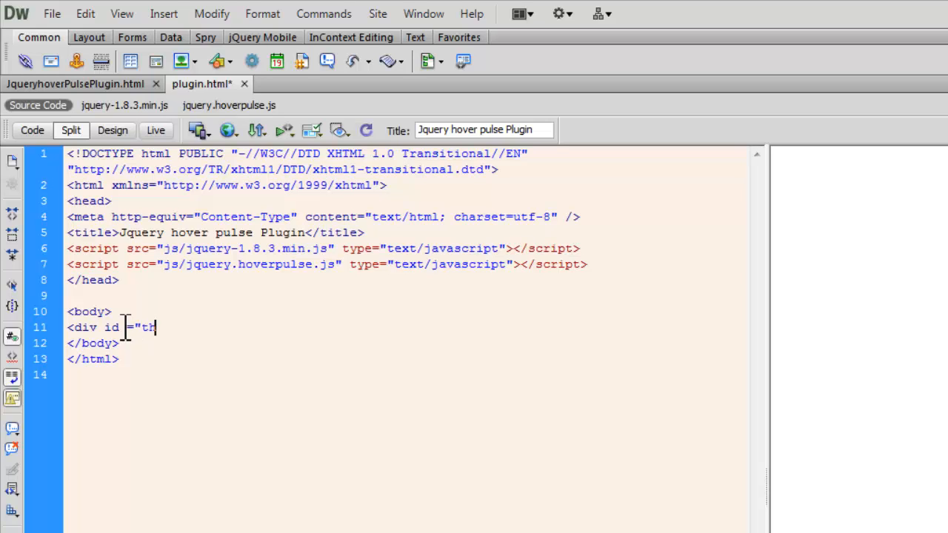
pyautogui.write('umbs"')
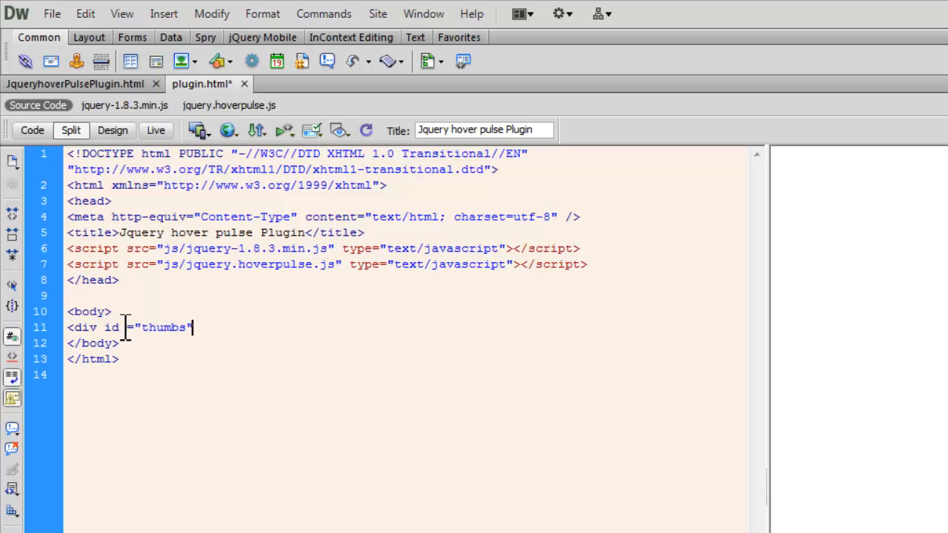
pyautogui.write('>')
pyautogui.write('</div>')
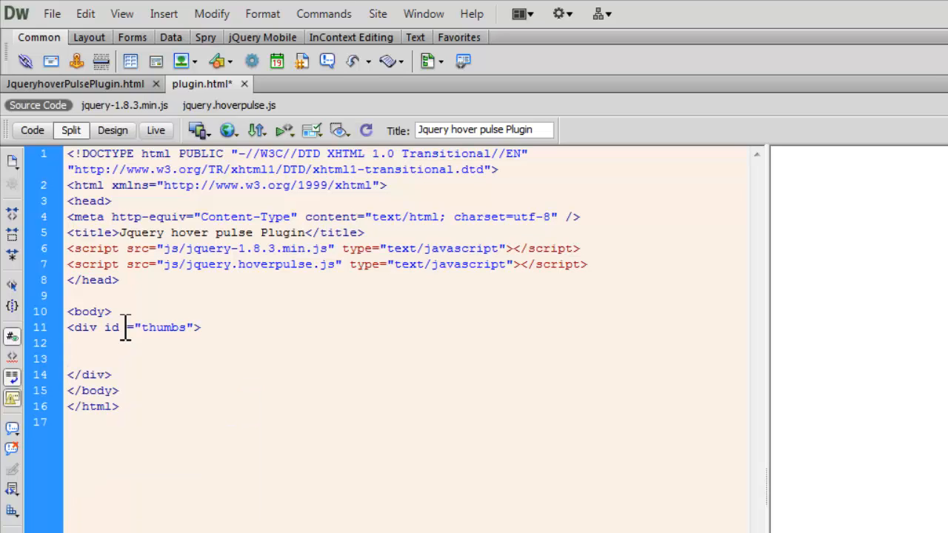
pyautogui.click(110, 374)
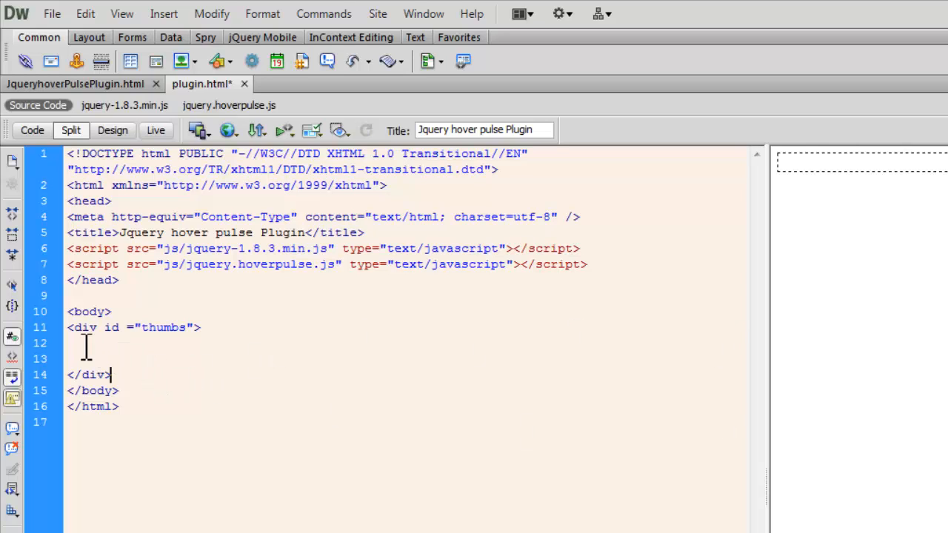
pyautogui.click(71, 343)
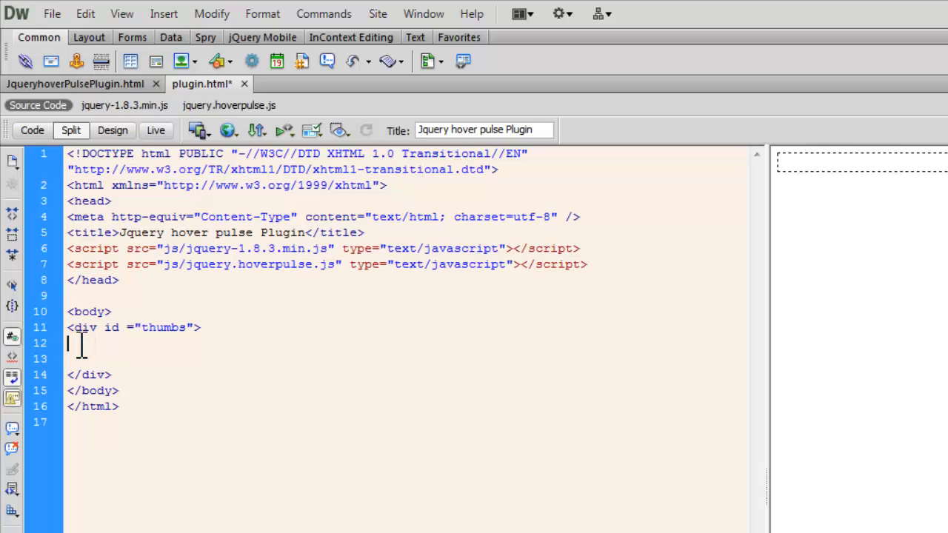
# Step: Fill the thumbs div with empty <div></div> elements on separate lines
pyautogui.write('<')
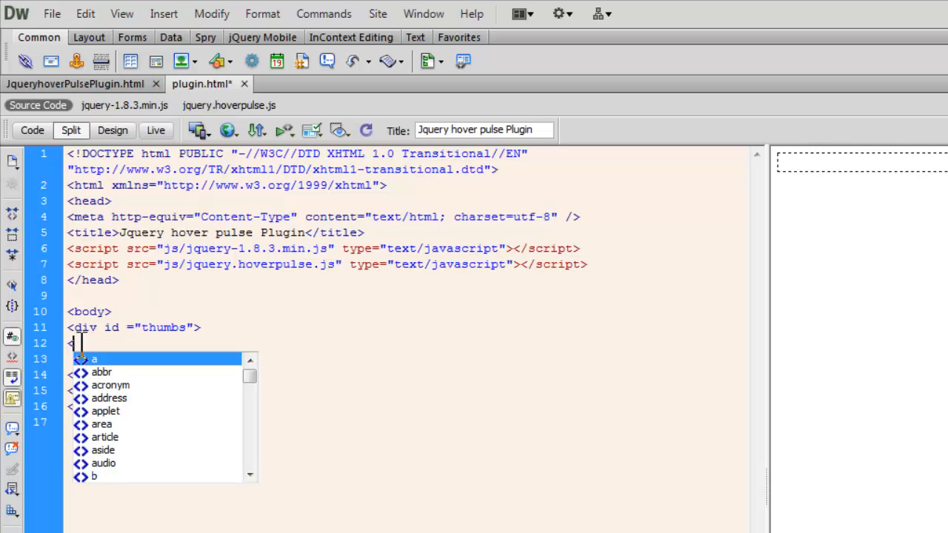
pyautogui.write('div>')
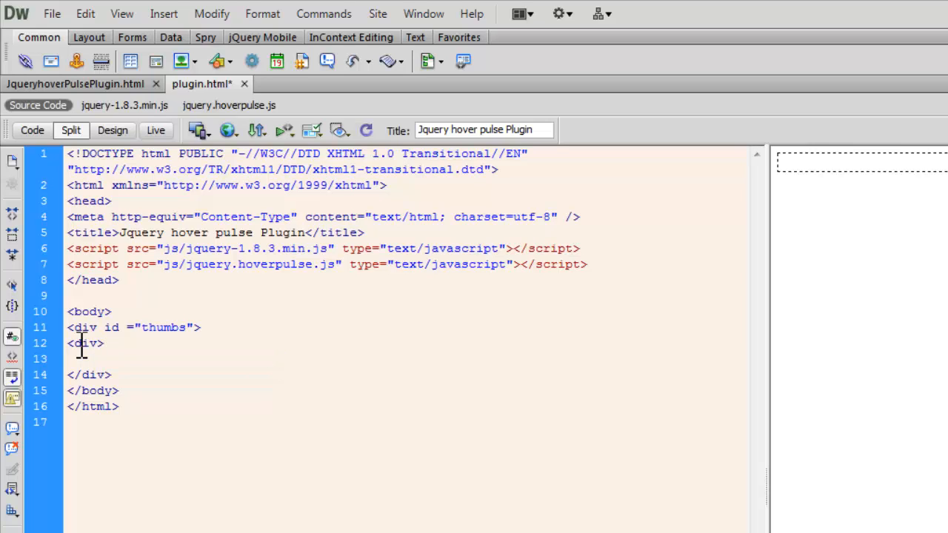
pyautogui.write('</div>')
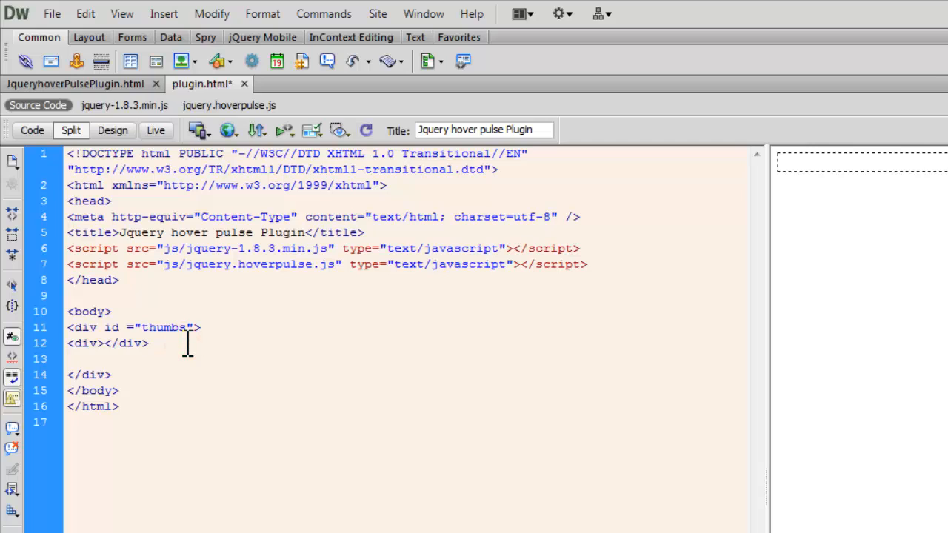
pyautogui.write('<div></div>')
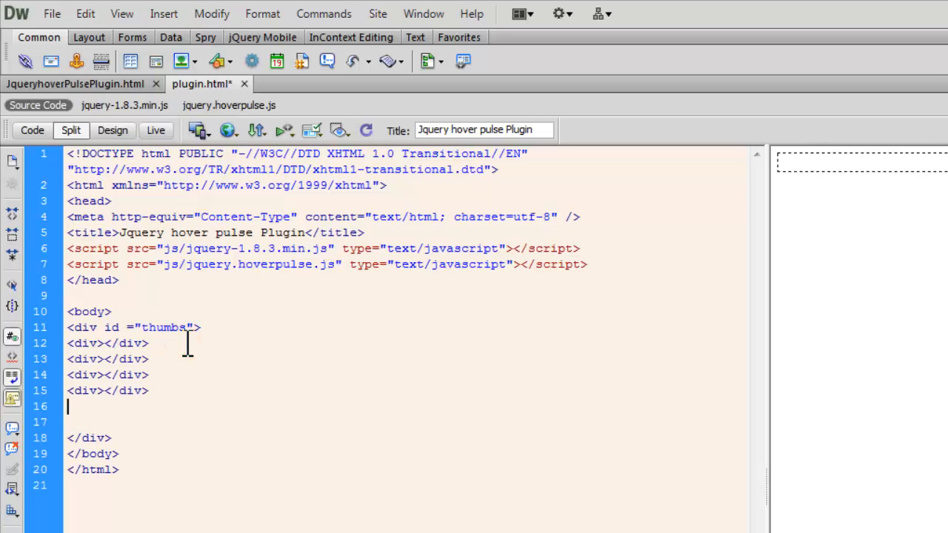
pyautogui.write('<div></div>')
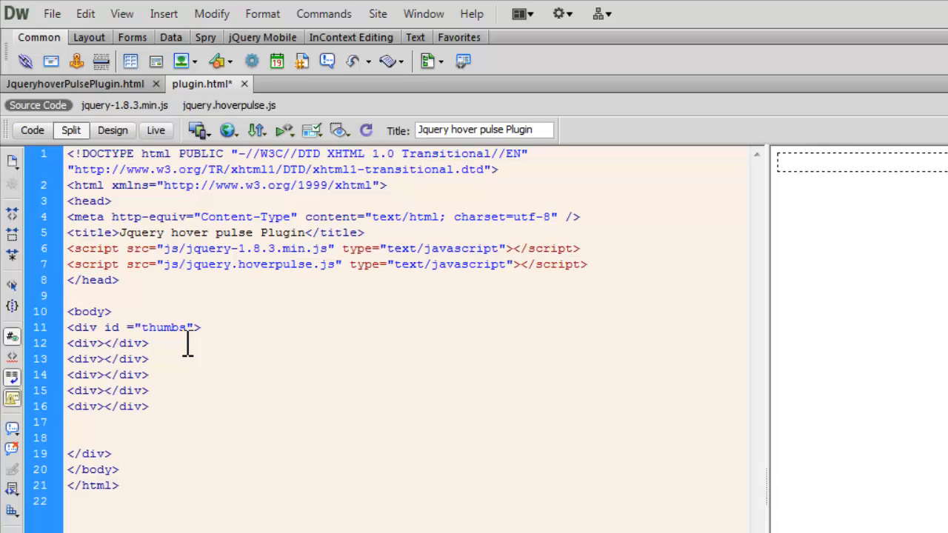
pyautogui.write('<div></div>')
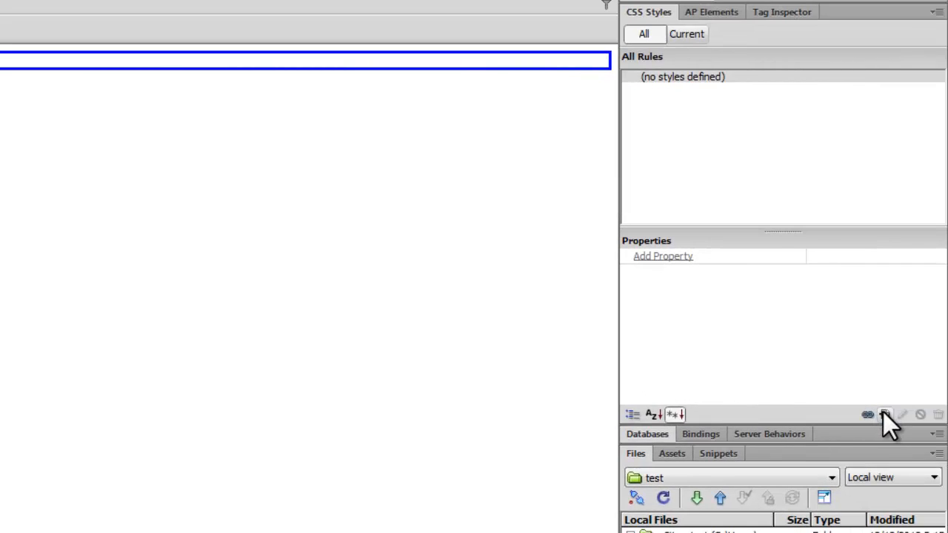
# Step: Create a new ID rule #thumbs for this document and go to its box settings
pyautogui.click(886, 415)
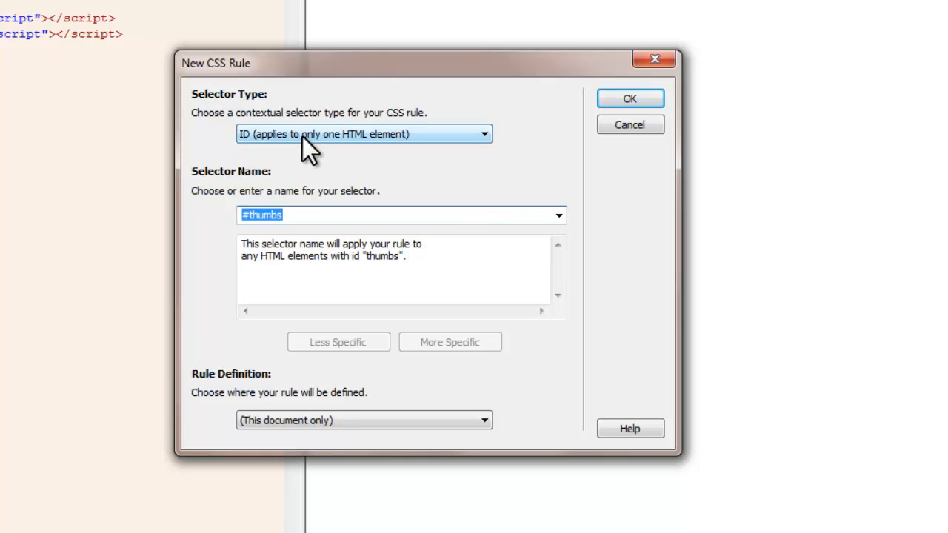
pyautogui.moveTo(348, 444)
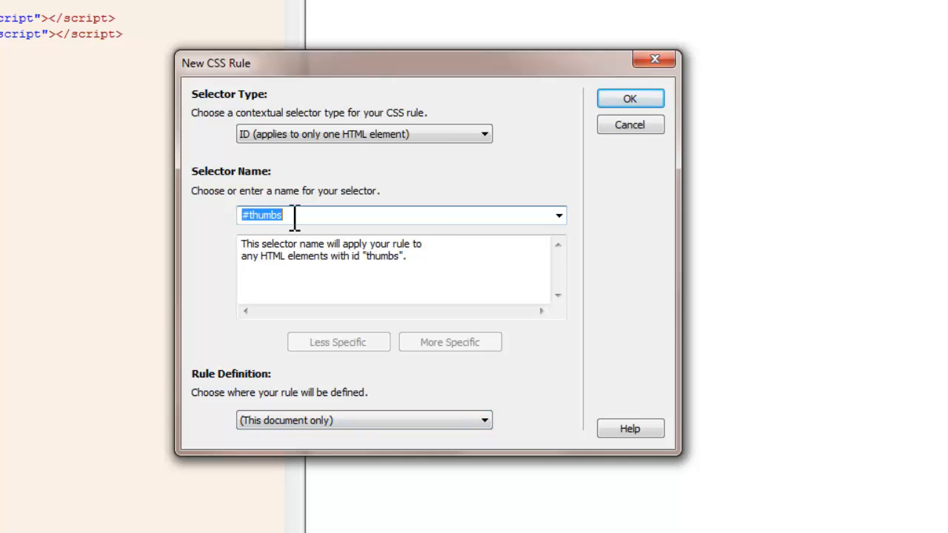
pyautogui.moveTo(598, 115)
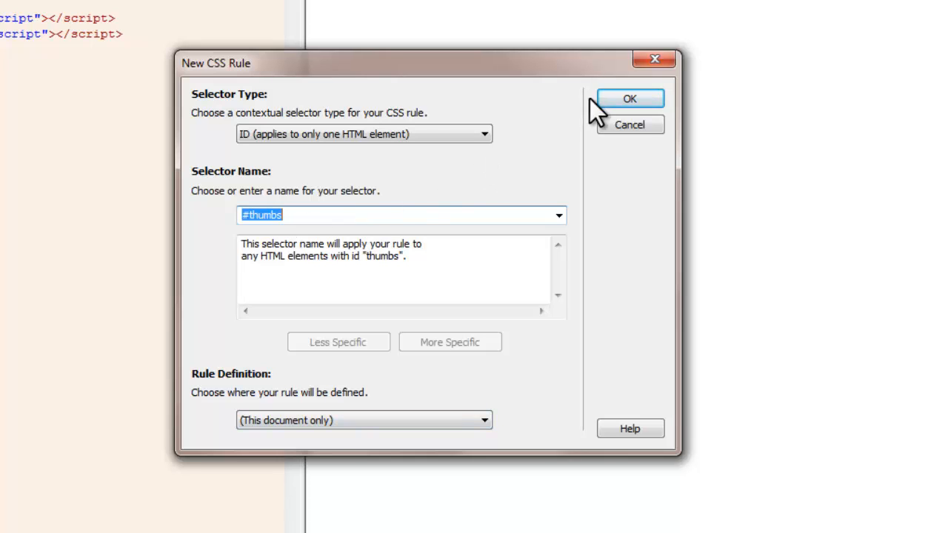
pyautogui.click(629, 98)
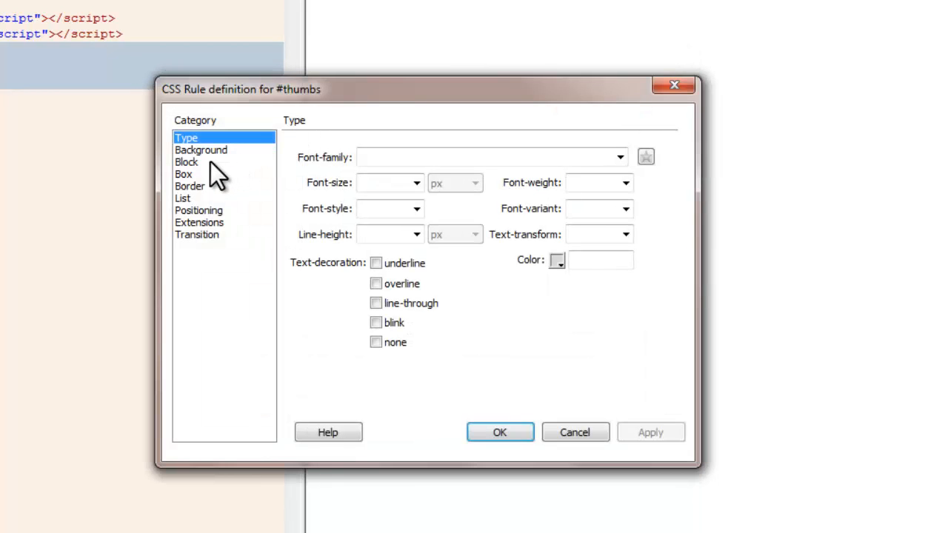
pyautogui.click(184, 175)
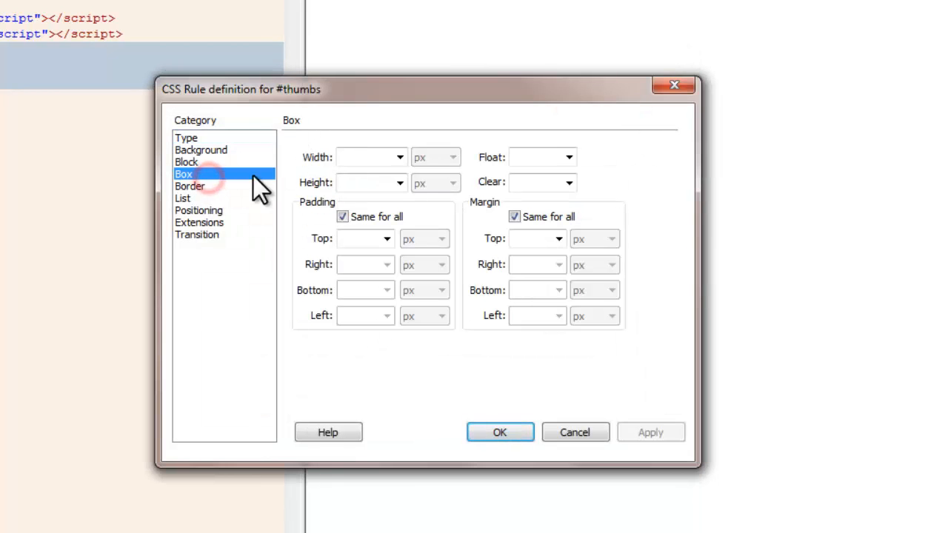
pyautogui.click(368, 157)
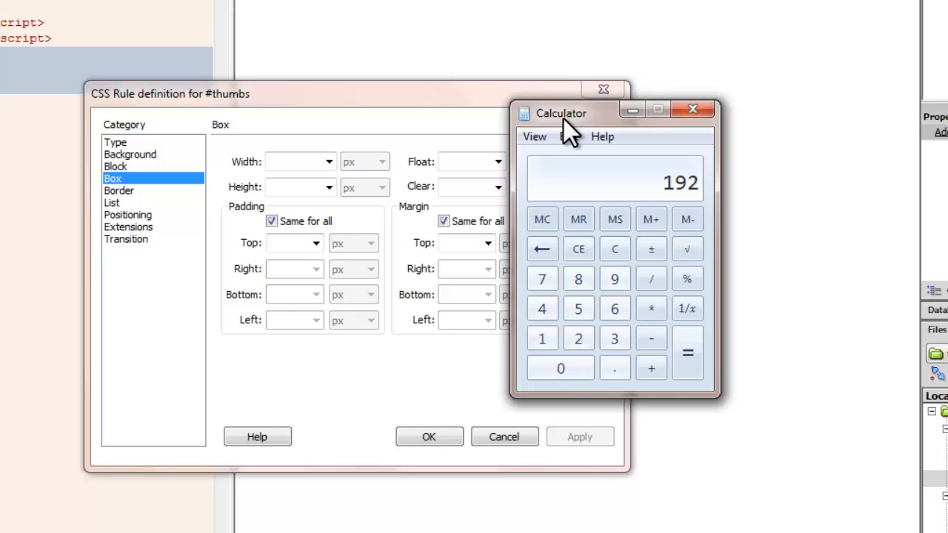
# Step: Give #thumbs a width of 204px and height auto, and apply the rule
pyautogui.click(652, 368)
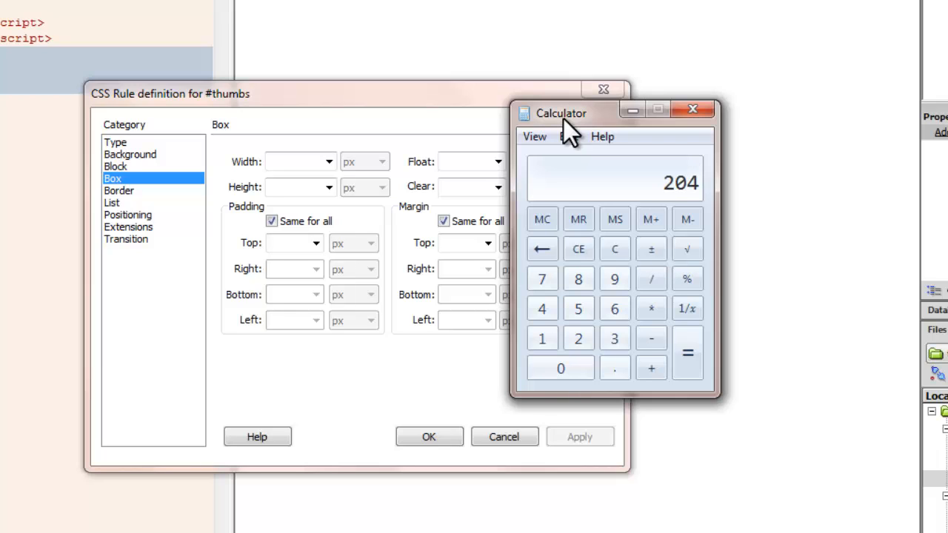
pyautogui.moveTo(693, 109)
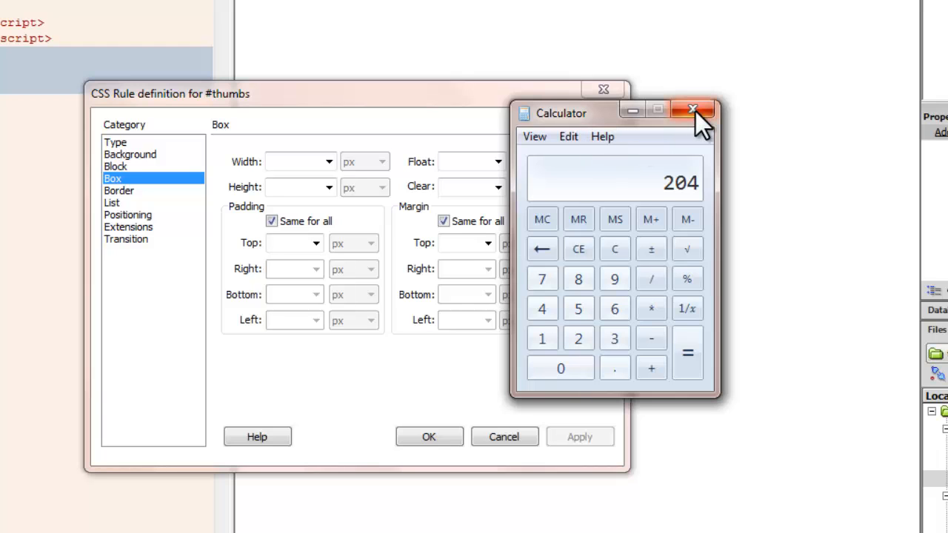
pyautogui.click(693, 110)
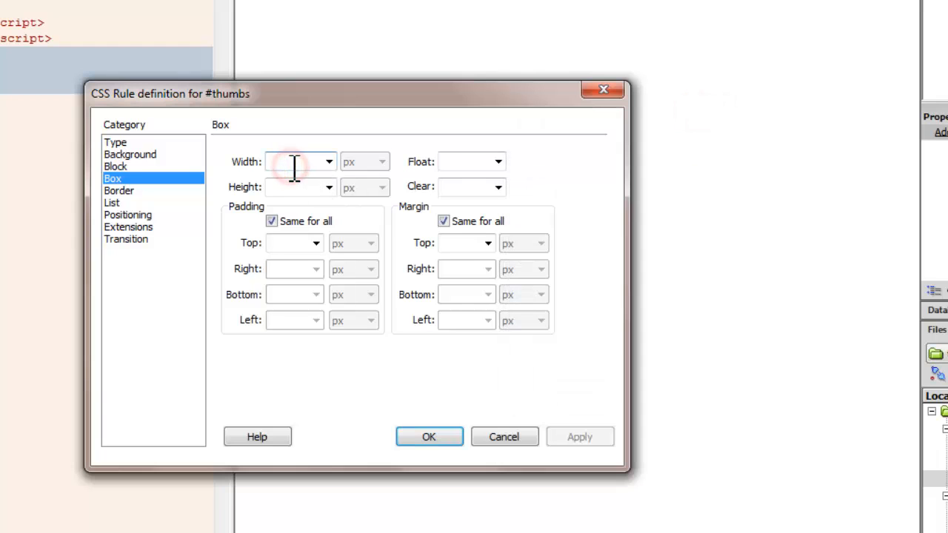
pyautogui.write('204')
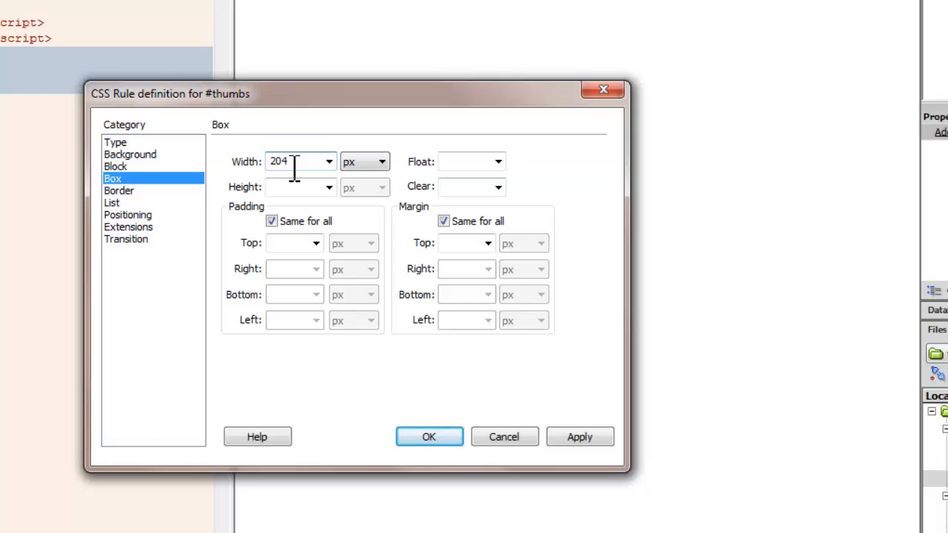
pyautogui.click(299, 187)
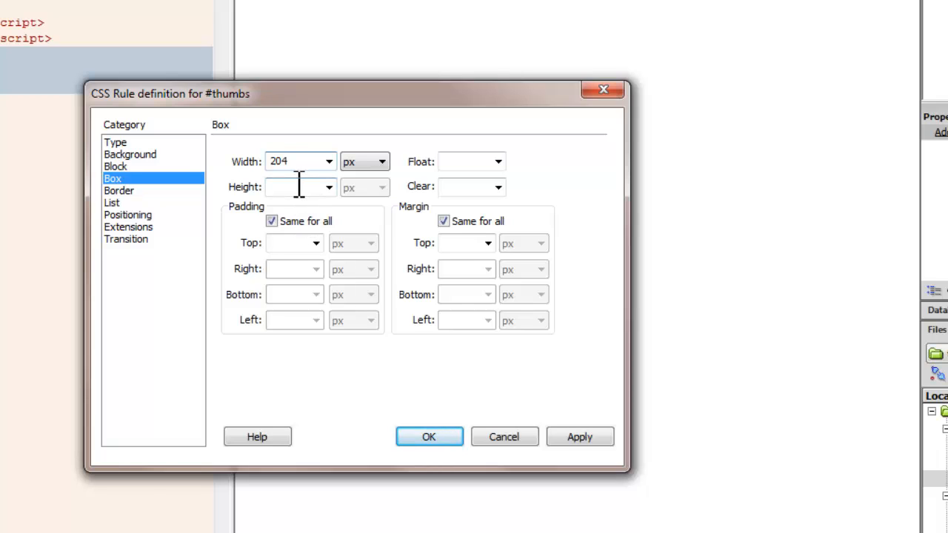
pyautogui.click(299, 160)
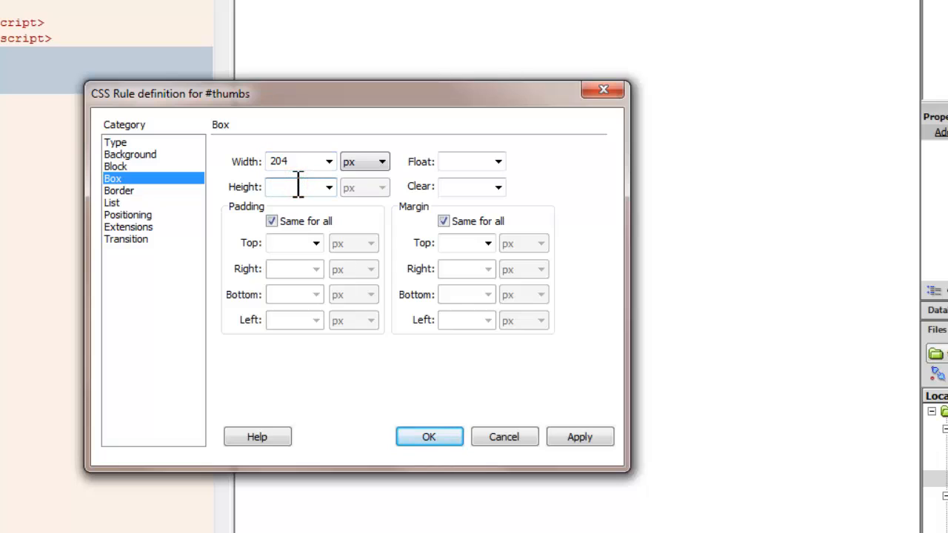
pyautogui.write('auto')
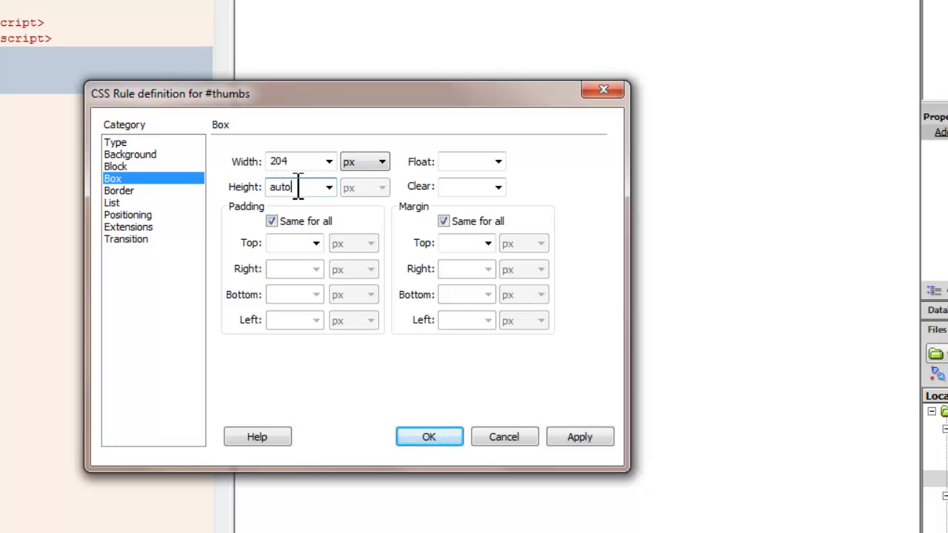
pyautogui.moveTo(429, 435)
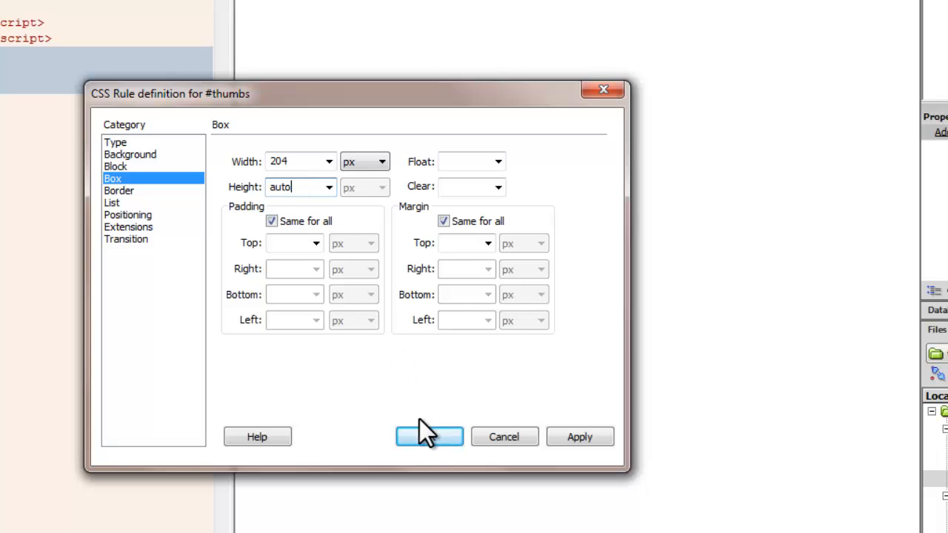
pyautogui.click(430, 436)
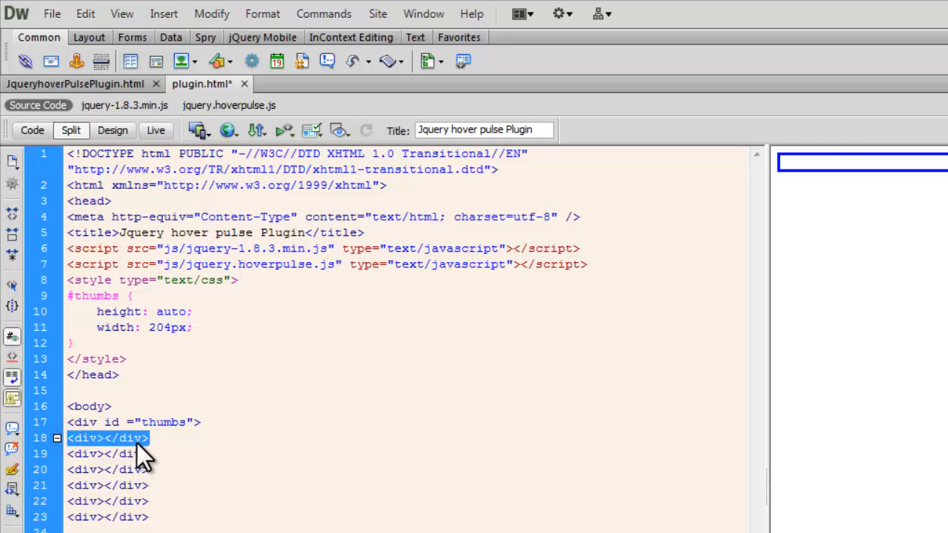
# Step: Insert the Acrobat Distiller and Illustrator 128px icons into the first empty divs
pyautogui.click(107, 439)
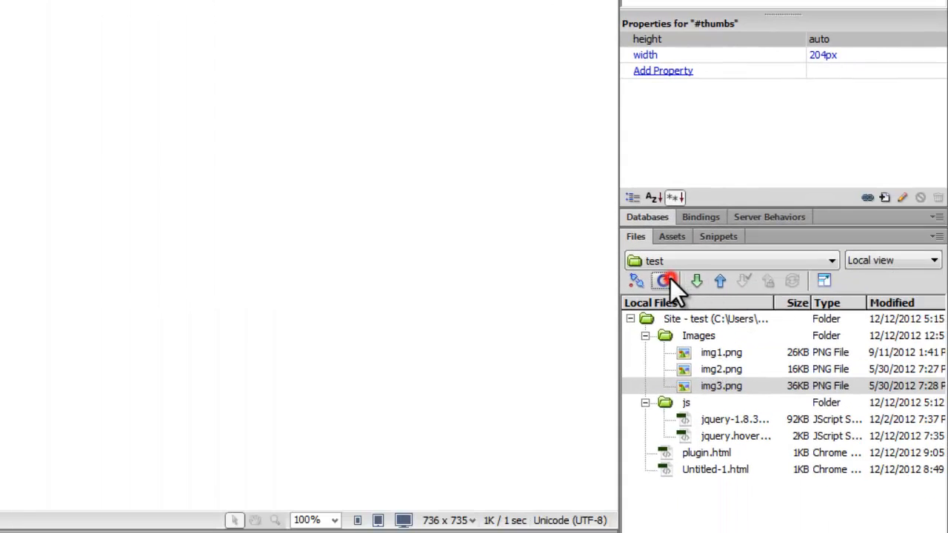
pyautogui.click(668, 280)
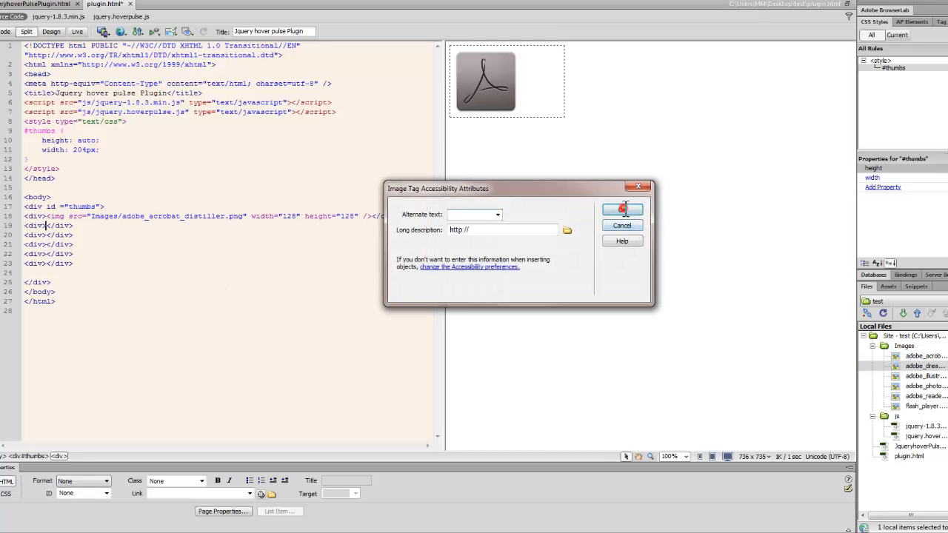
pyautogui.click(623, 209)
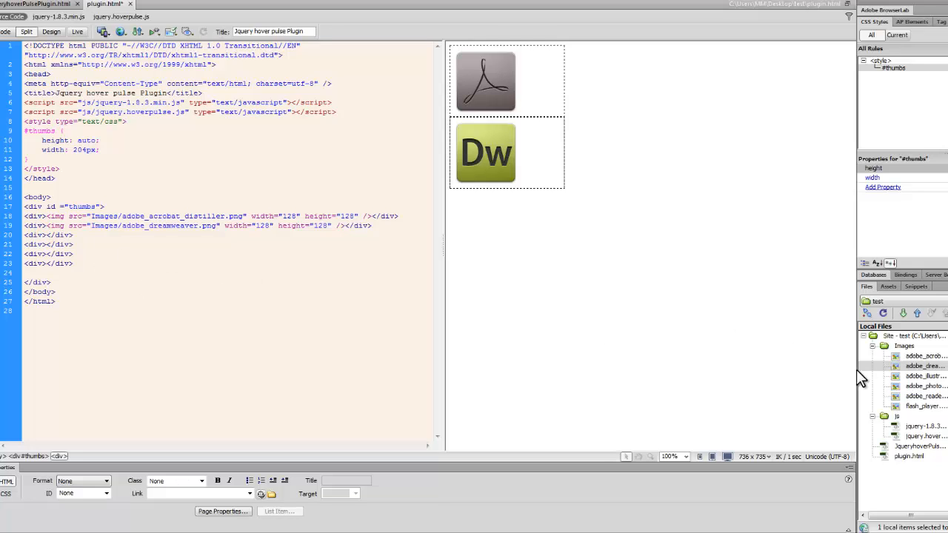
pyautogui.click(922, 376)
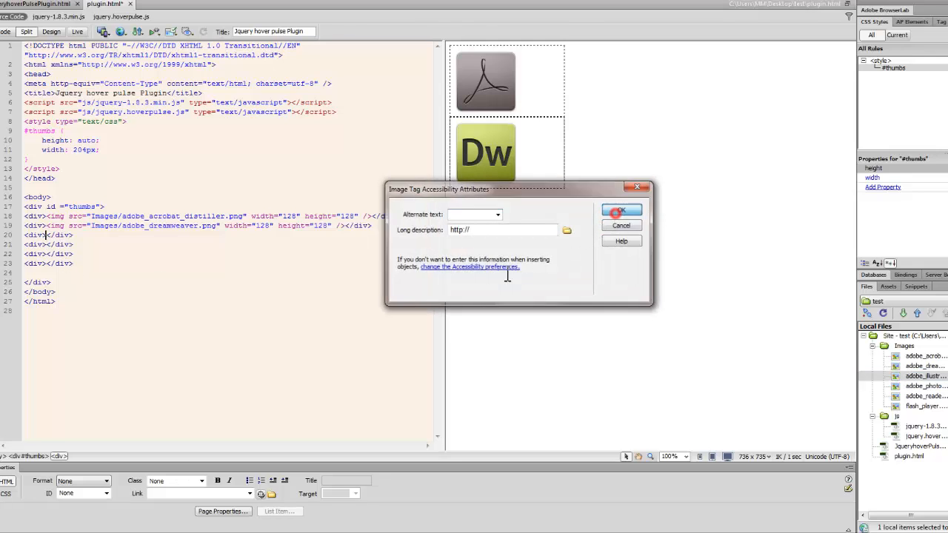
pyautogui.click(621, 212)
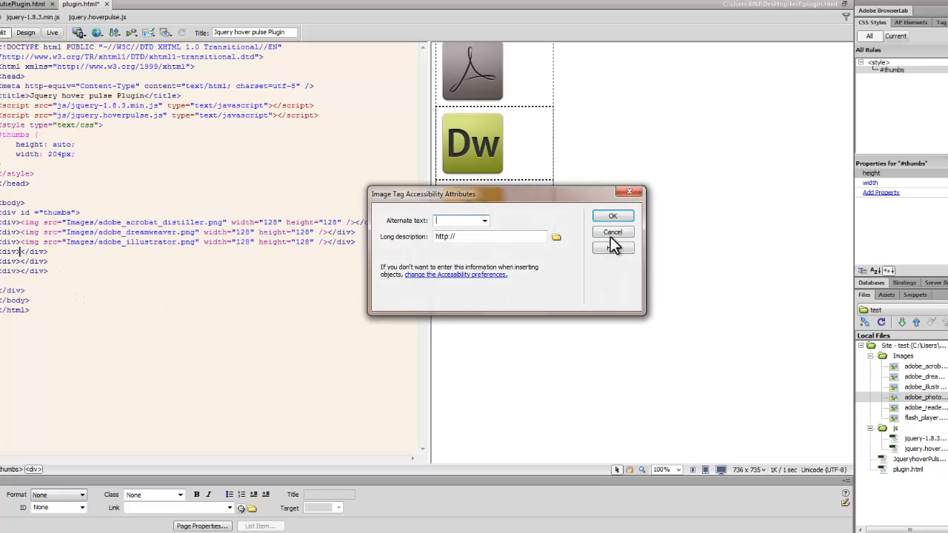
# Step: Insert the Photoshop and Flash Player icons into the remaining empty divs
pyautogui.click(613, 217)
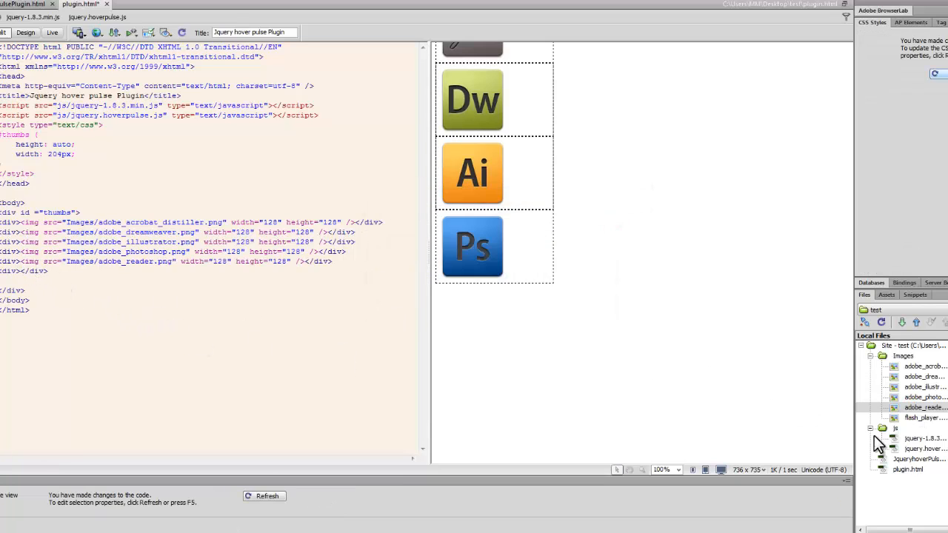
pyautogui.click(300, 261)
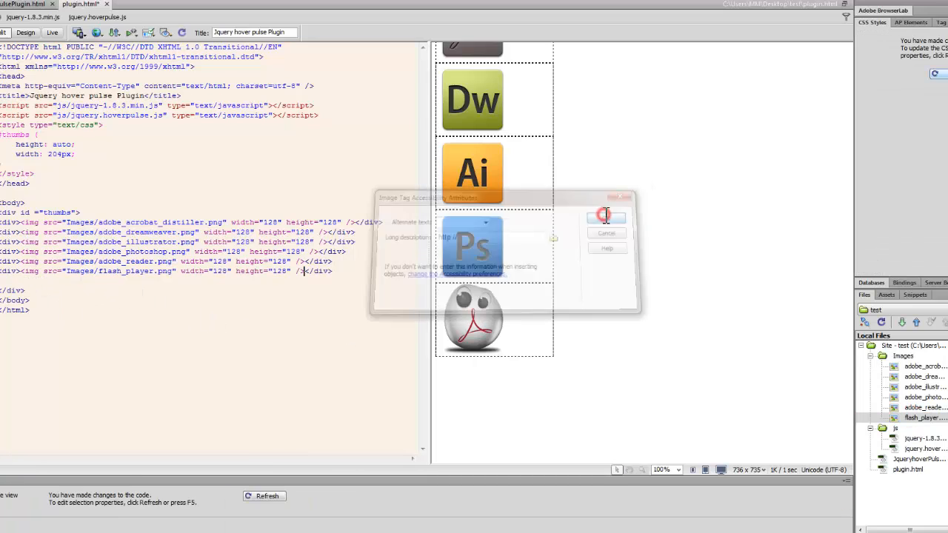
pyautogui.click(605, 216)
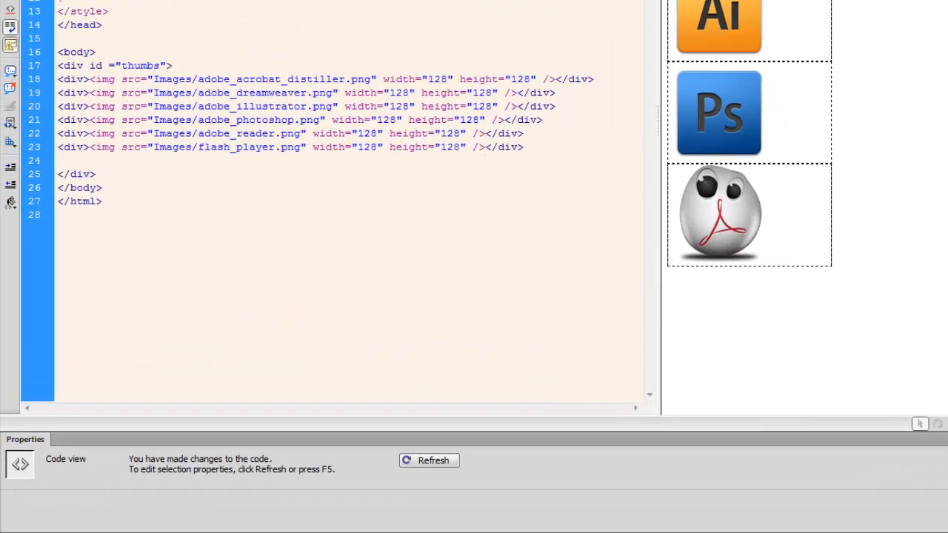
pyautogui.scroll(3)
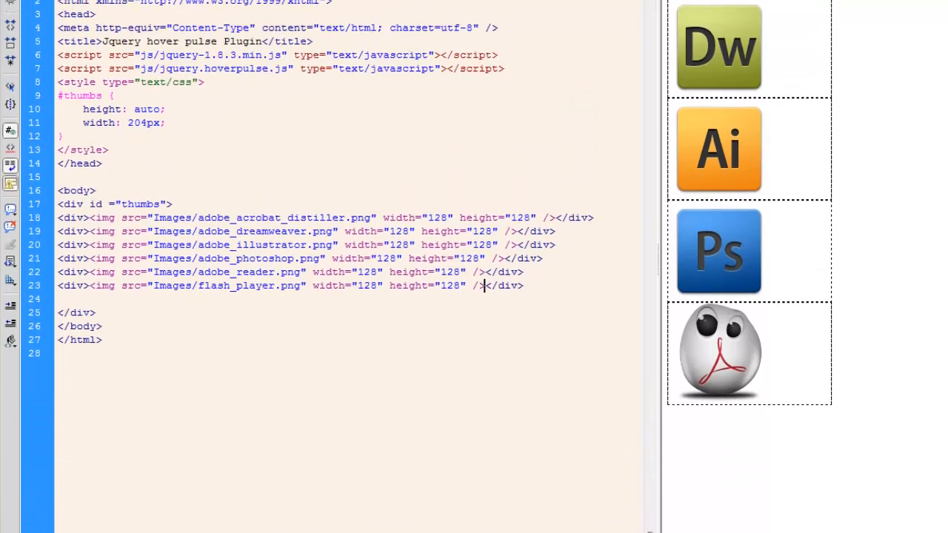
pyautogui.click(196, 111)
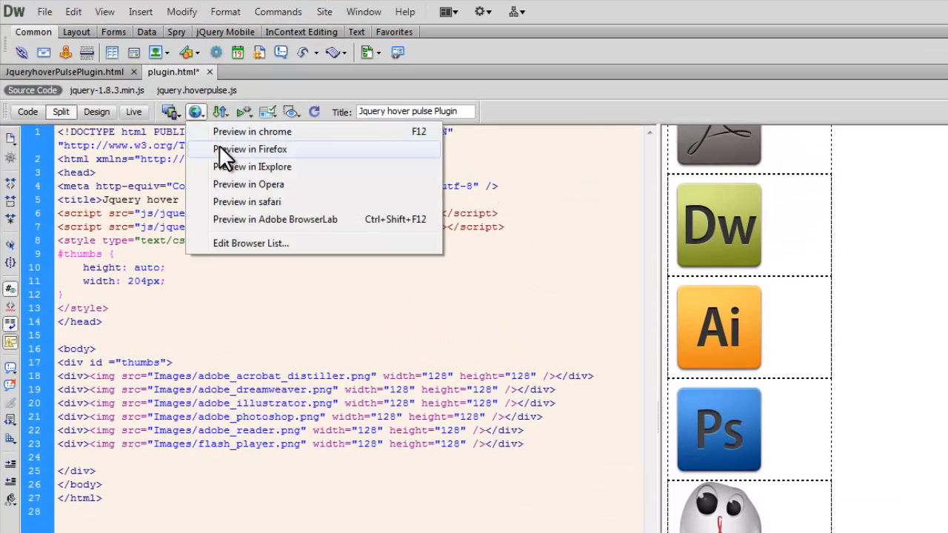
# Step: Preview plugin.html in Firefox, showing the icons stacked in one column
pyautogui.click(249, 148)
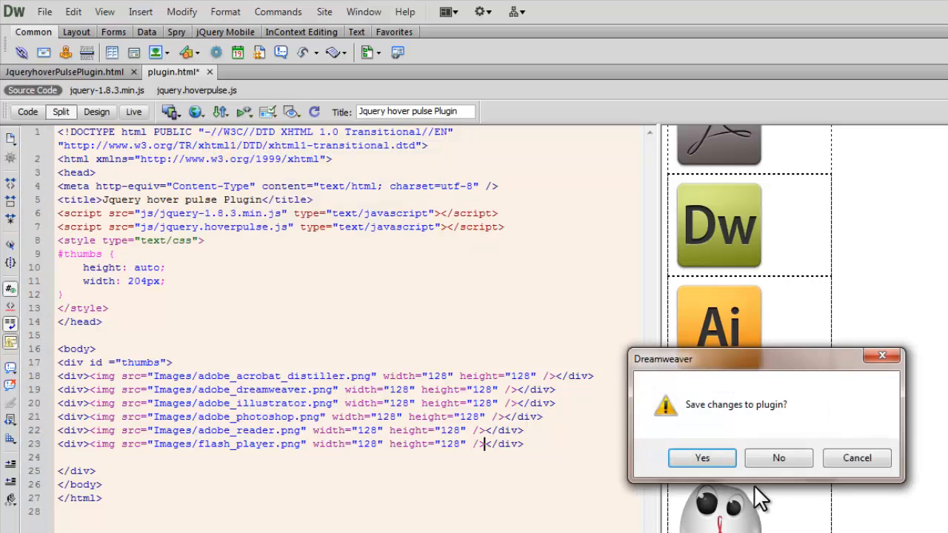
pyautogui.click(702, 458)
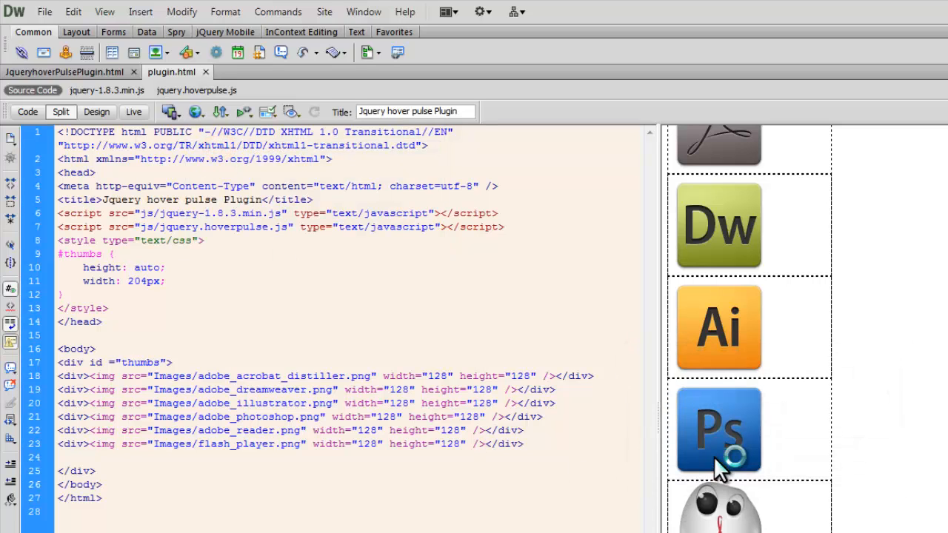
pyautogui.click(483, 444)
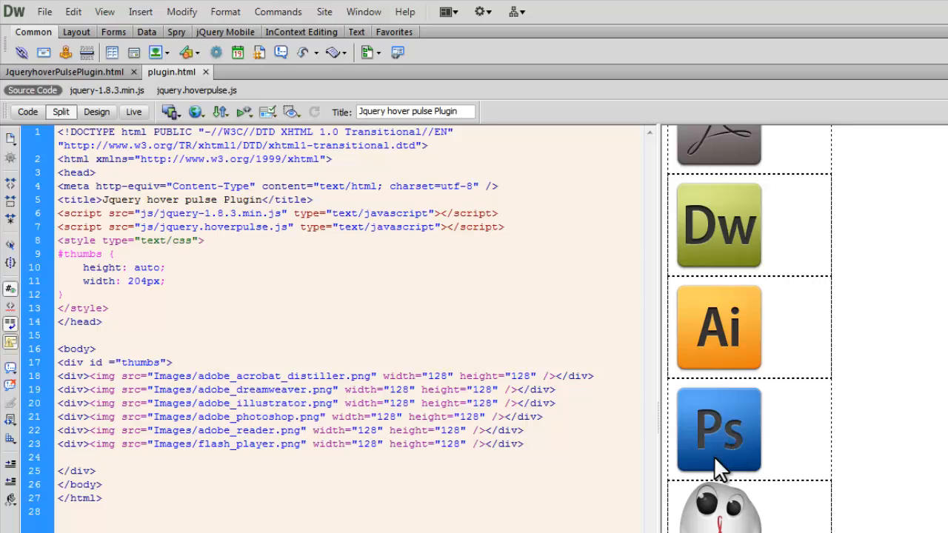
pyautogui.click(483, 444)
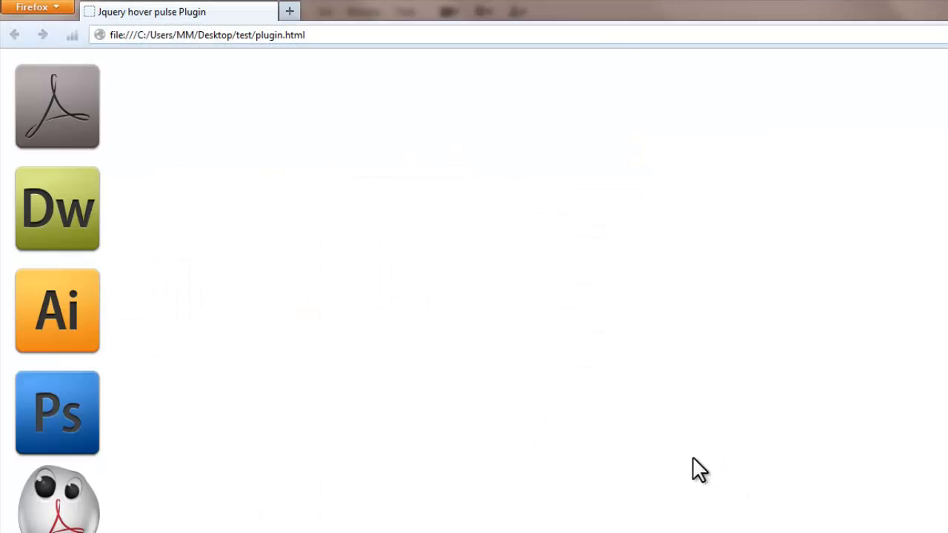
pyautogui.moveTo(83, 148)
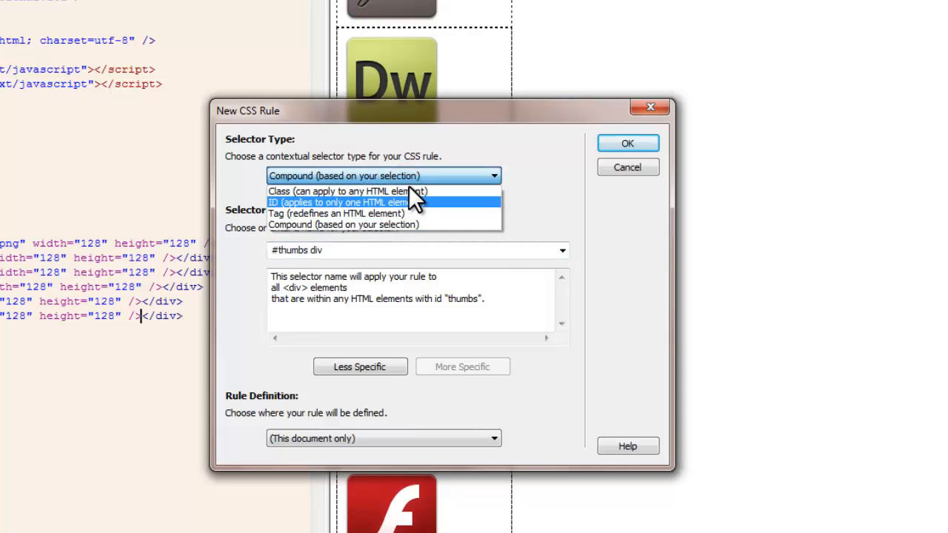
# Step: Create a new class rule named .thumb for this document only
pyautogui.click(348, 192)
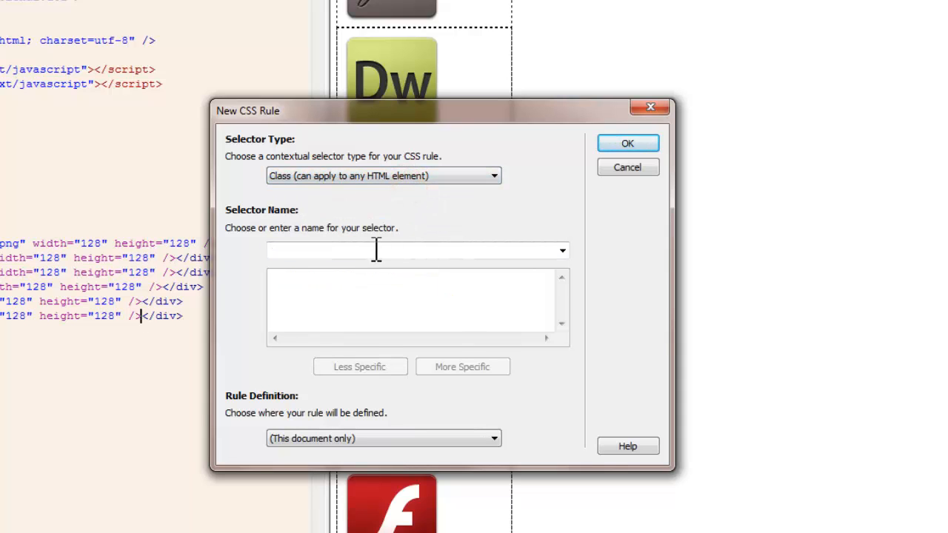
pyautogui.write('.t')
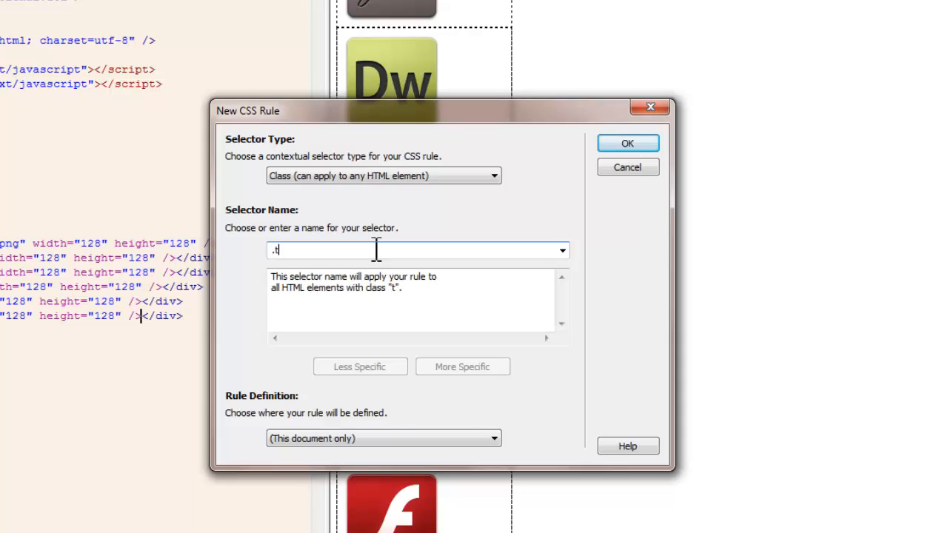
pyautogui.write('hum')
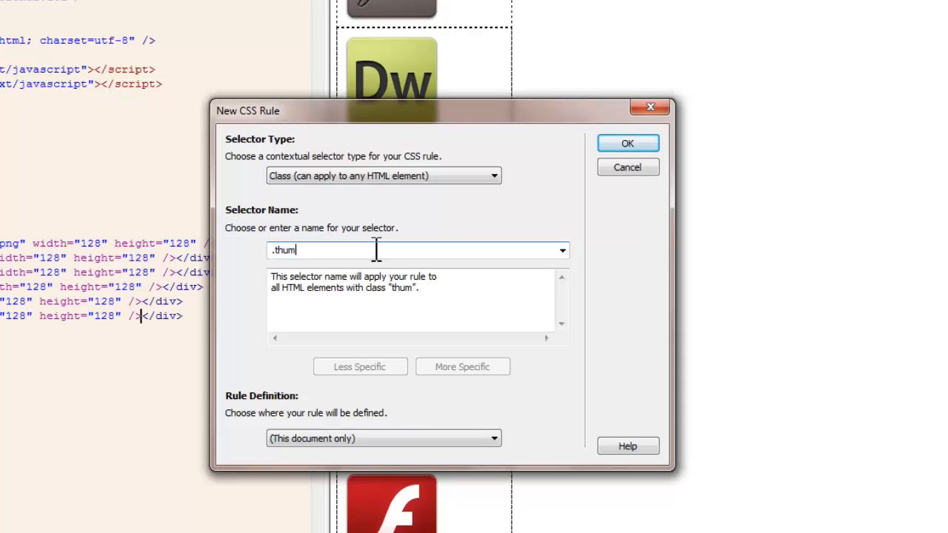
pyautogui.write('b')
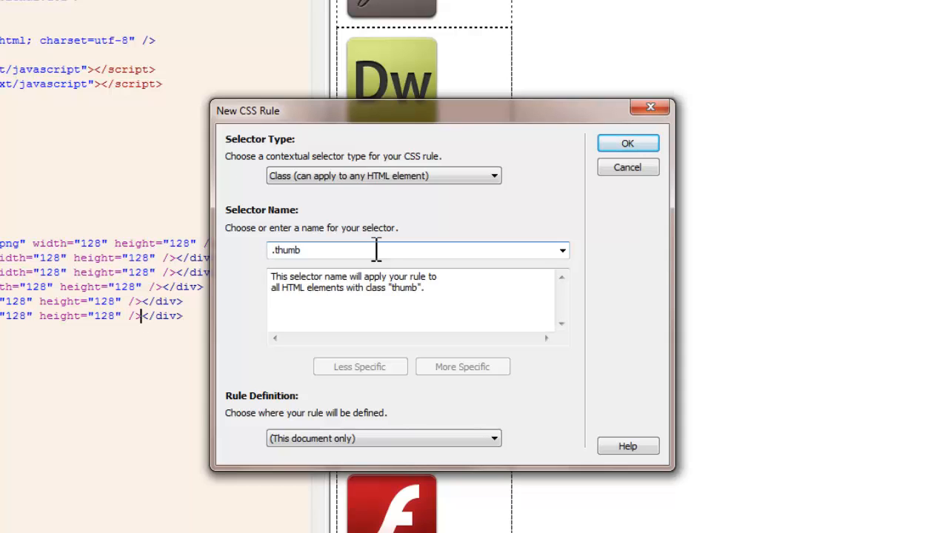
pyautogui.moveTo(328, 277)
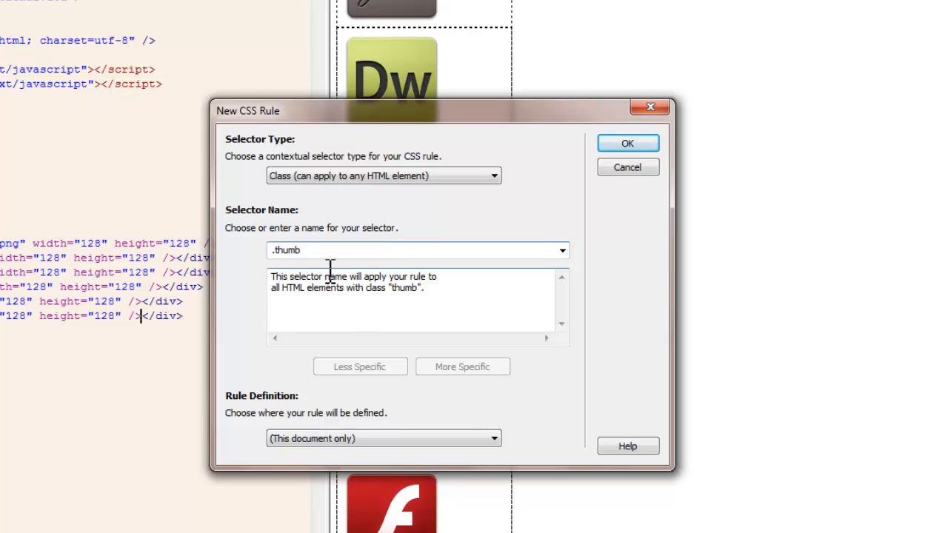
pyautogui.moveTo(363, 438)
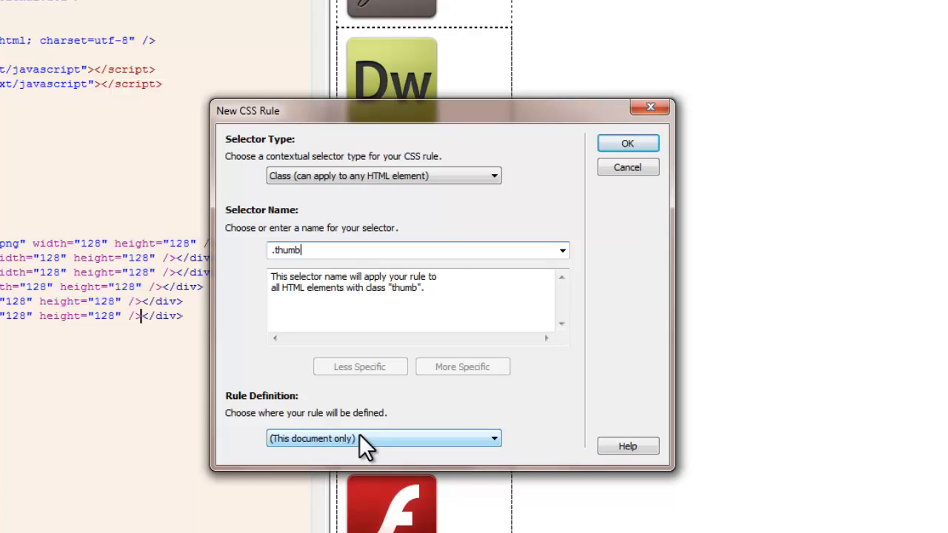
pyautogui.click(628, 142)
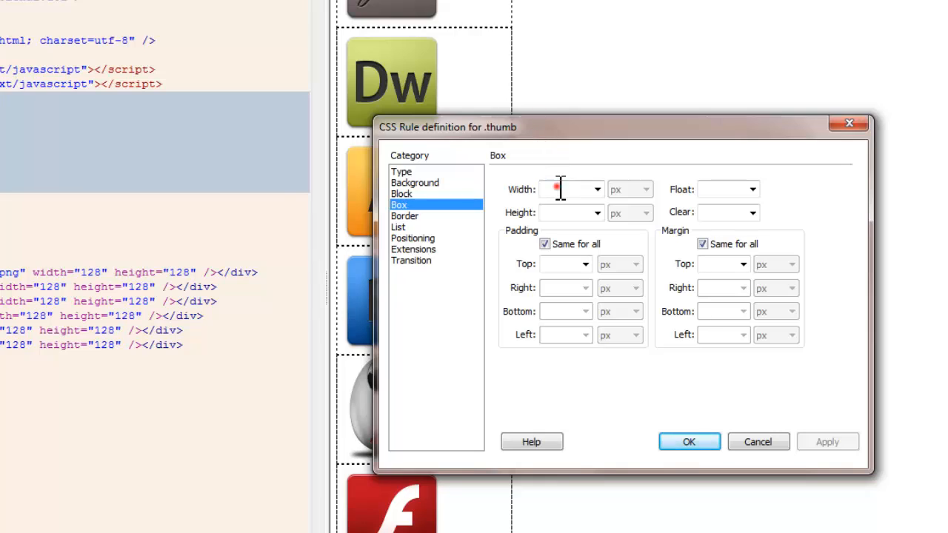
# Step: Give .thumb a 64px width and height with 1px padding on all sides
pyautogui.write('64')
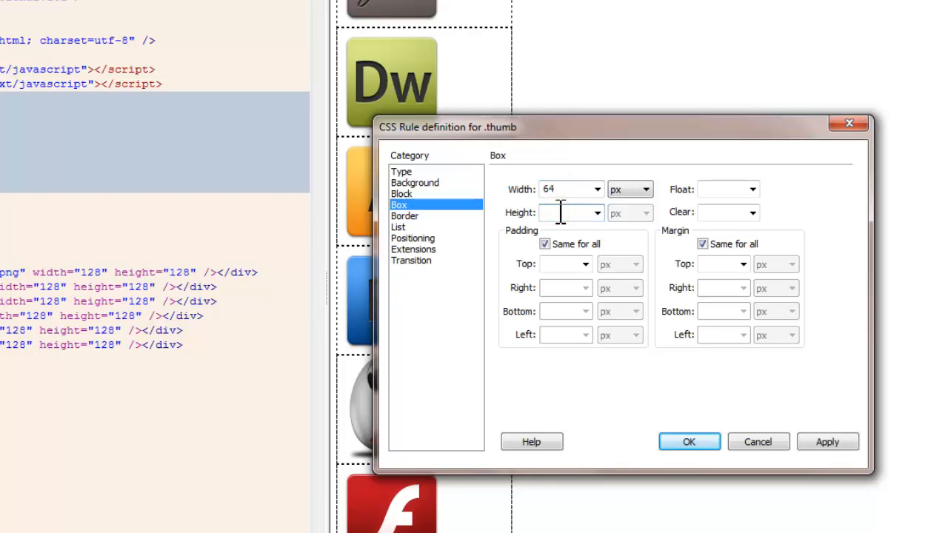
pyautogui.write('64')
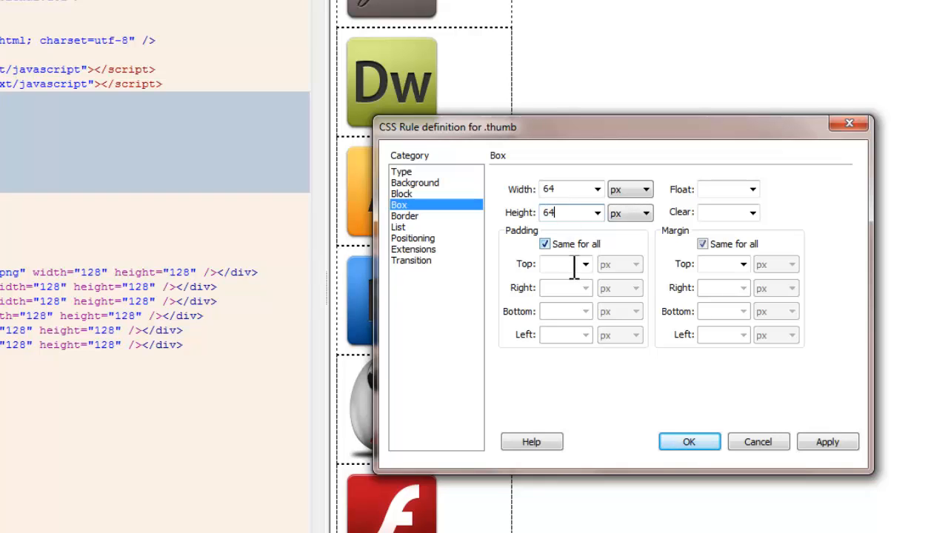
pyautogui.click(563, 263)
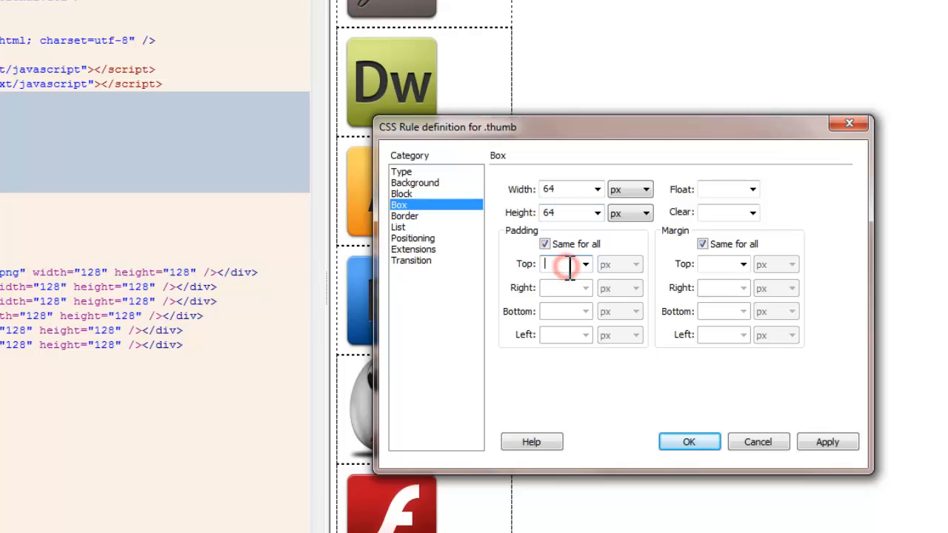
pyautogui.write('1')
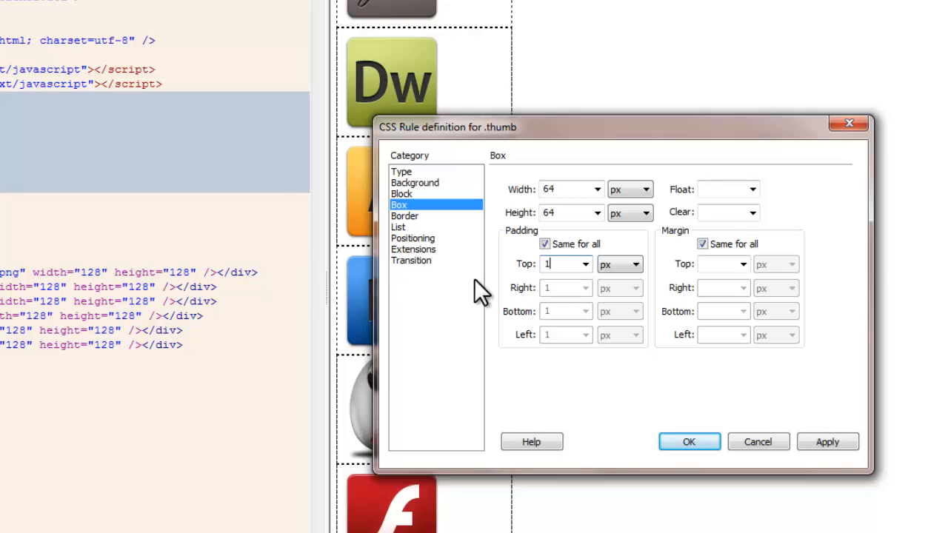
# Step: Give .thumb a 1px solid border on all sides
pyautogui.click(406, 216)
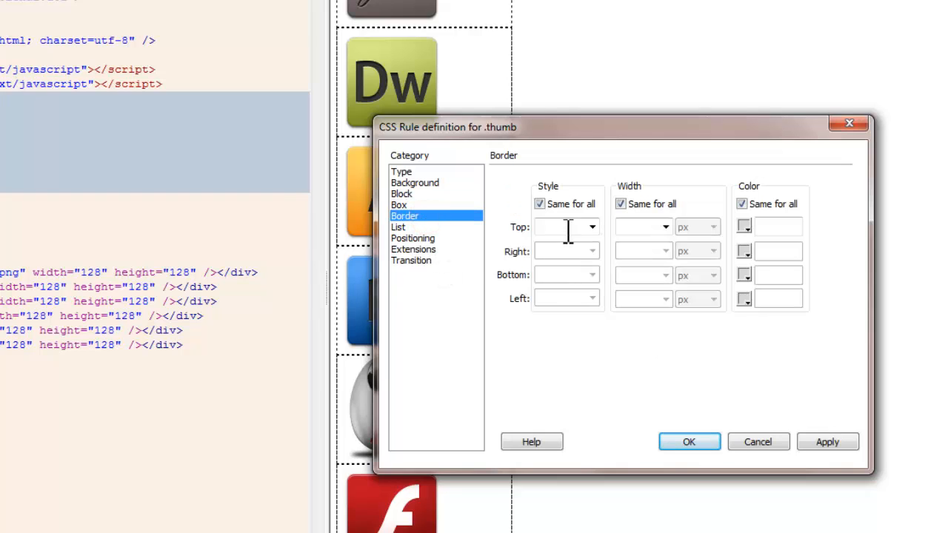
pyautogui.click(592, 227)
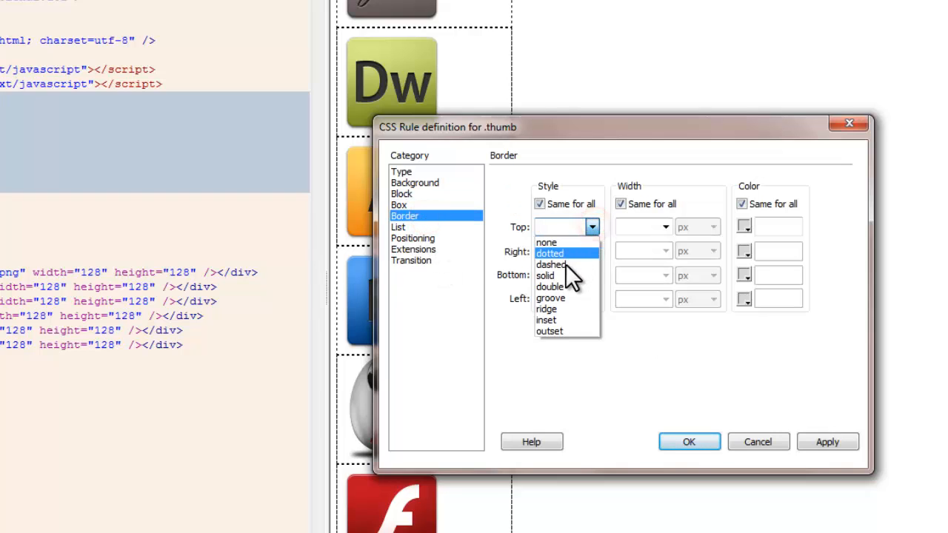
pyautogui.click(545, 276)
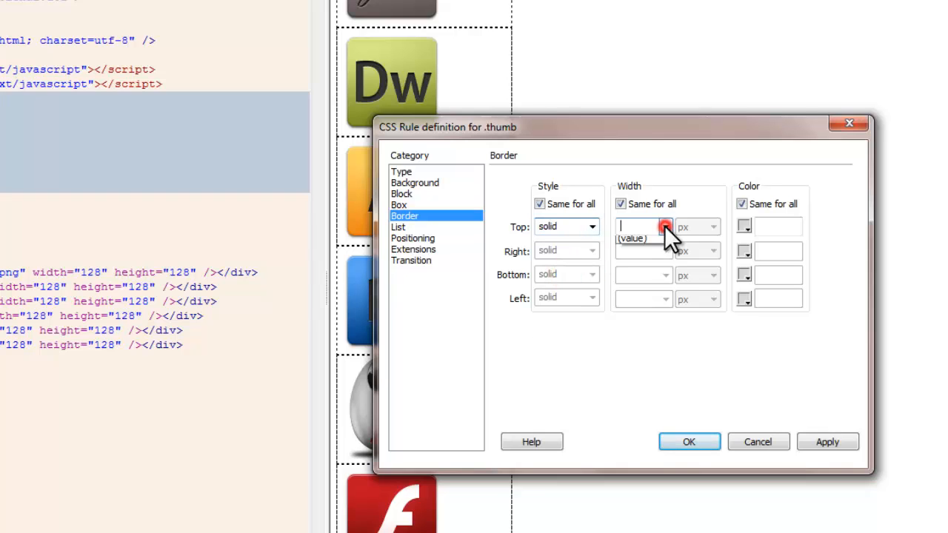
pyautogui.write('1')
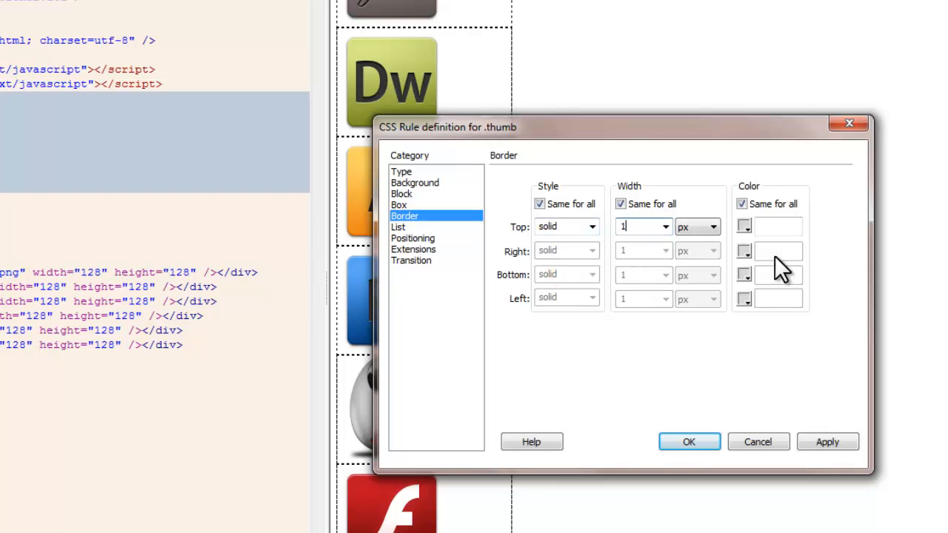
pyautogui.click(744, 225)
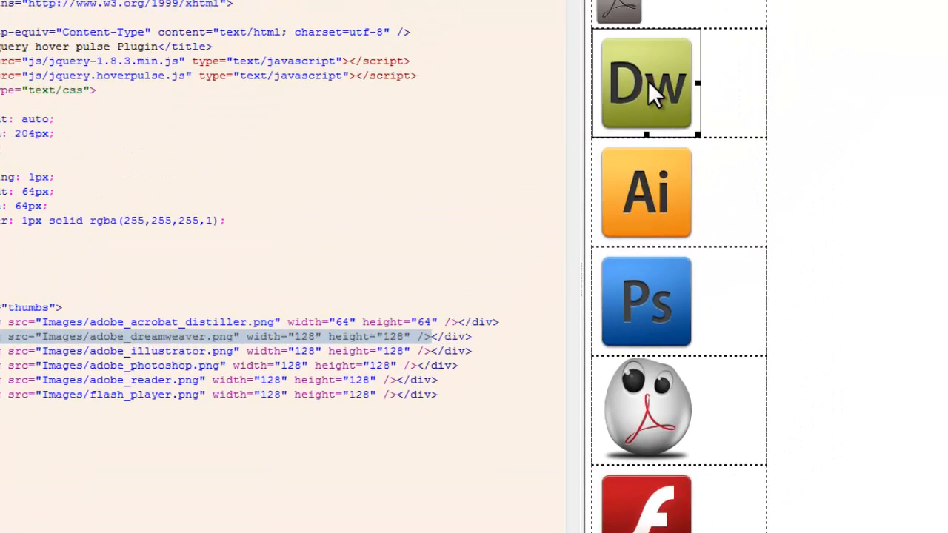
# Step: Resize the Dreamweaver and Photoshop icon images to 64 by 64 pixels
pyautogui.click(646, 81)
pyautogui.write('6')
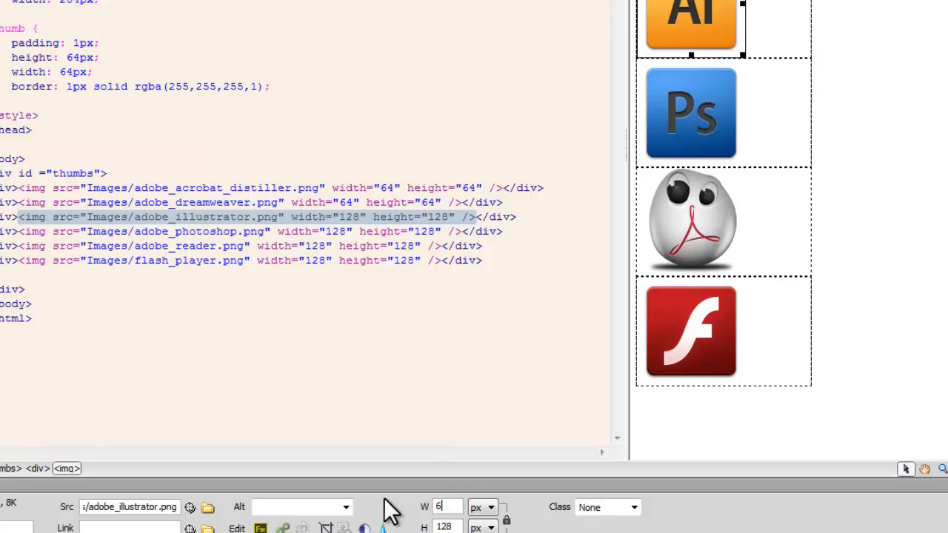
pyautogui.write('4')
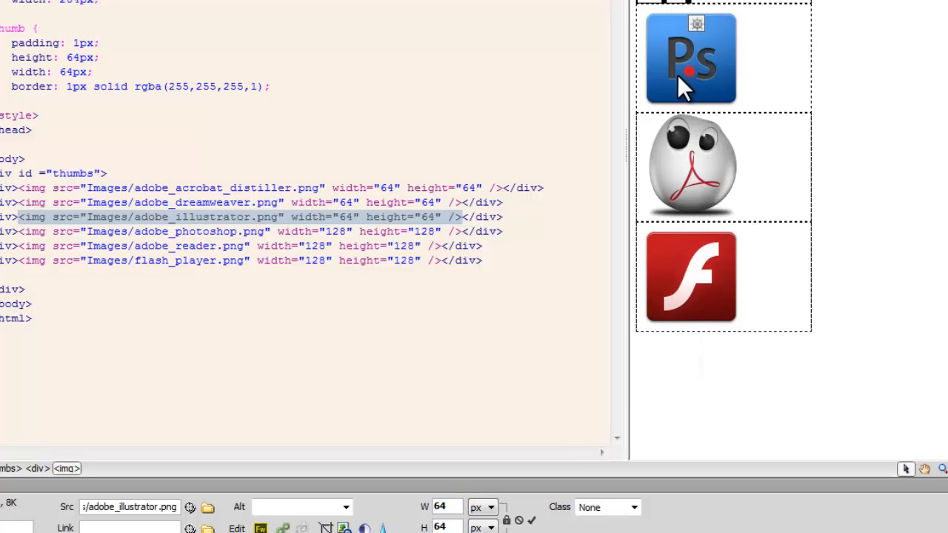
pyautogui.click(690, 58)
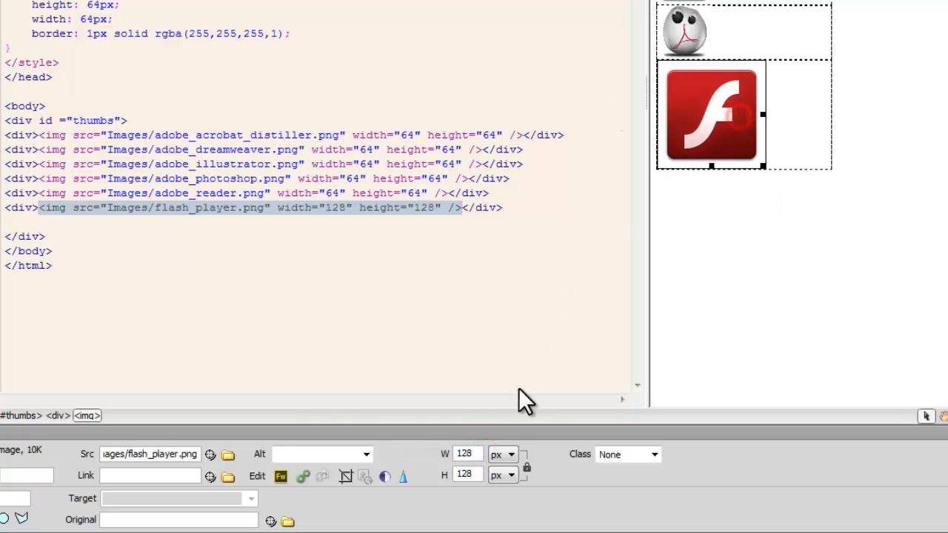
# Step: Resize the Flash Player icon to 64x64 and add float: left to the .thumb rule
pyautogui.tripleClick(465, 453)
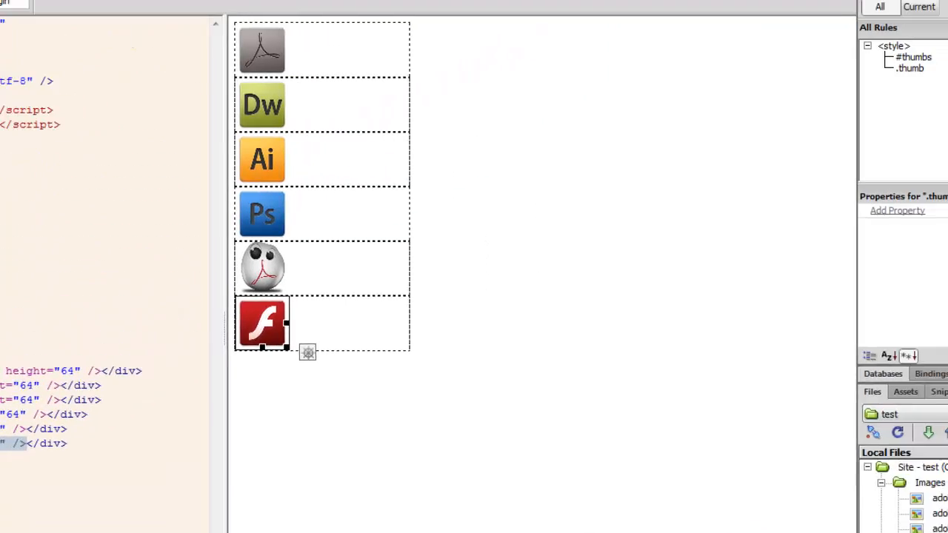
pyautogui.click(696, 186)
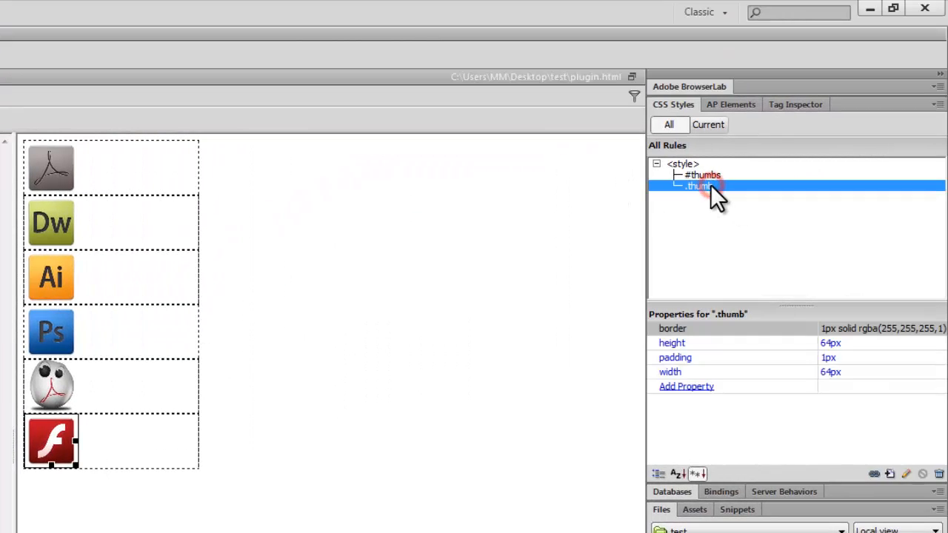
pyautogui.doubleClick(700, 187)
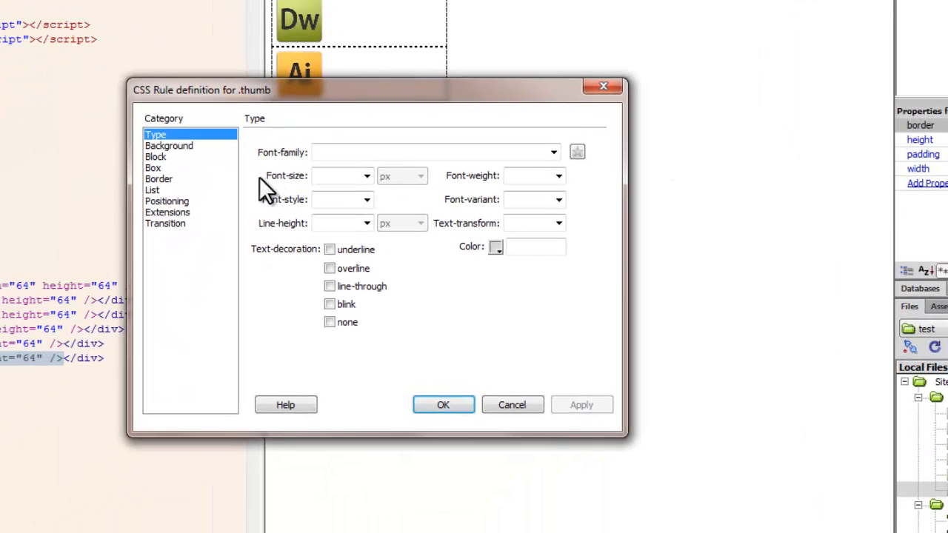
pyautogui.click(154, 167)
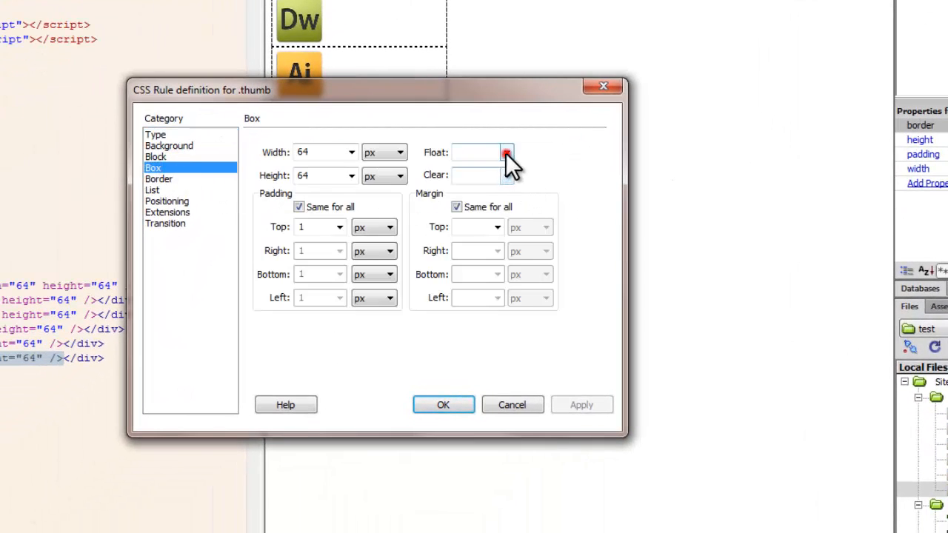
pyautogui.click(507, 151)
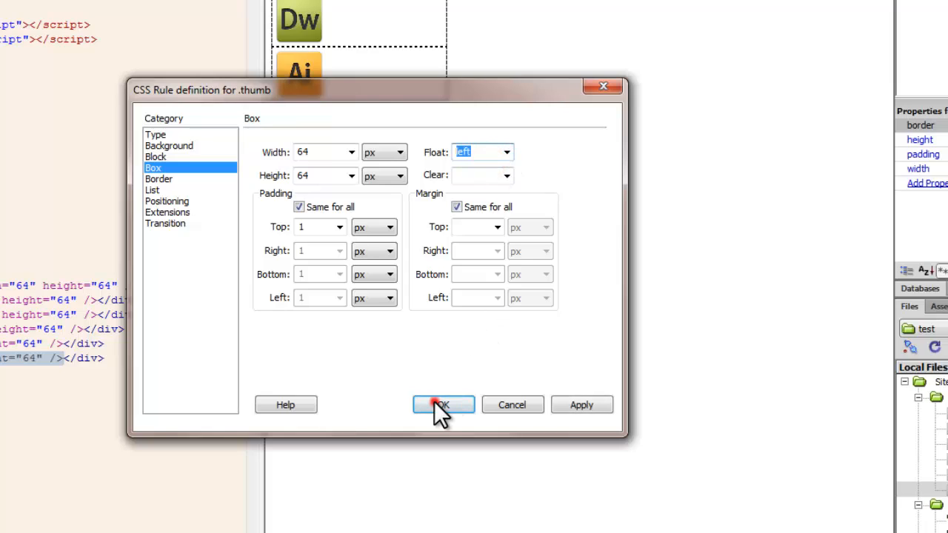
pyautogui.click(442, 405)
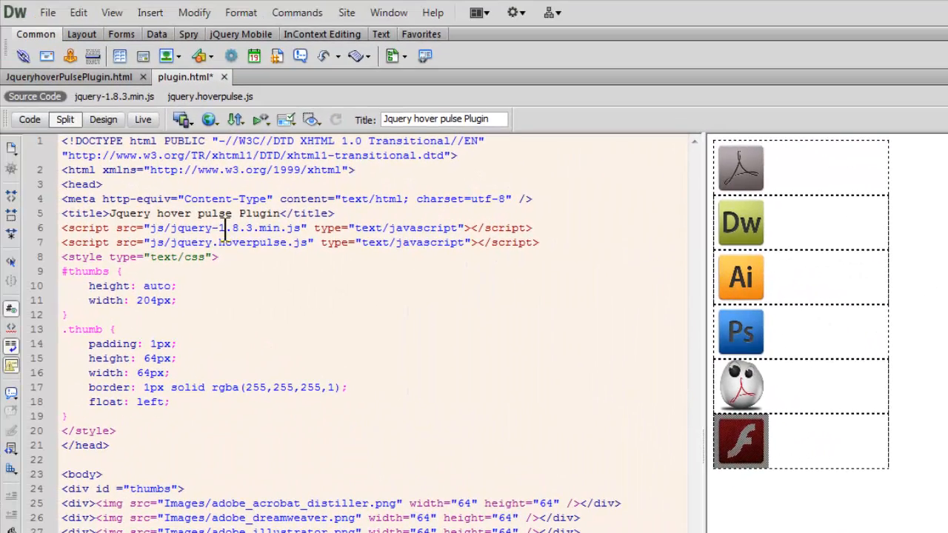
pyautogui.moveTo(210, 119)
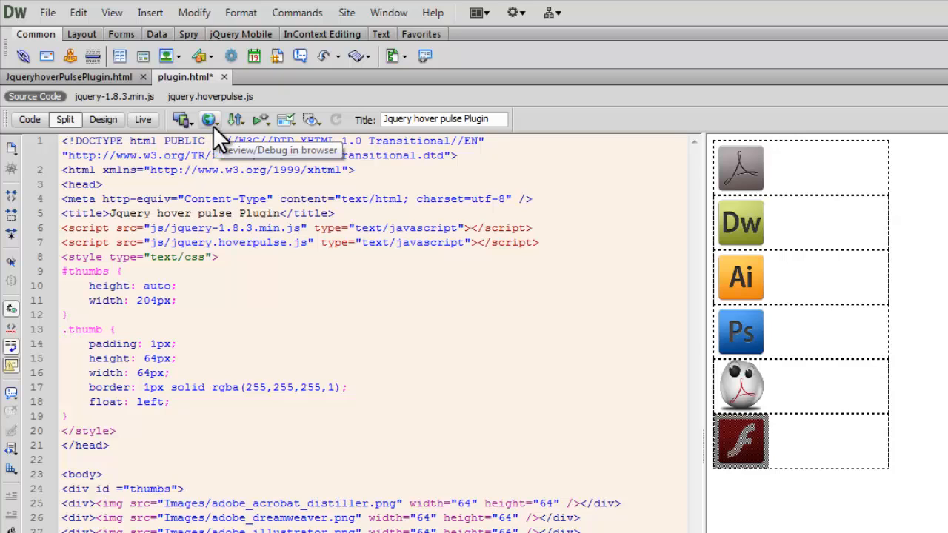
# Step: Save plugin.html and launch a Firefox preview of the page
pyautogui.click(211, 119)
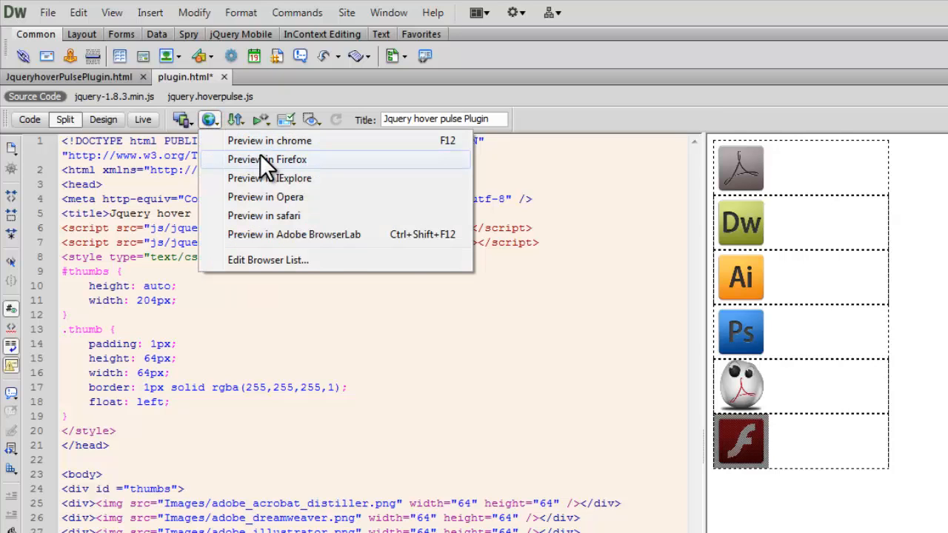
pyautogui.click(267, 160)
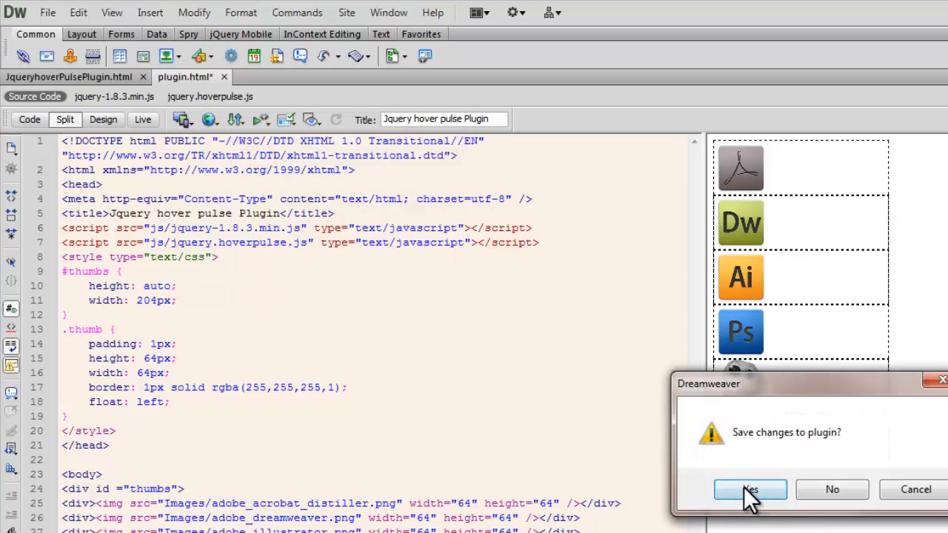
pyautogui.click(750, 489)
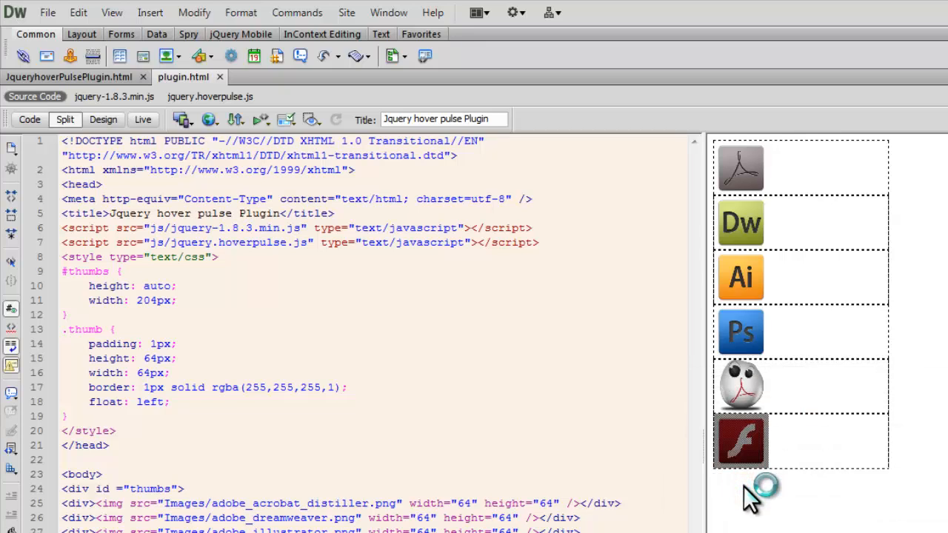
pyautogui.moveTo(752, 496)
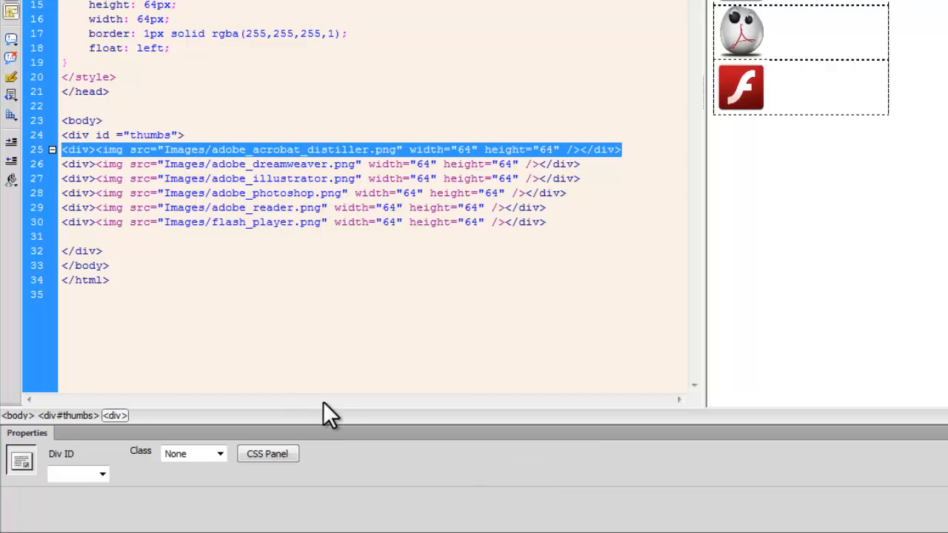
# Step: Assign the thumb class to each icon div so the icons form a bordered 3x2 grid
pyautogui.click(219, 453)
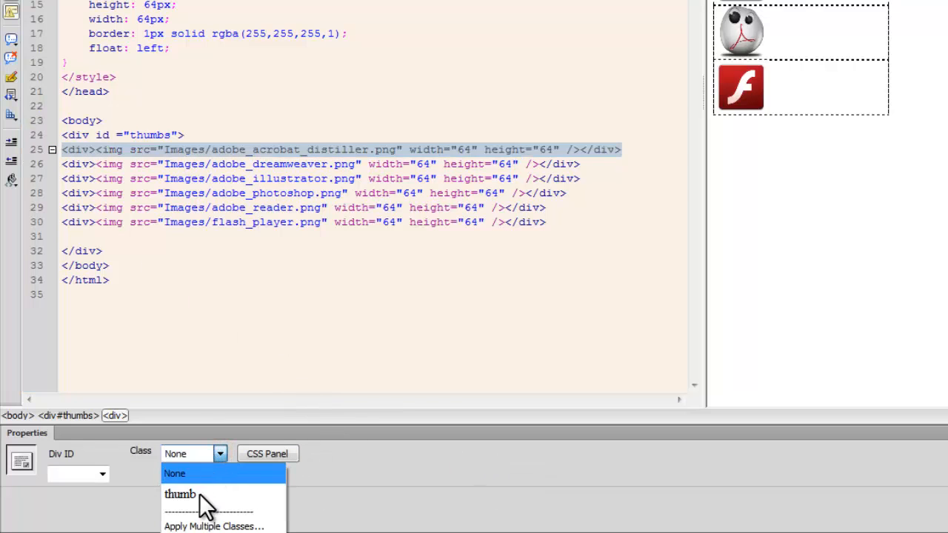
pyautogui.click(181, 495)
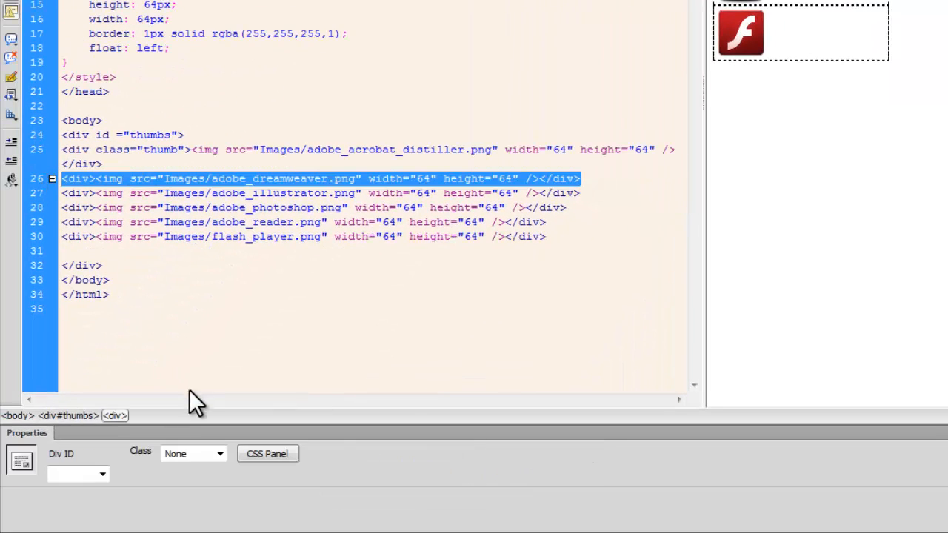
pyautogui.click(219, 453)
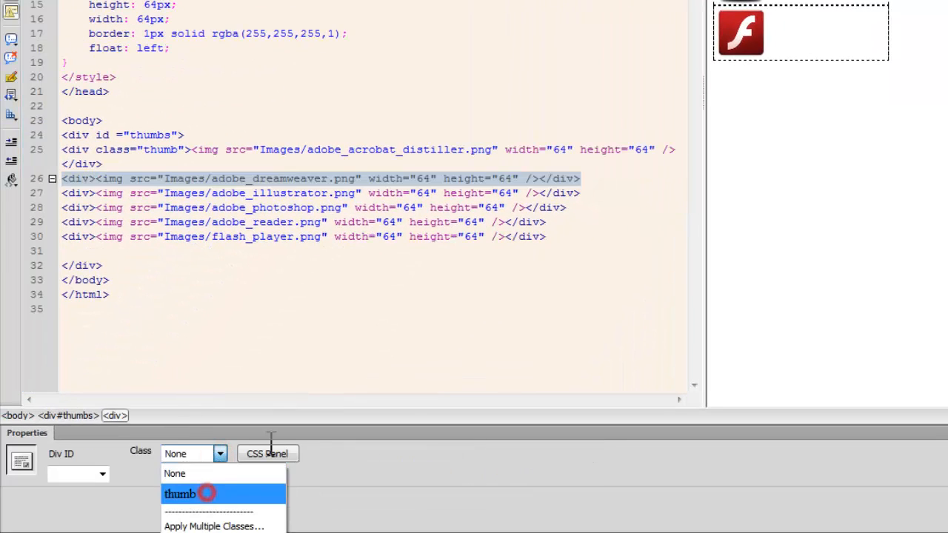
pyautogui.click(180, 495)
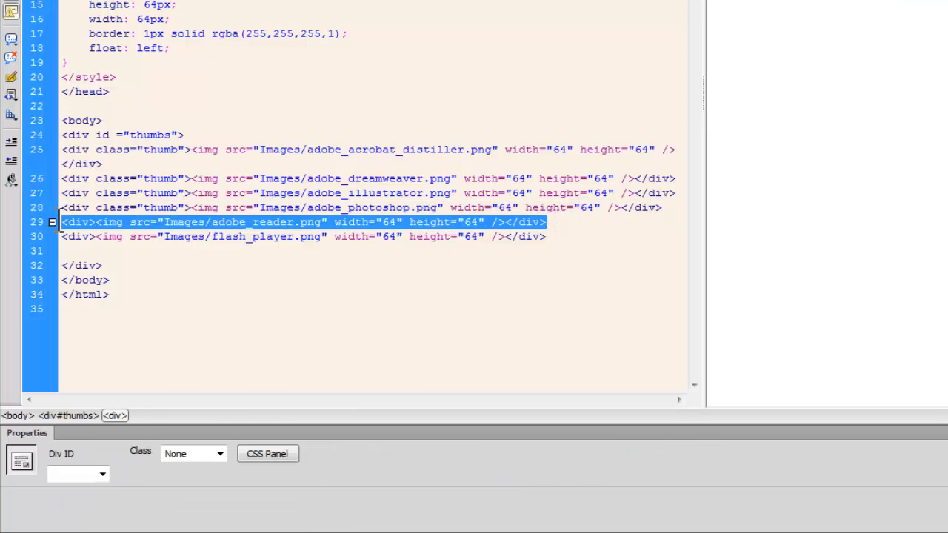
pyautogui.click(219, 453)
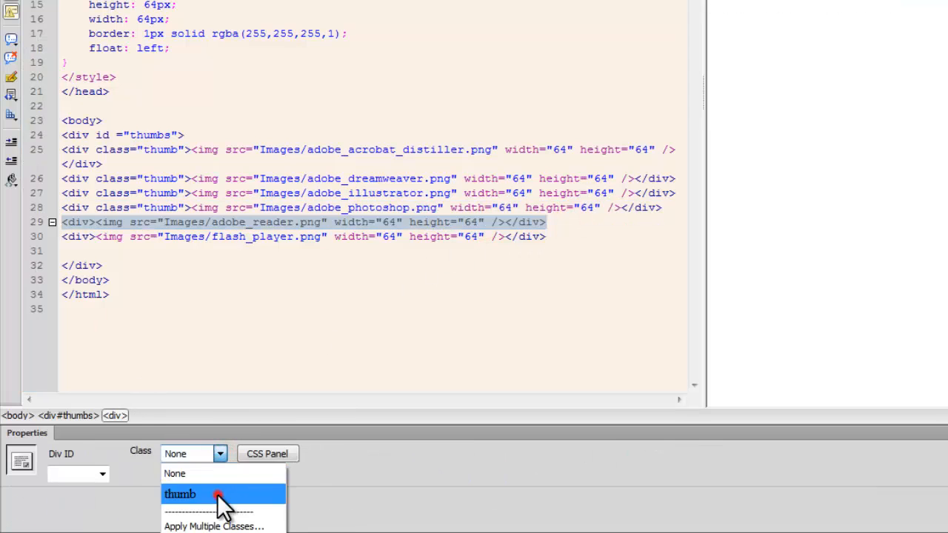
pyautogui.click(180, 495)
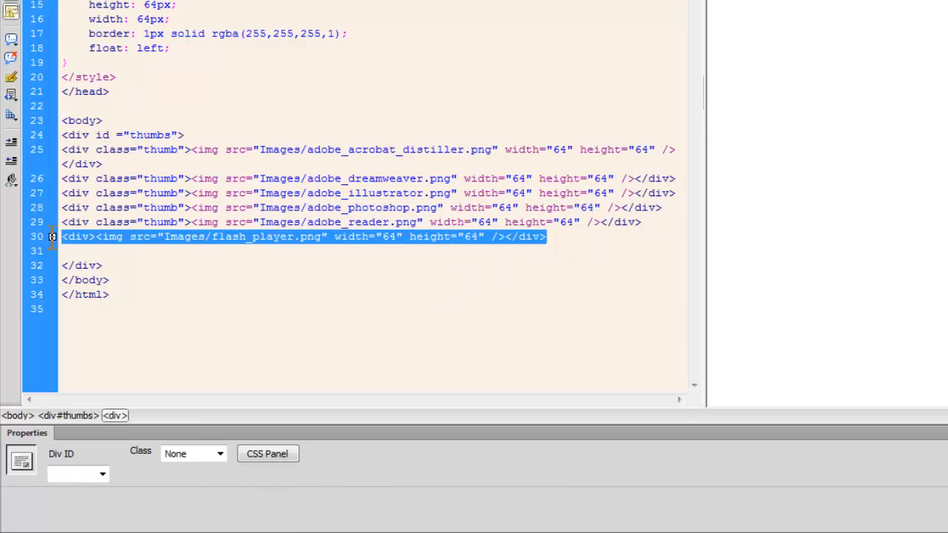
pyautogui.click(220, 453)
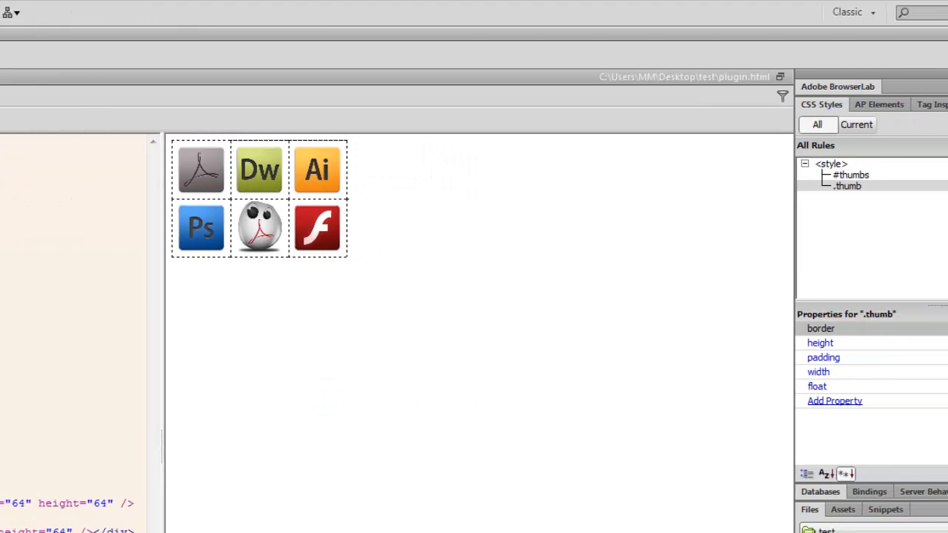
# Step: Preview the page in Chrome, showing the six icons in a 3x2 grid
pyautogui.click(210, 119)
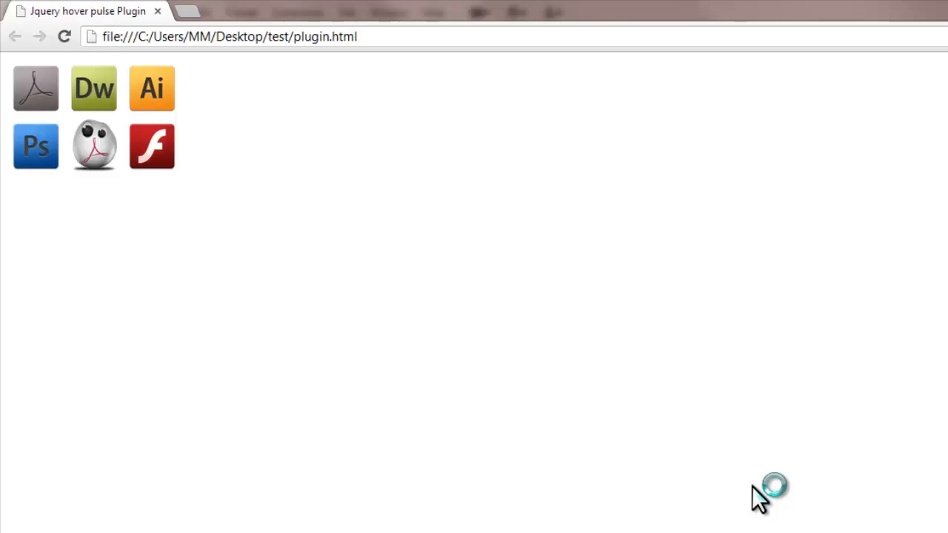
pyautogui.moveTo(36, 147)
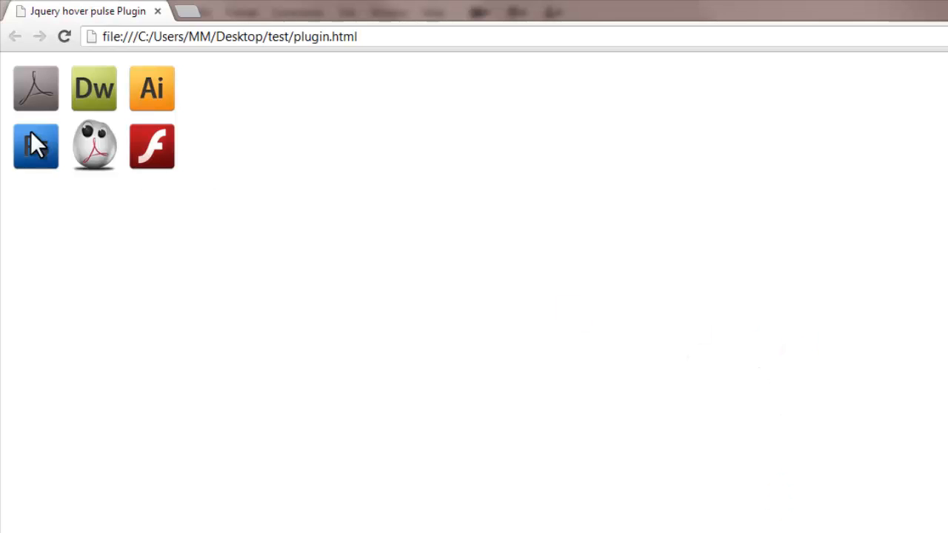
pyautogui.moveTo(533, 504)
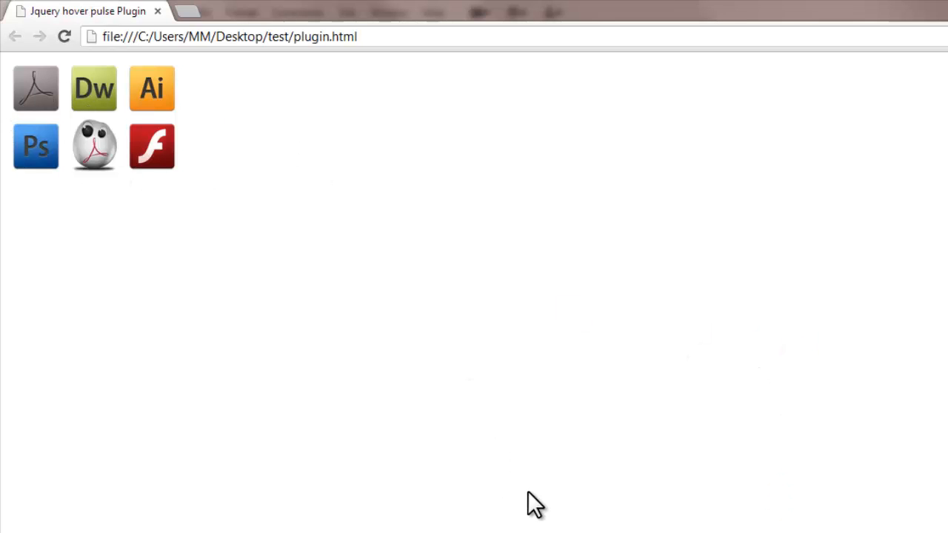
pyautogui.moveTo(95, 147)
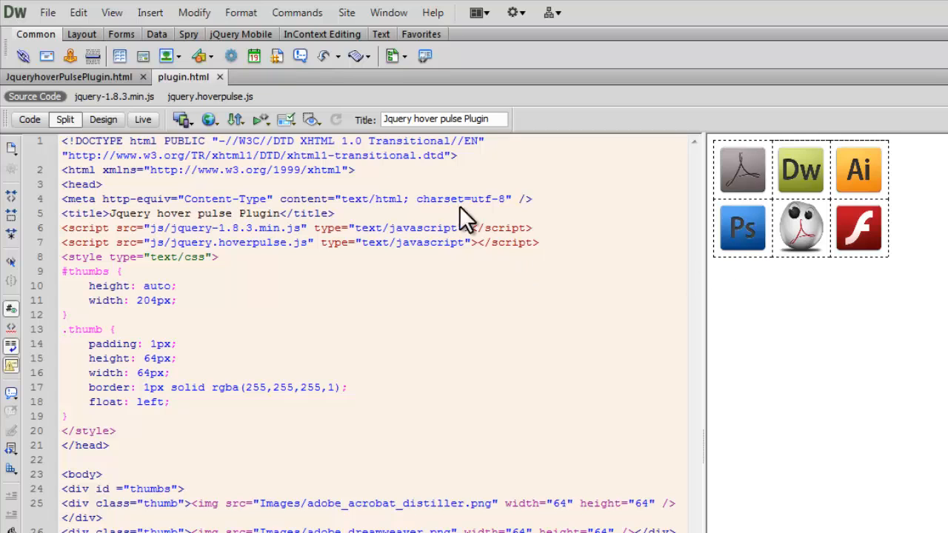
pyautogui.moveTo(194, 12)
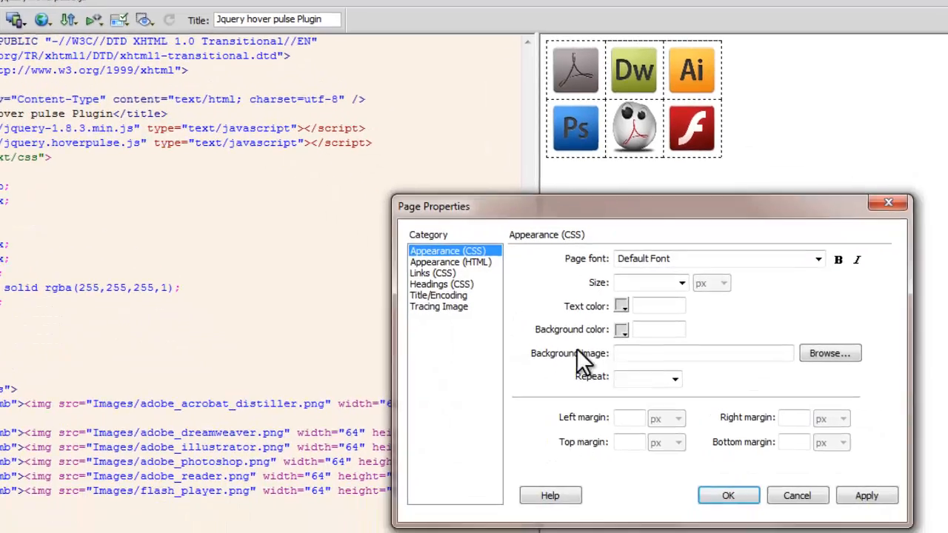
# Step: Set the page background colour to dark grey rgba(51,51,51) in Page Properties and save before previewing
pyautogui.click(621, 329)
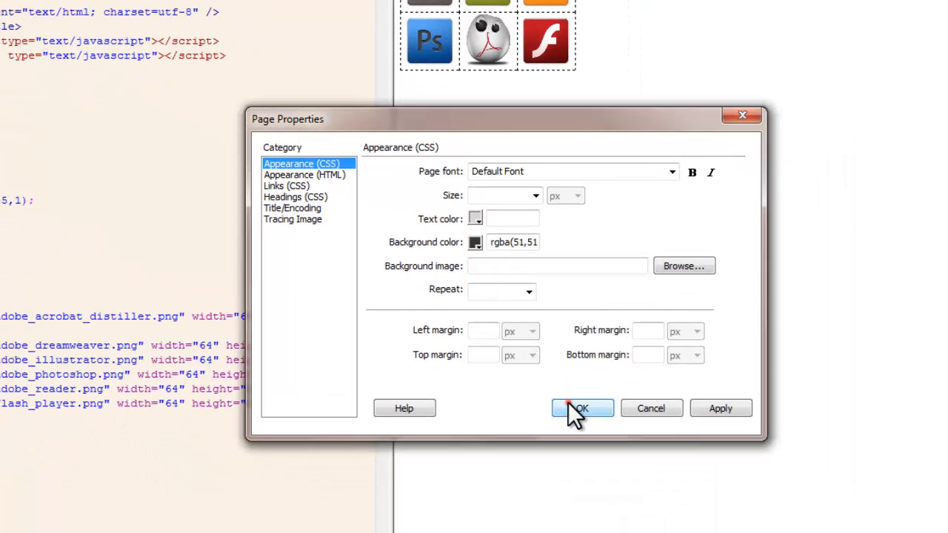
pyautogui.click(583, 409)
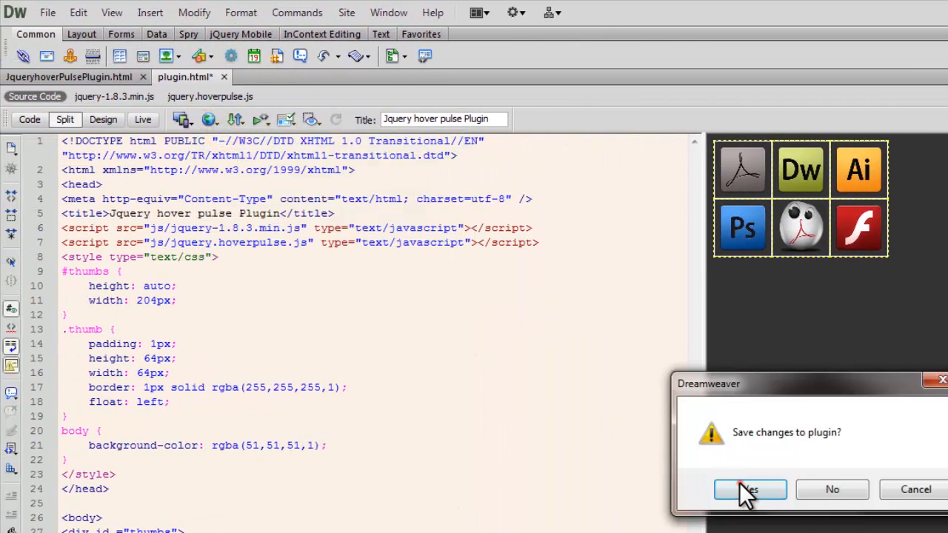
pyautogui.click(749, 489)
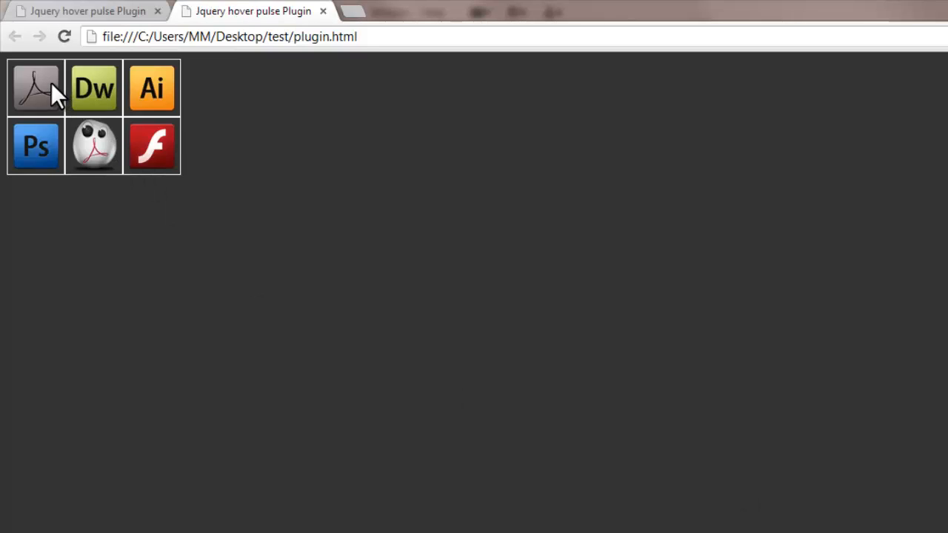
pyautogui.moveTo(186, 163)
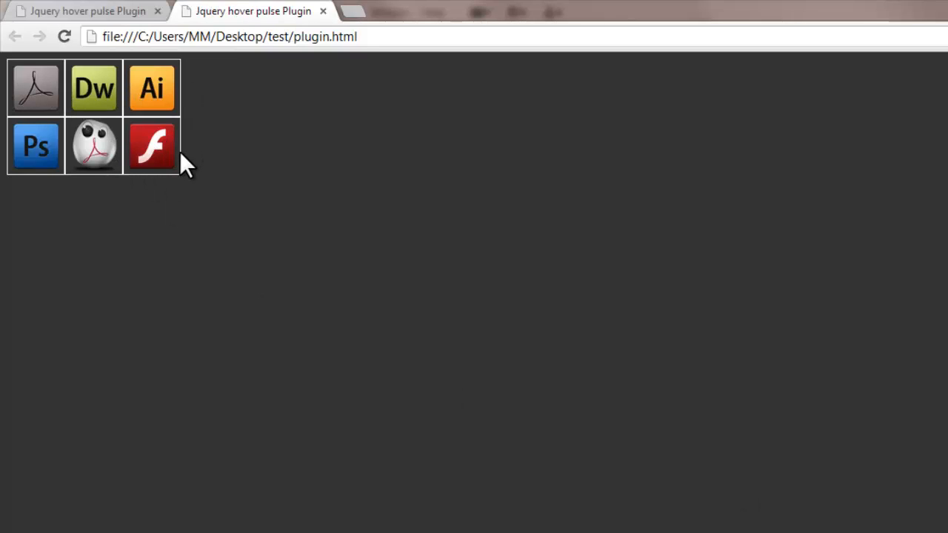
pyautogui.moveTo(145, 163)
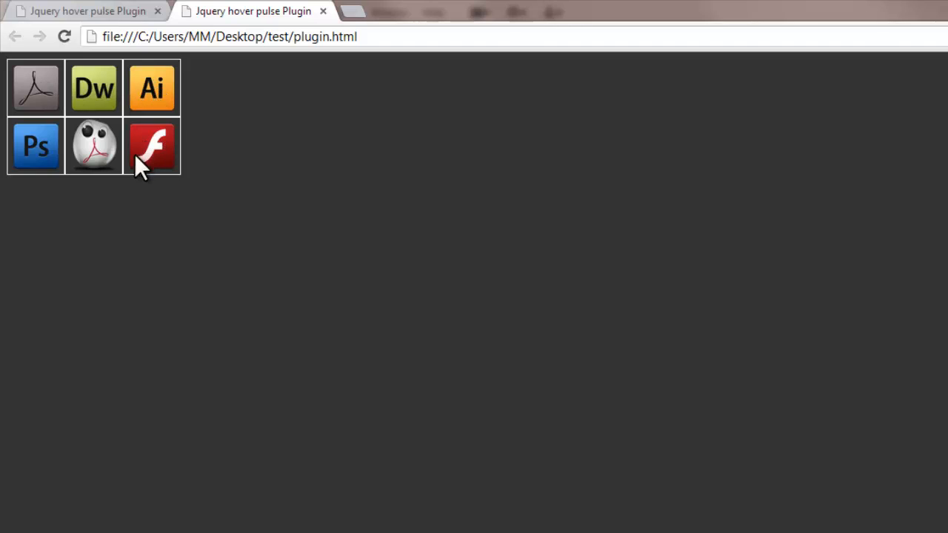
pyautogui.moveTo(95, 146)
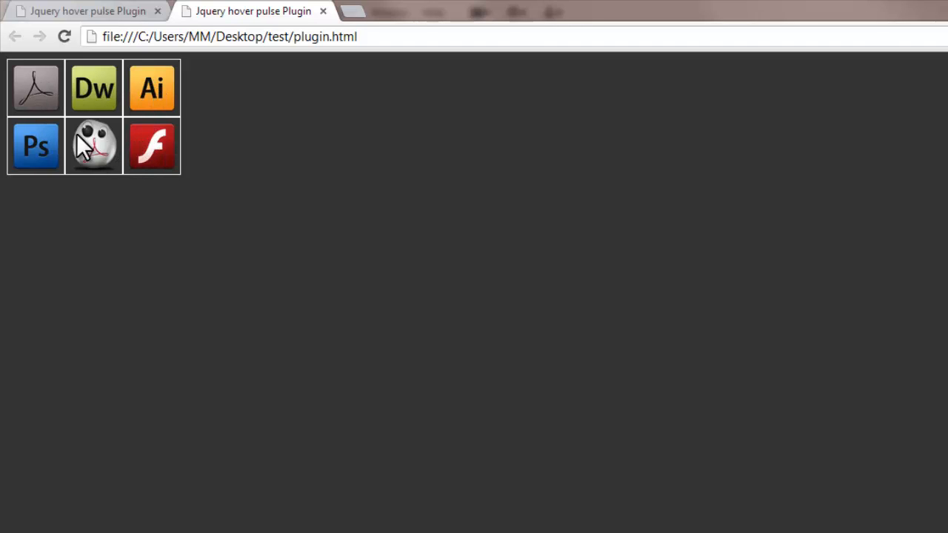
pyautogui.moveTo(116, 157)
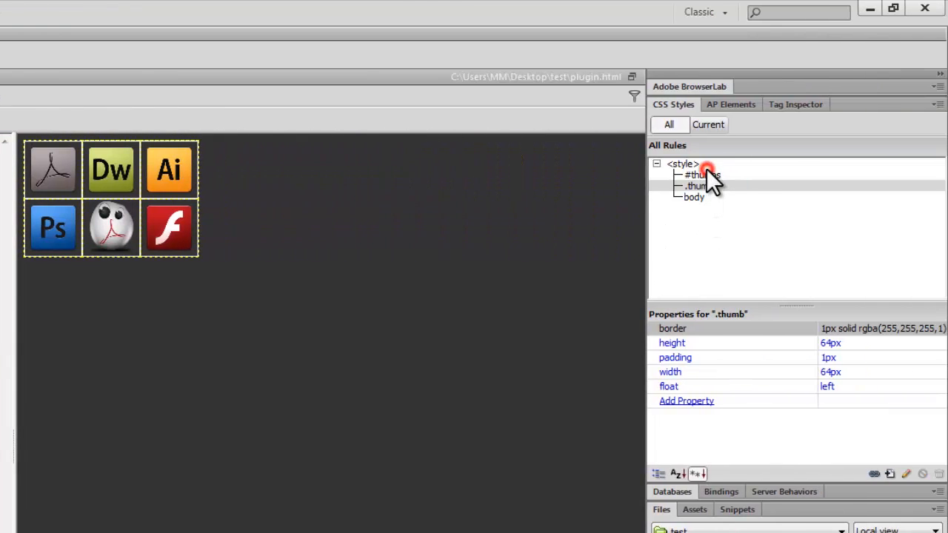
# Step: Edit the #thumbs rule's Box settings: top margin 200px with auto left and right margins
pyautogui.click(699, 175)
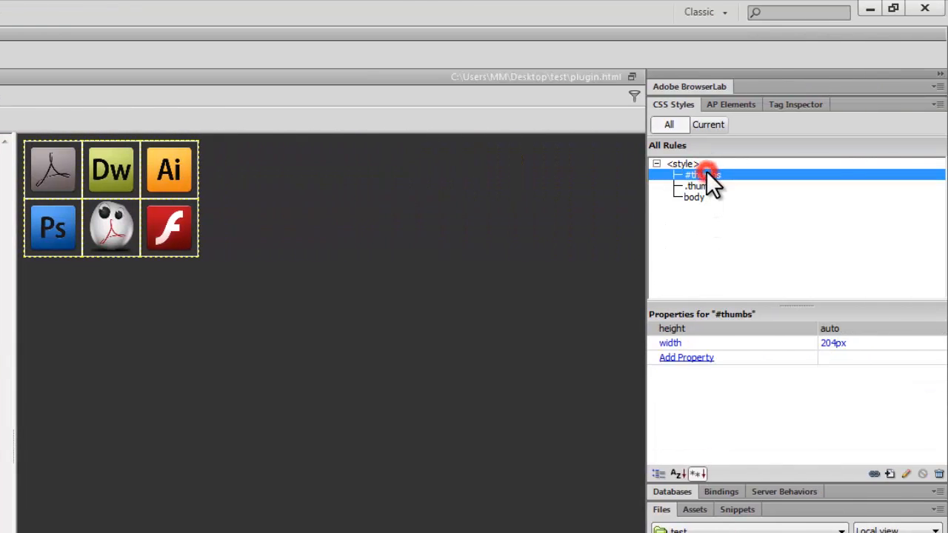
pyautogui.doubleClick(704, 175)
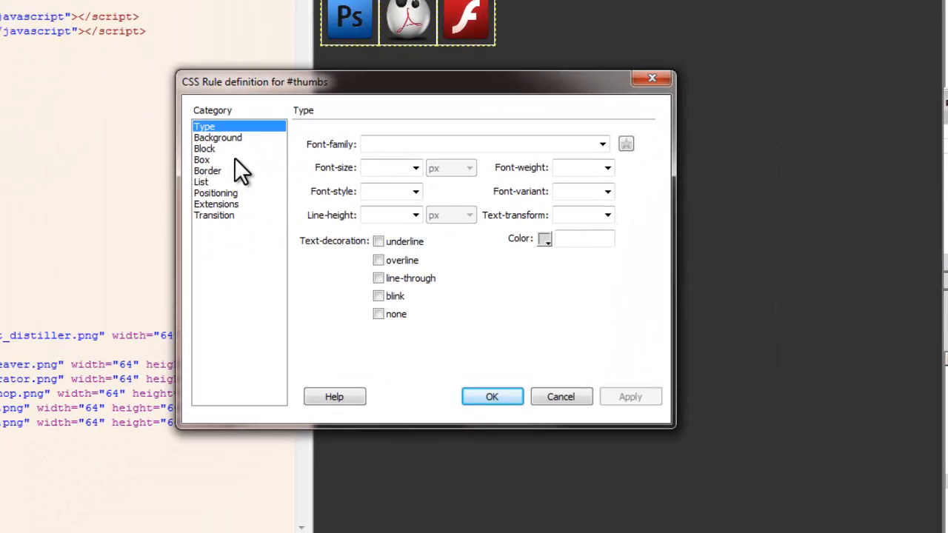
pyautogui.click(201, 160)
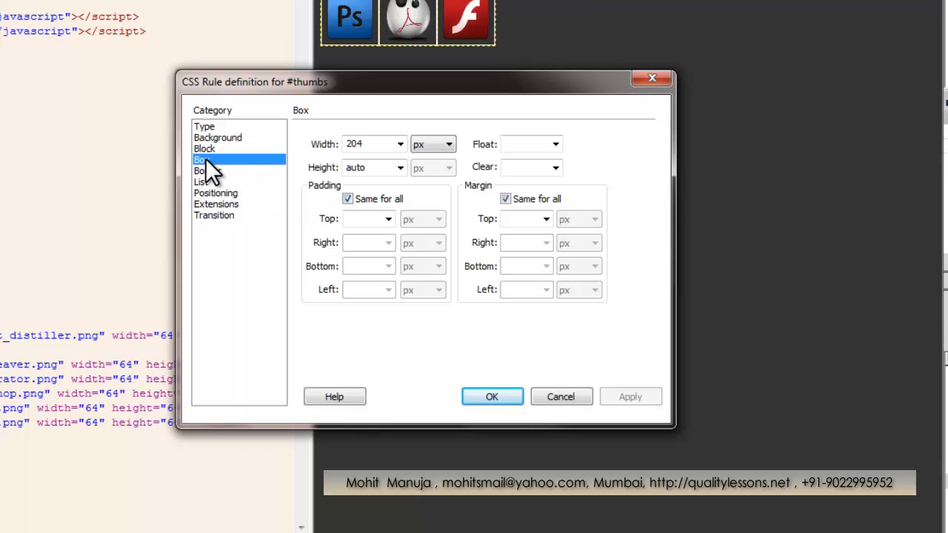
pyautogui.click(505, 199)
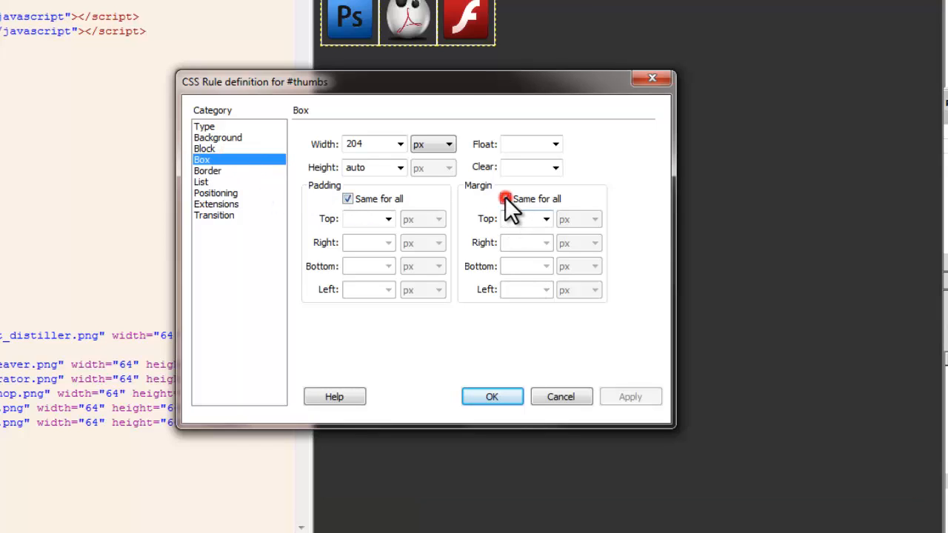
pyautogui.click(505, 199)
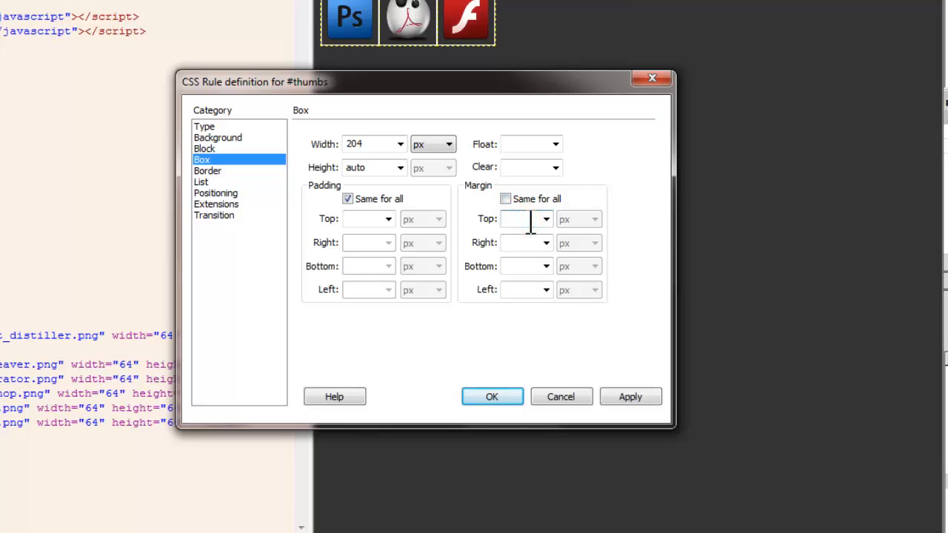
pyautogui.write('200')
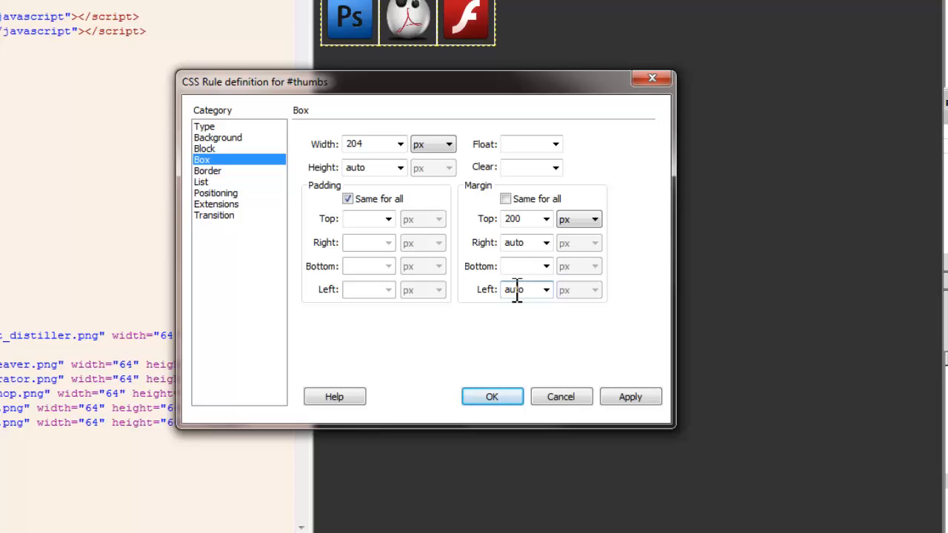
pyautogui.click(492, 397)
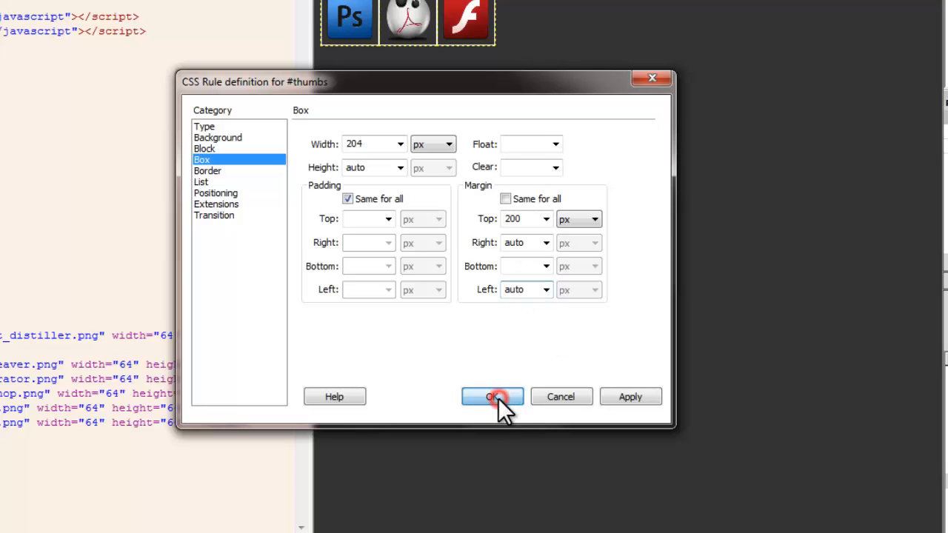
pyautogui.click(492, 397)
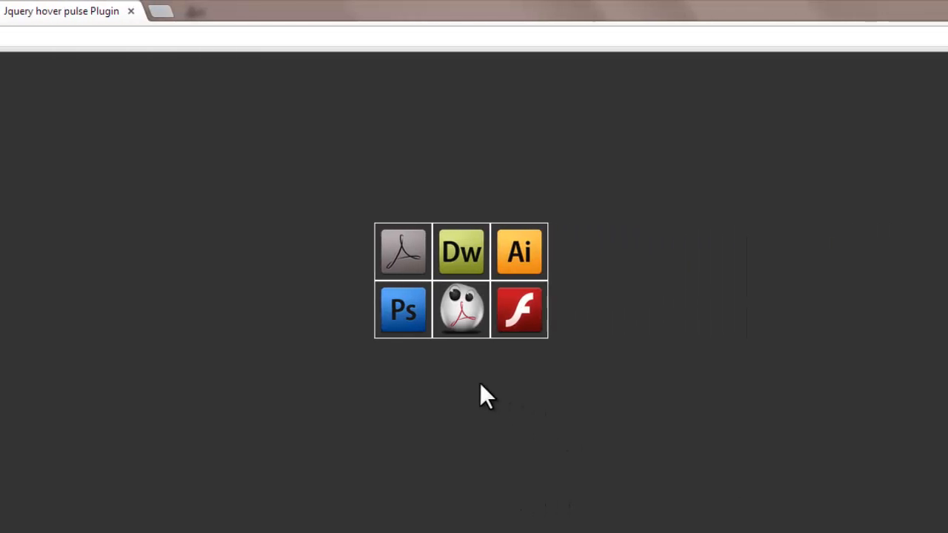
pyautogui.moveTo(392, 254)
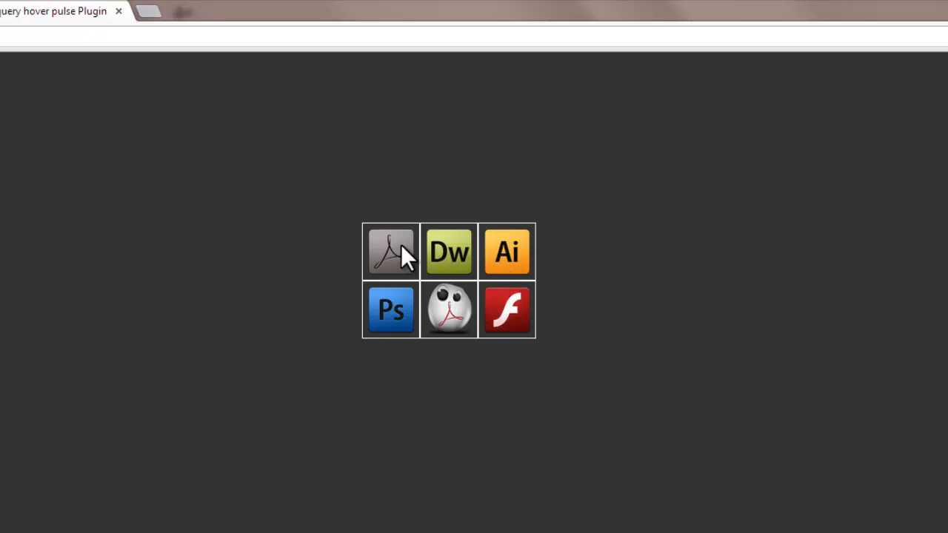
pyautogui.moveTo(450, 318)
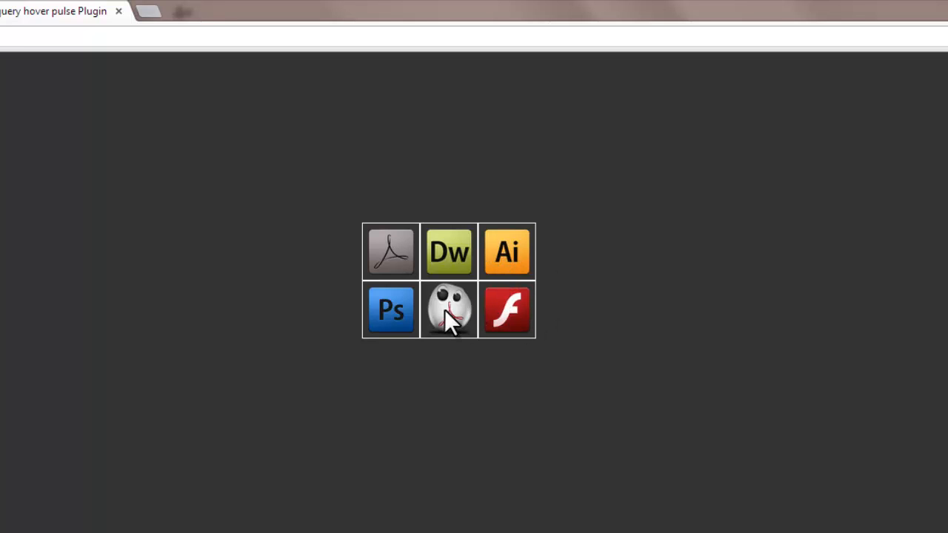
pyautogui.moveTo(450, 319)
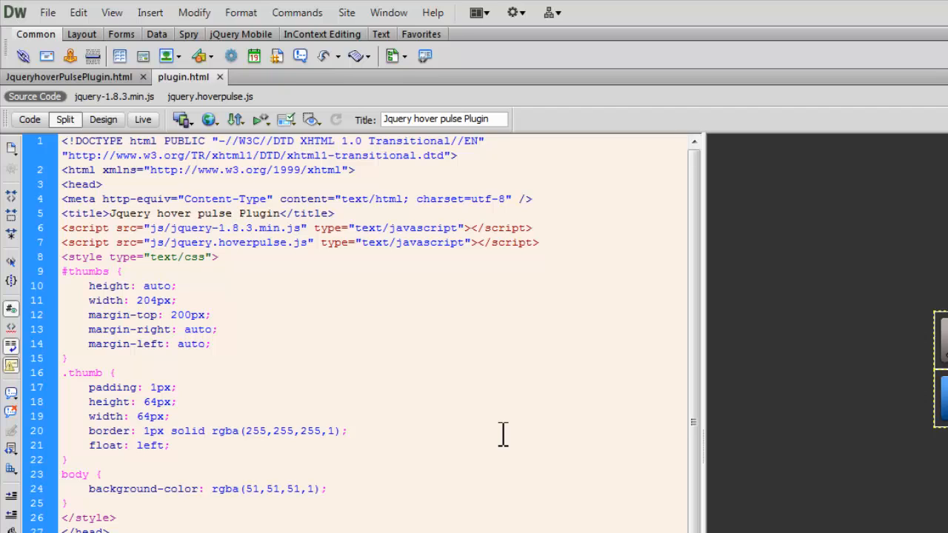
# Step: Add an empty <script type="text/javascript"> block after the hoverpulse include in the head
pyautogui.scroll(-3)
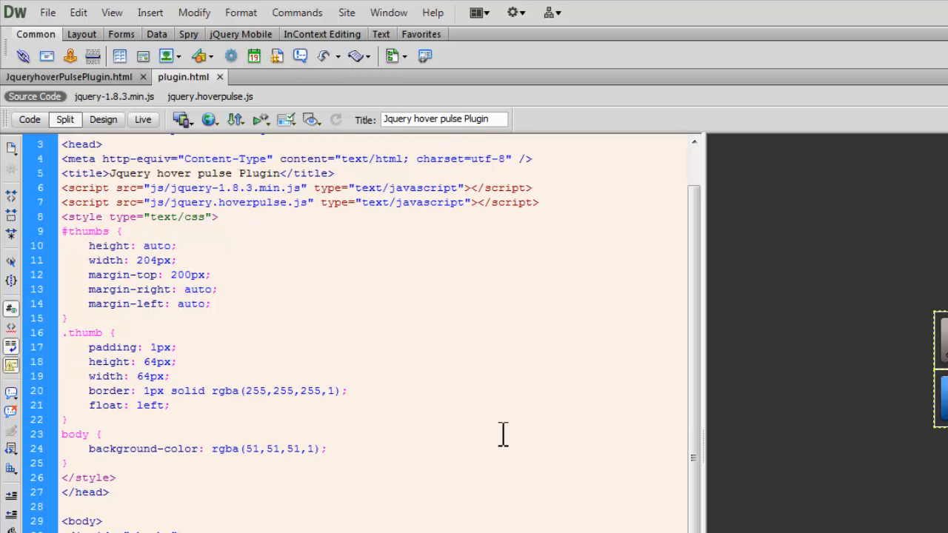
pyautogui.scroll(3)
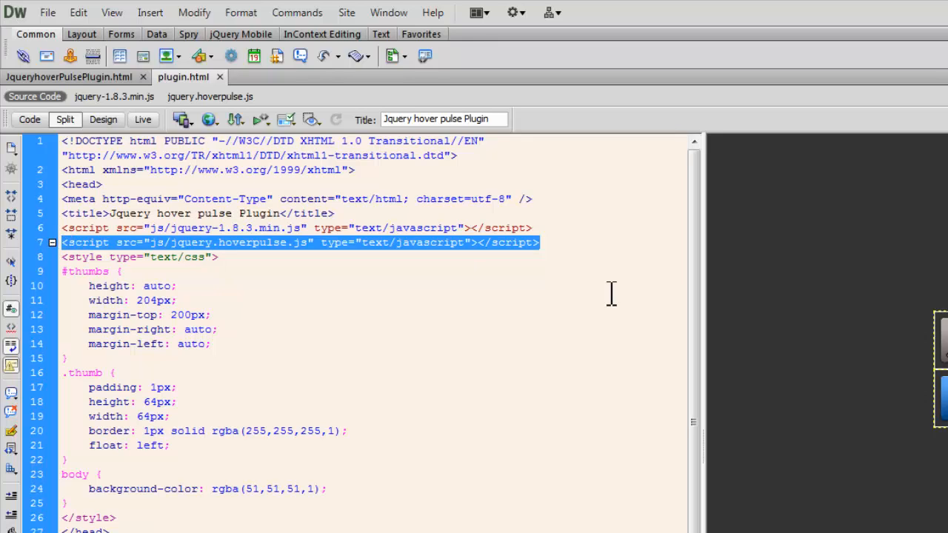
pyautogui.click(540, 243)
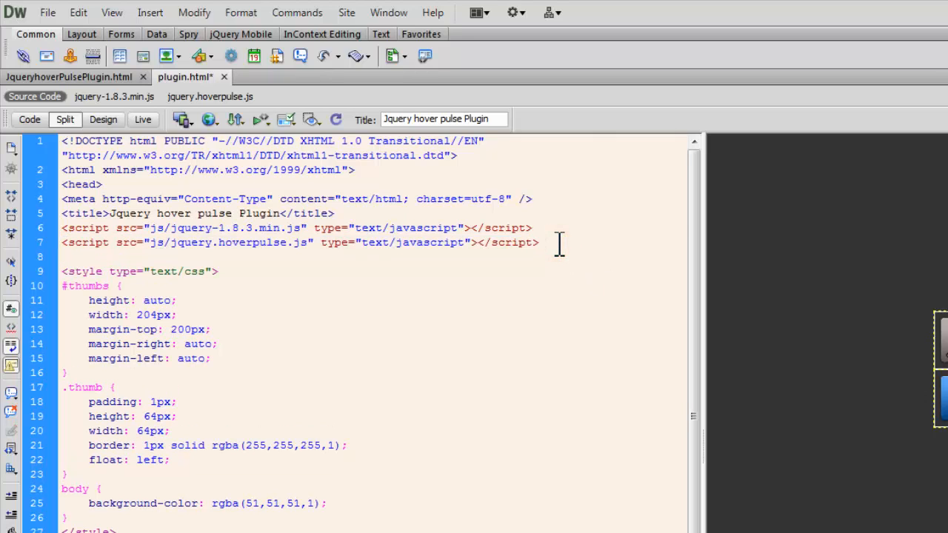
pyautogui.write('<')
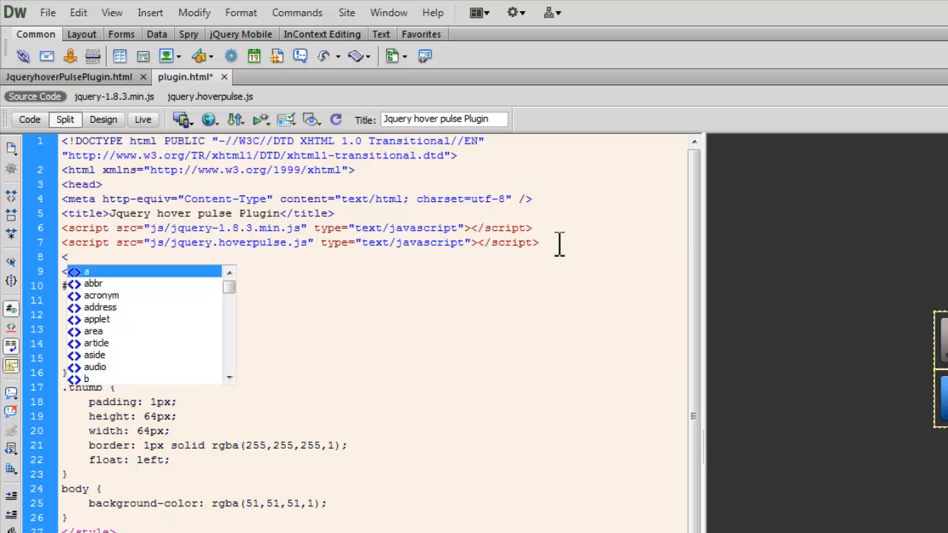
pyautogui.moveTo(391, 211)
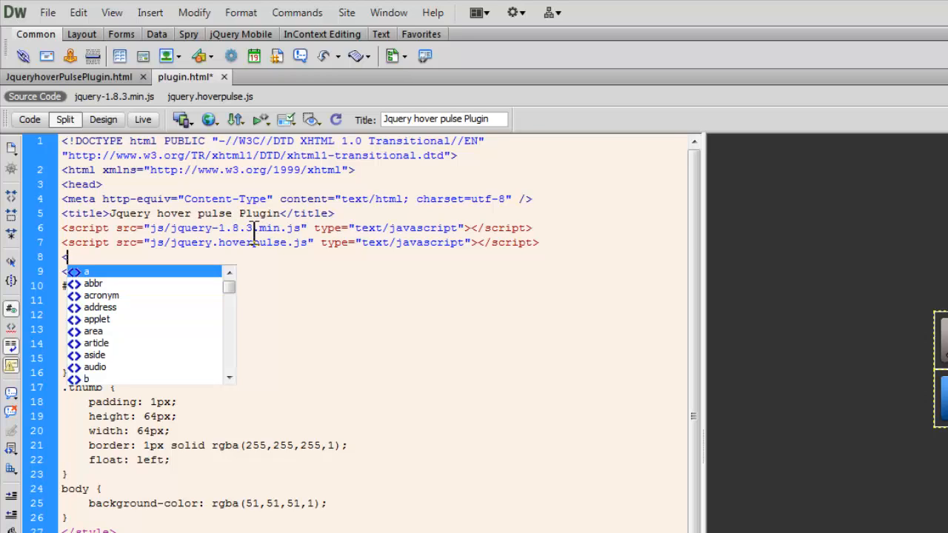
pyautogui.write('script type="')
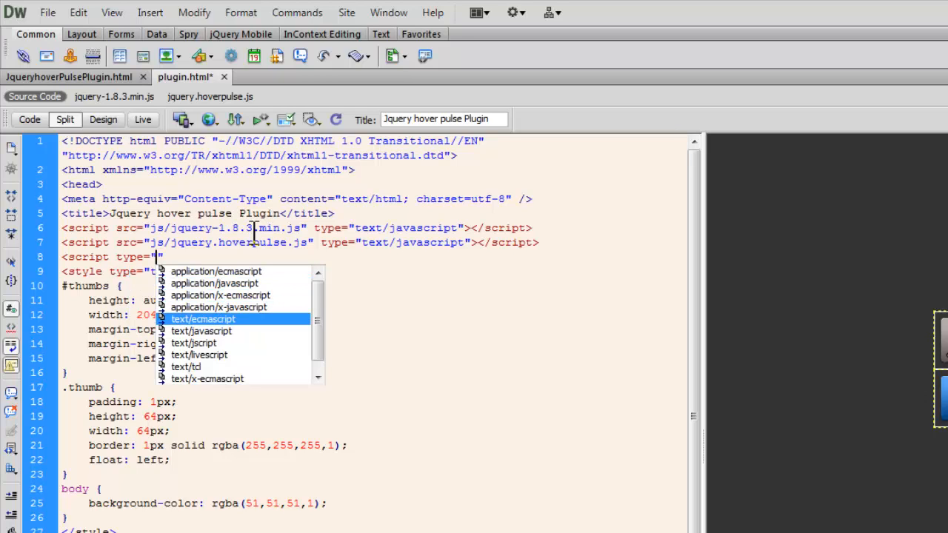
pyautogui.click(202, 332)
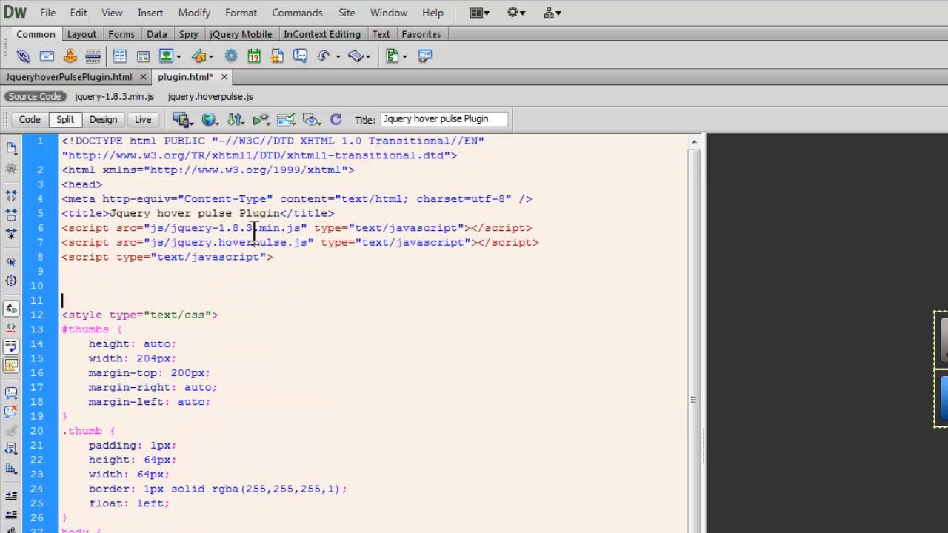
pyautogui.write('</script>')
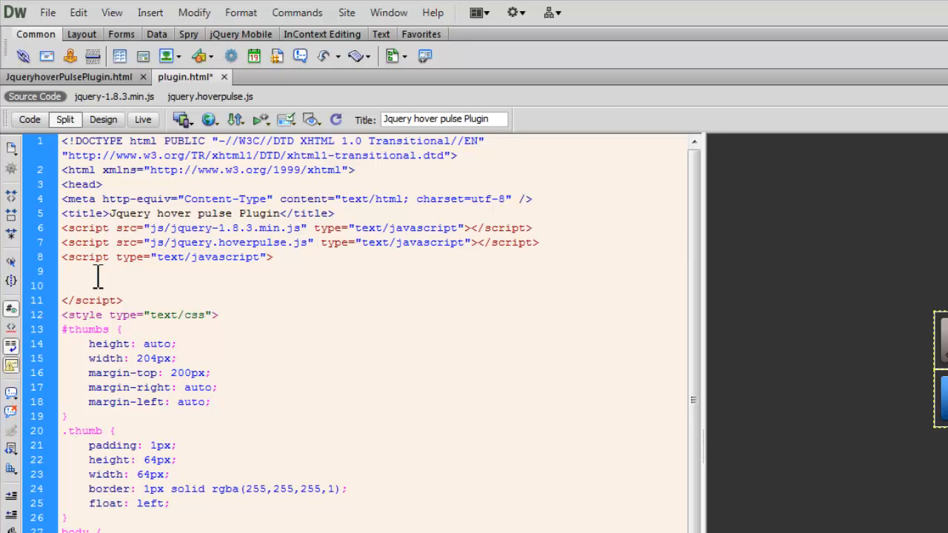
# Step: Write $(document).ready(function(e){ ... }) and begin the $("div#thumbs img") selector inside it
pyautogui.write('$(')
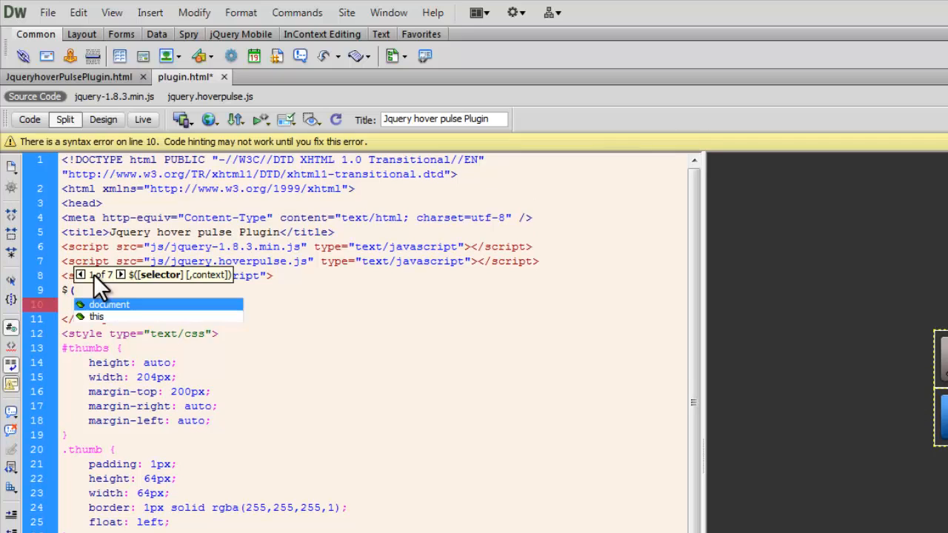
pyautogui.click(110, 305)
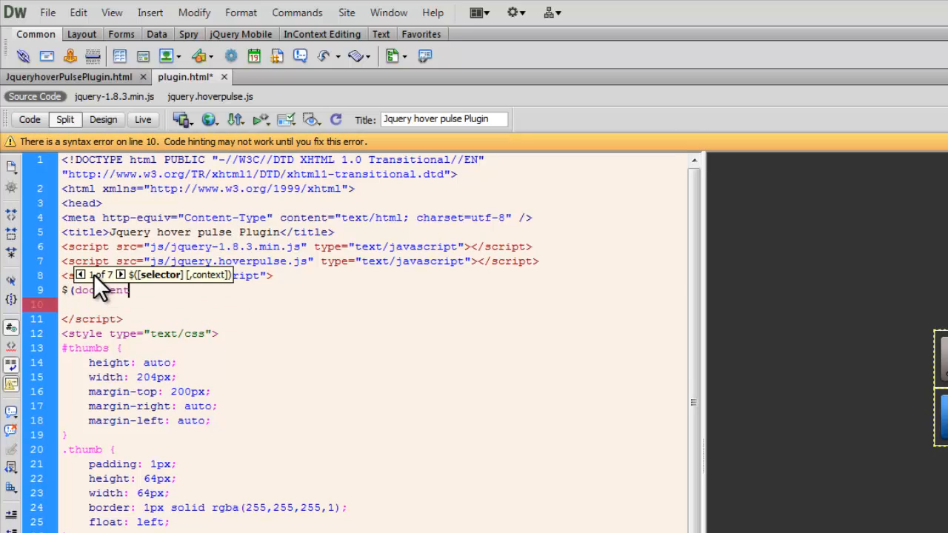
pyautogui.write('.ready(function(e) {')
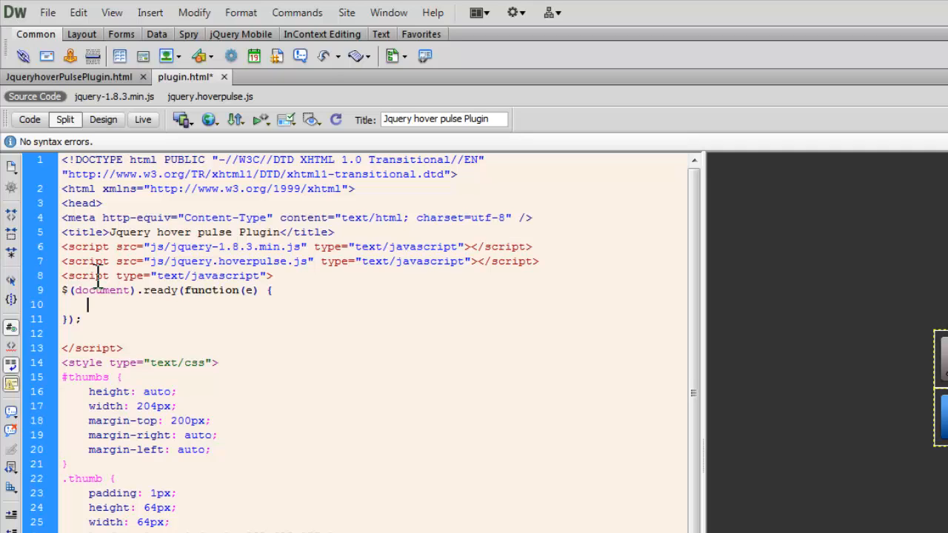
pyautogui.write('$("')
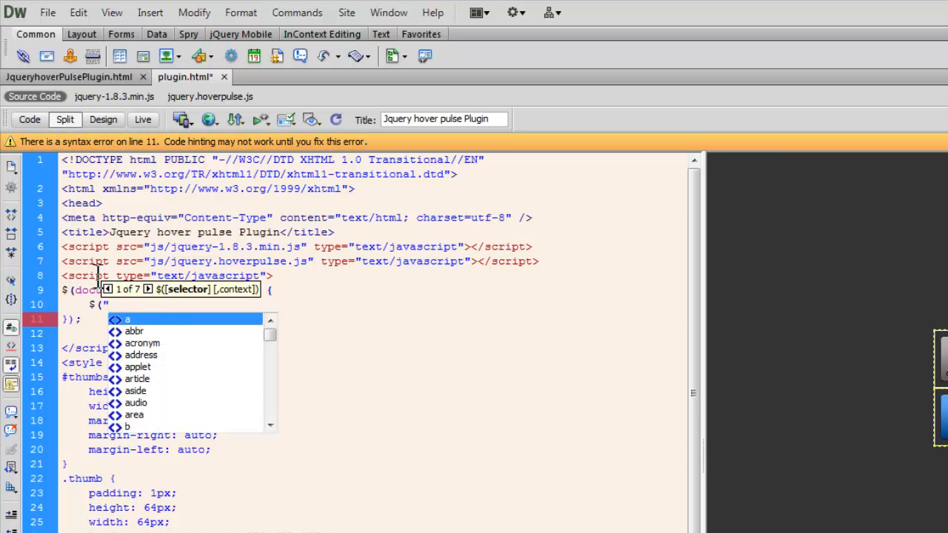
pyautogui.write('div')
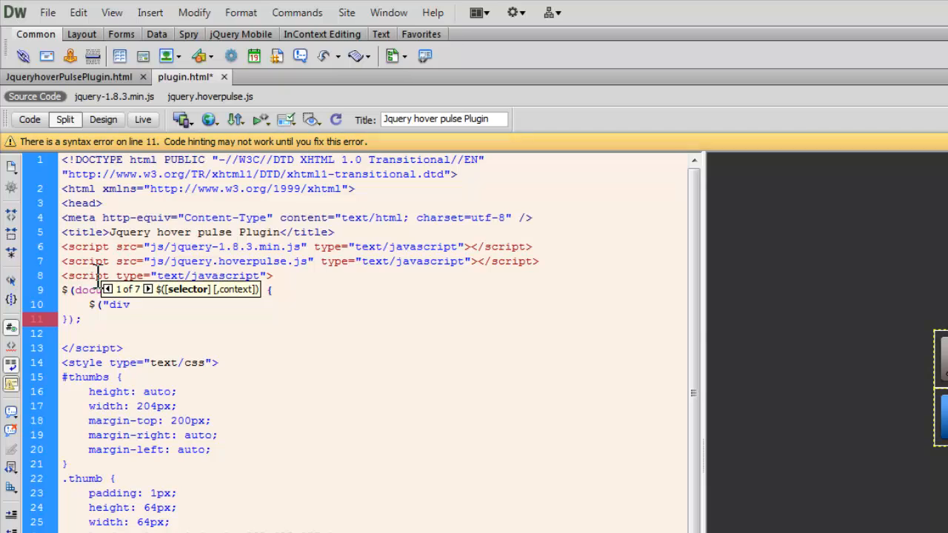
pyautogui.write('#')
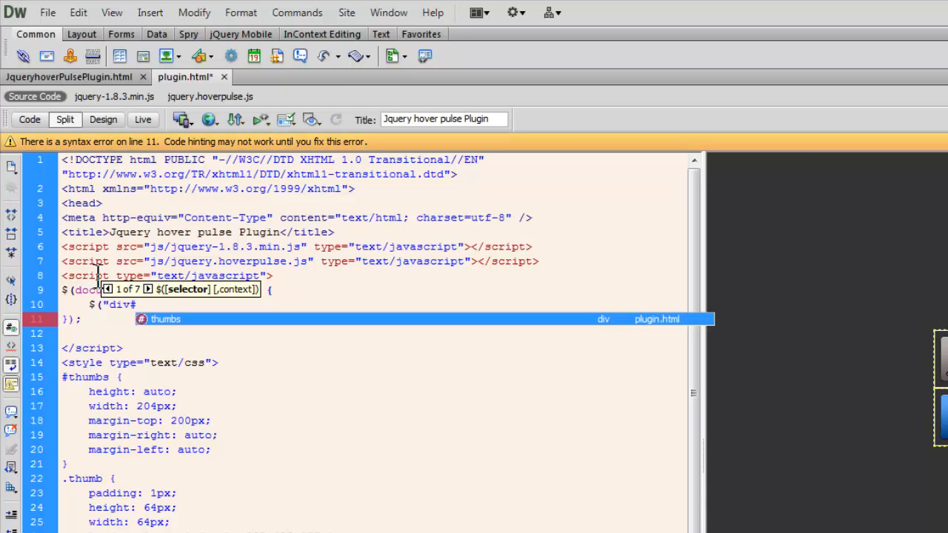
pyautogui.write('thumbs img")')
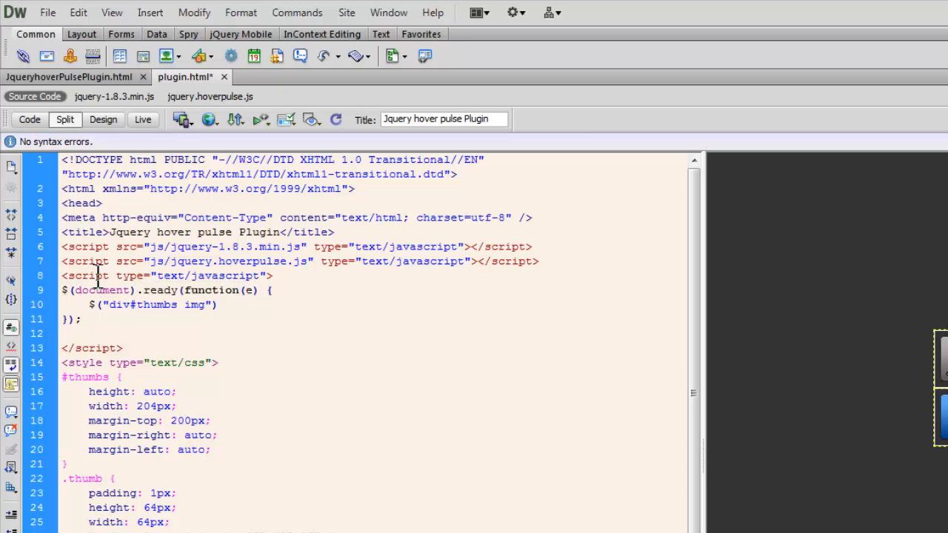
# Step: Call .hoverpulse(); on the div#thumbs img selection
pyautogui.write('.')
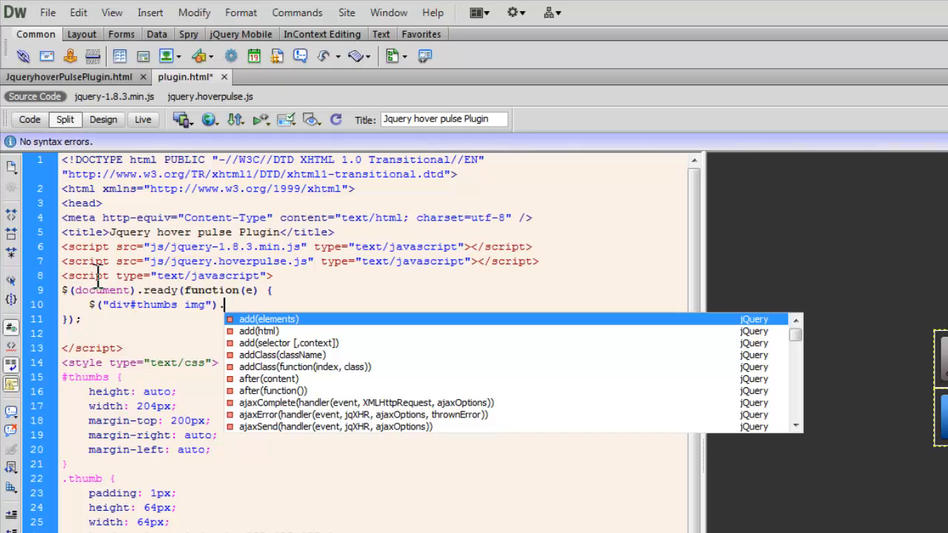
pyautogui.write('hover')
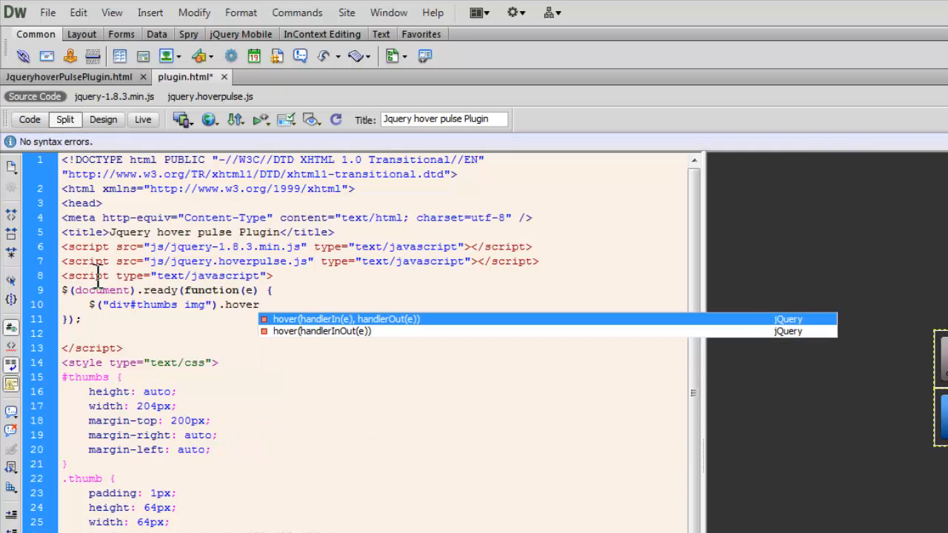
pyautogui.write('pulse')
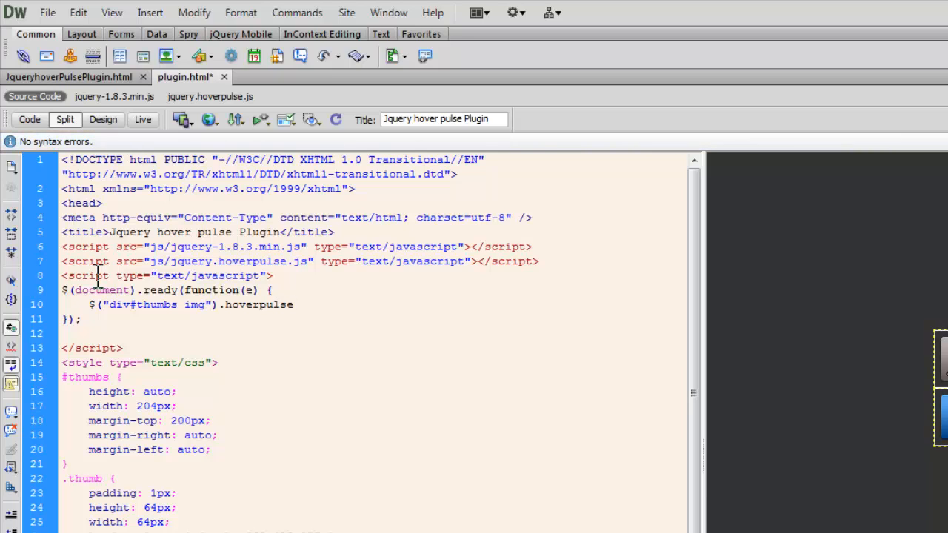
pyautogui.write('();')
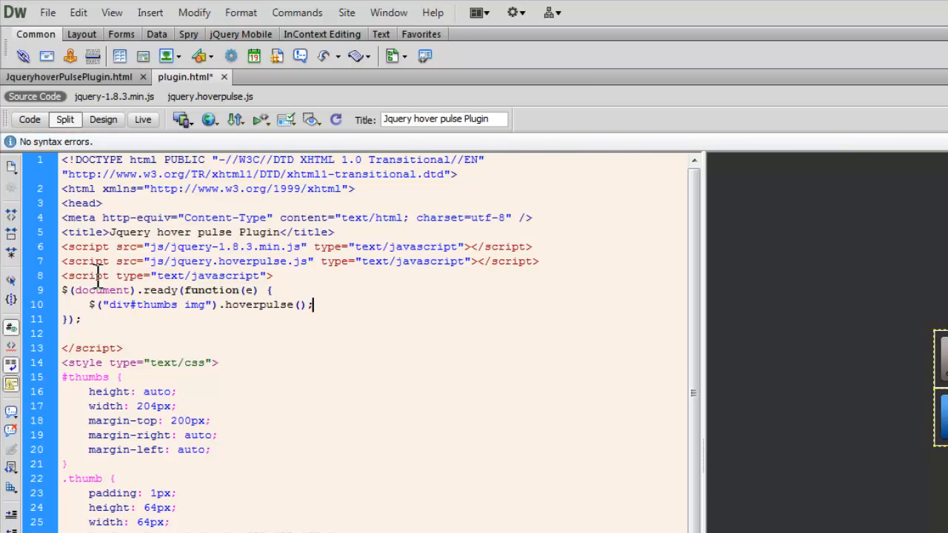
pyautogui.moveTo(332, 255)
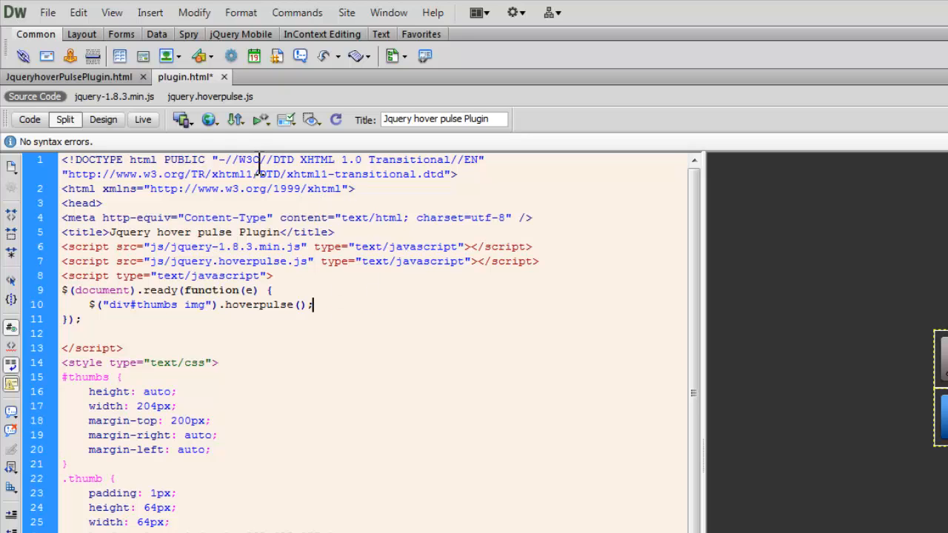
# Step: Save the page and preview it in Chrome to watch the icons pulse on hover
pyautogui.click(210, 118)
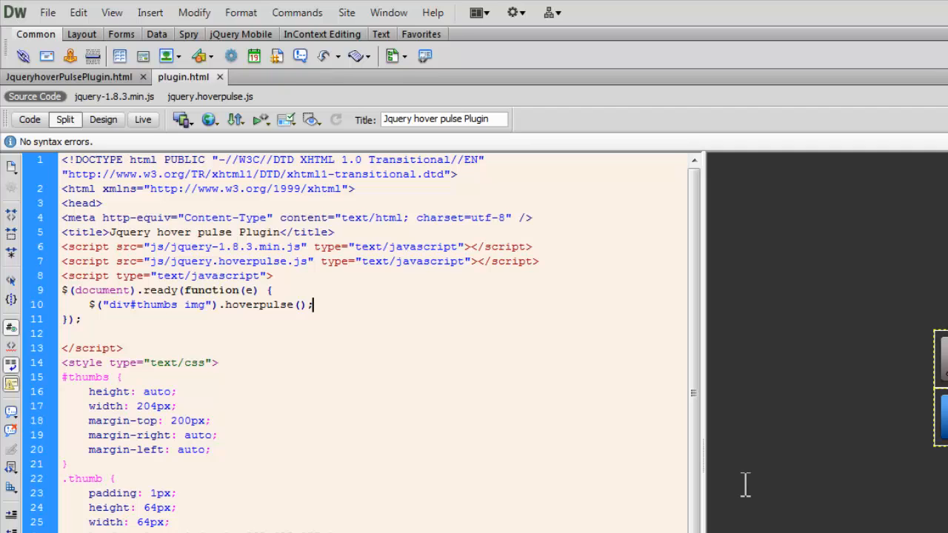
pyautogui.click(210, 118)
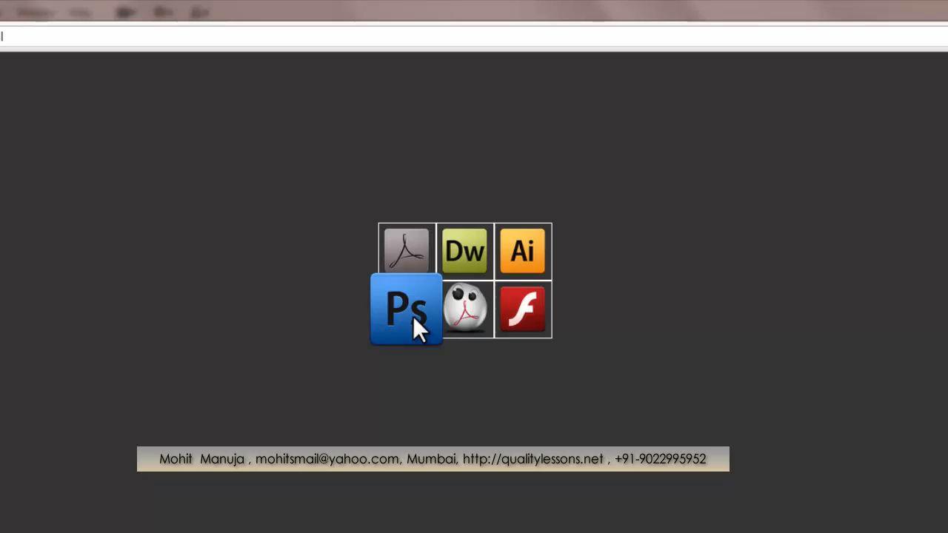
pyautogui.moveTo(407, 252)
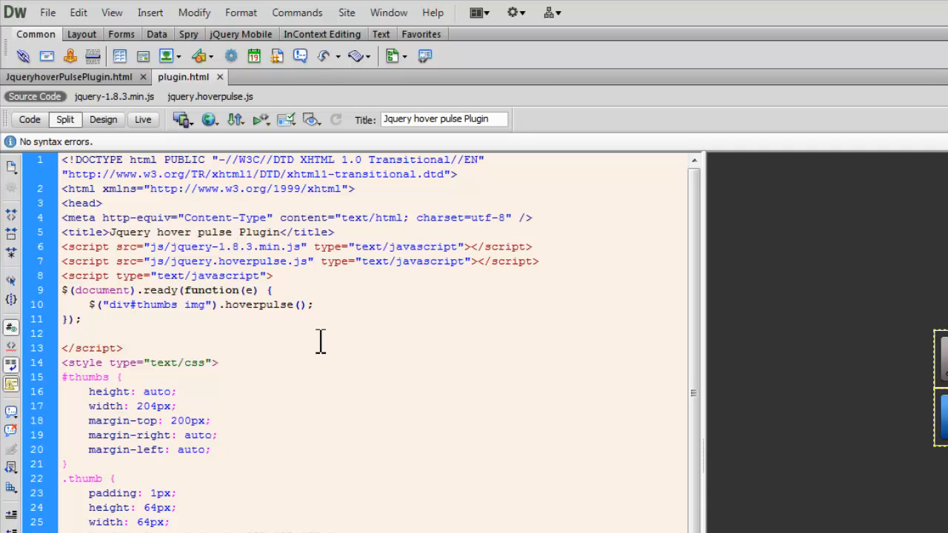
# Step: Pass the options {size:32,speed:200} to the hoverpulse() call on line 10
pyautogui.write('{}')
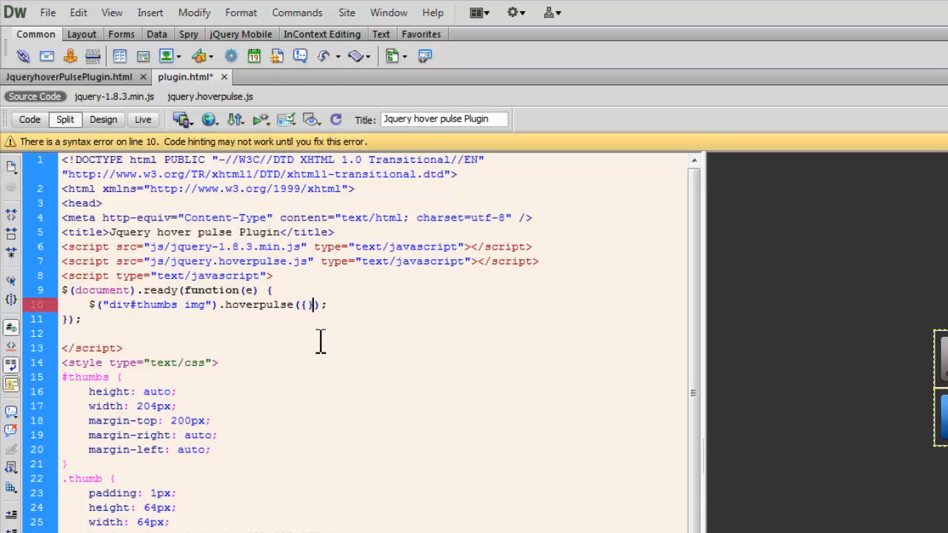
pyautogui.press('Backspace')
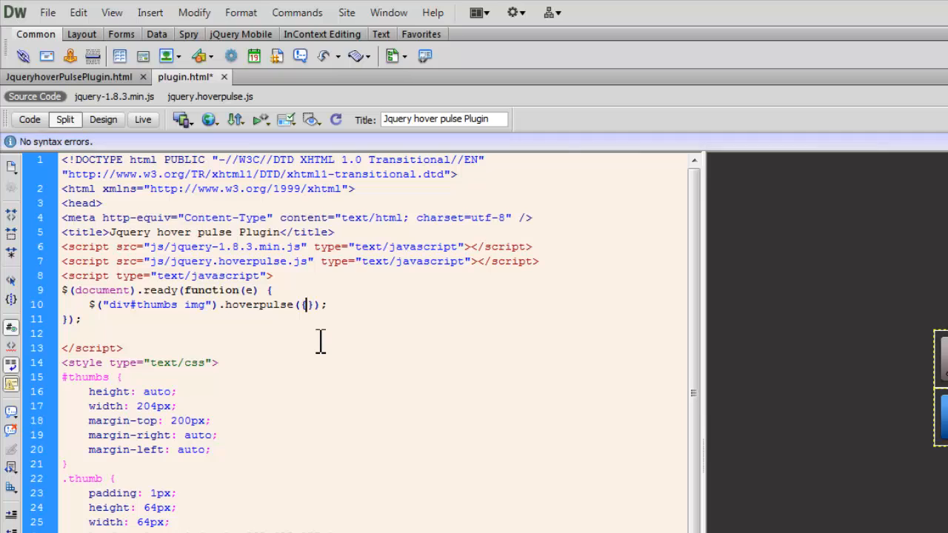
pyautogui.write('siz')
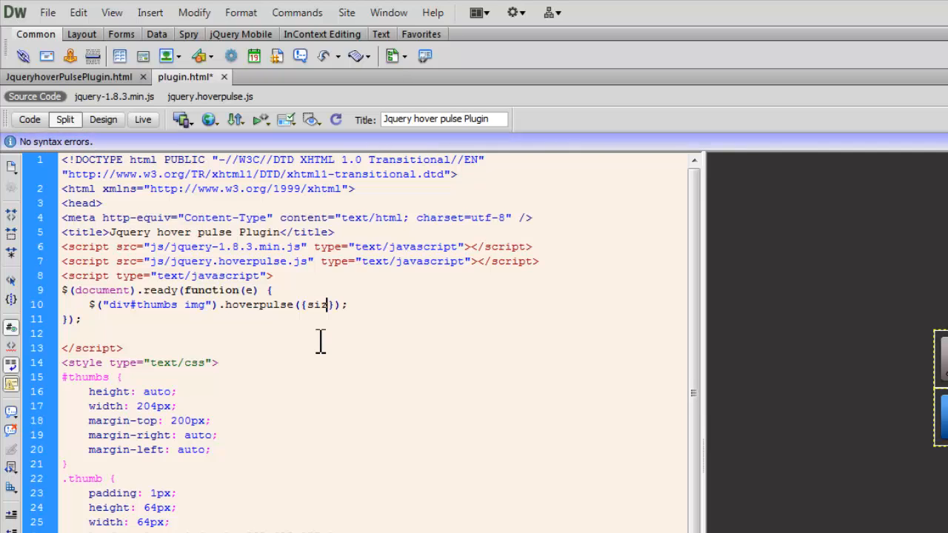
pyautogui.write('e')
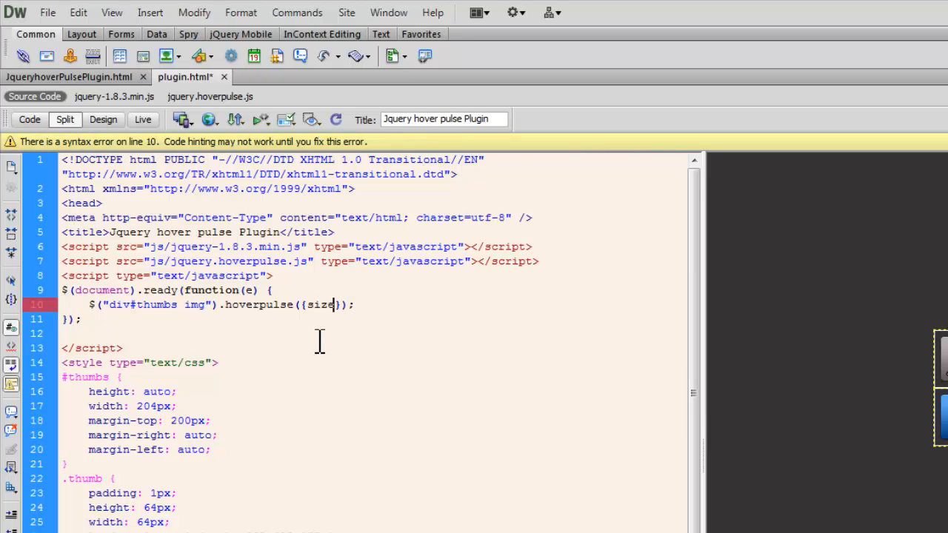
pyautogui.write(':')
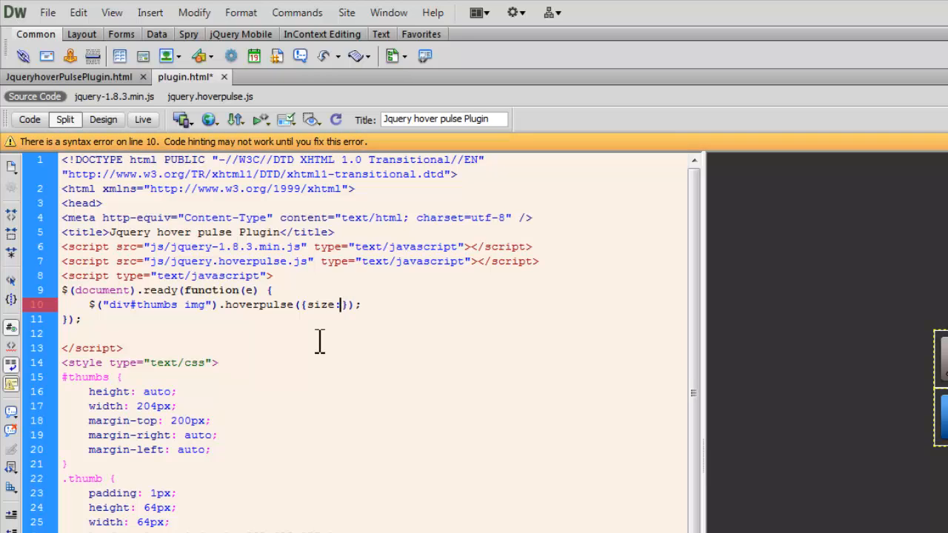
pyautogui.write('32')
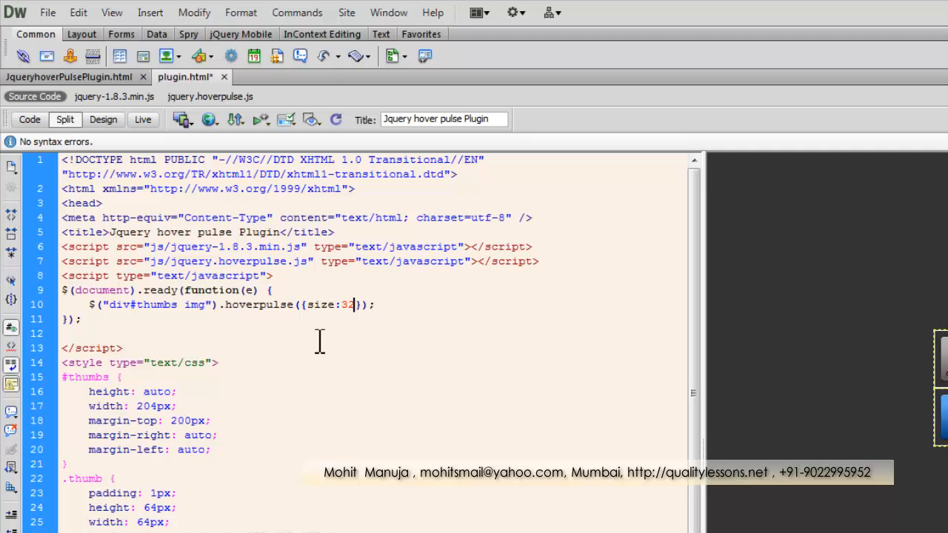
pyautogui.write(',spee')
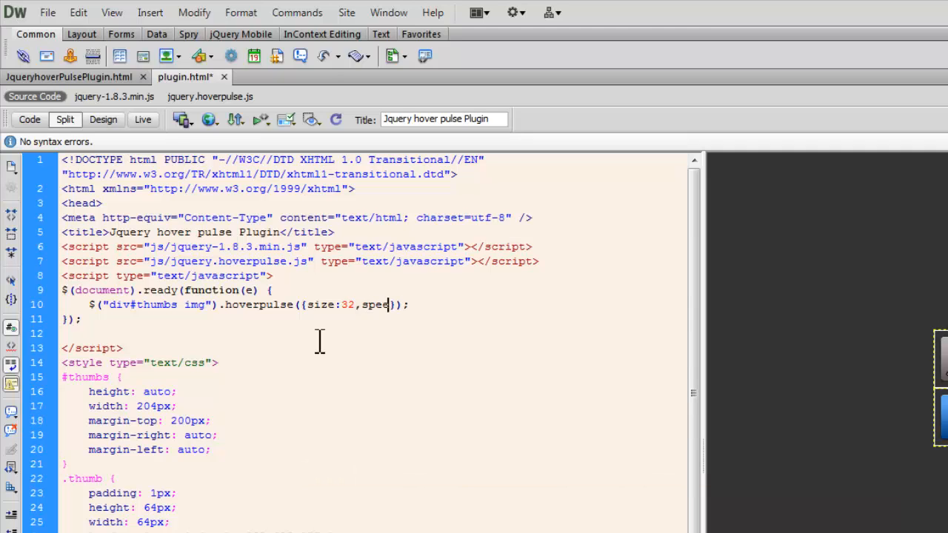
pyautogui.write(':')
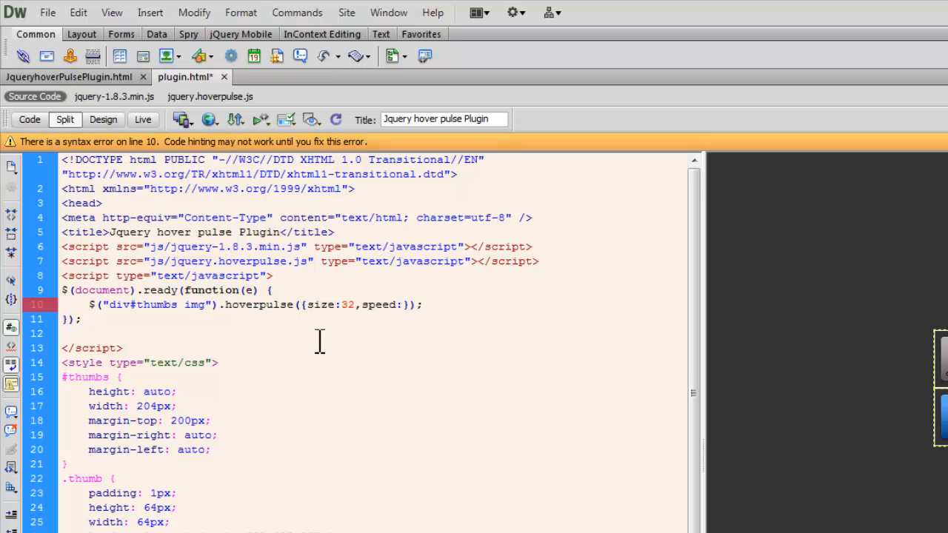
pyautogui.write('200')
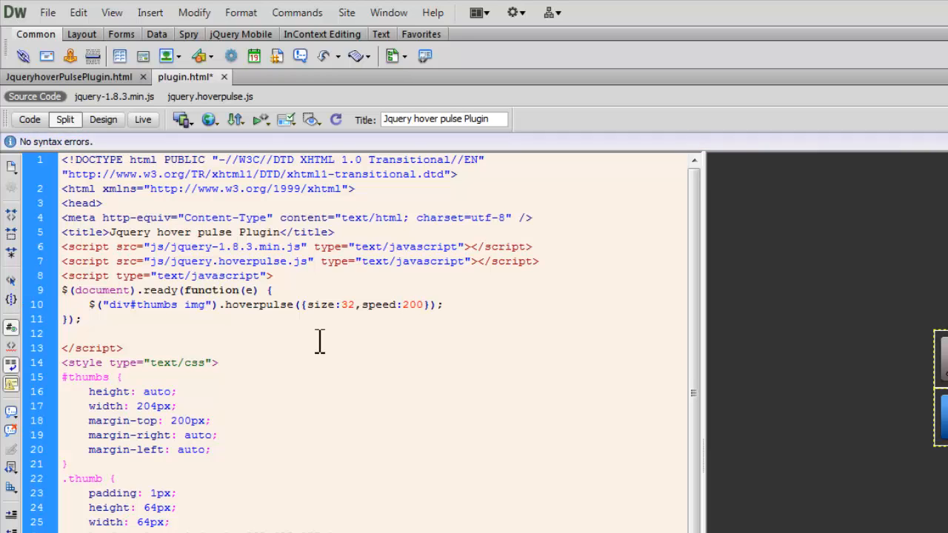
pyautogui.click(422, 305)
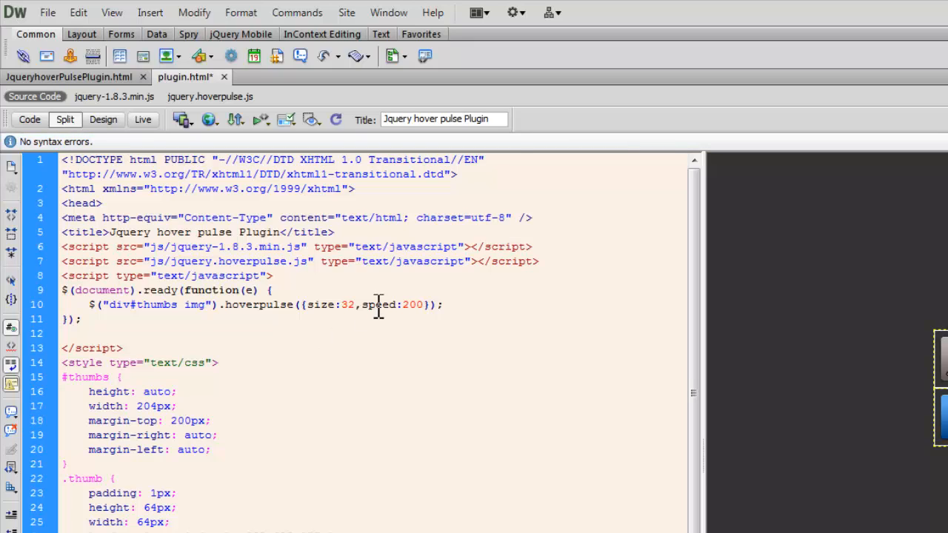
pyautogui.doubleClick(347, 306)
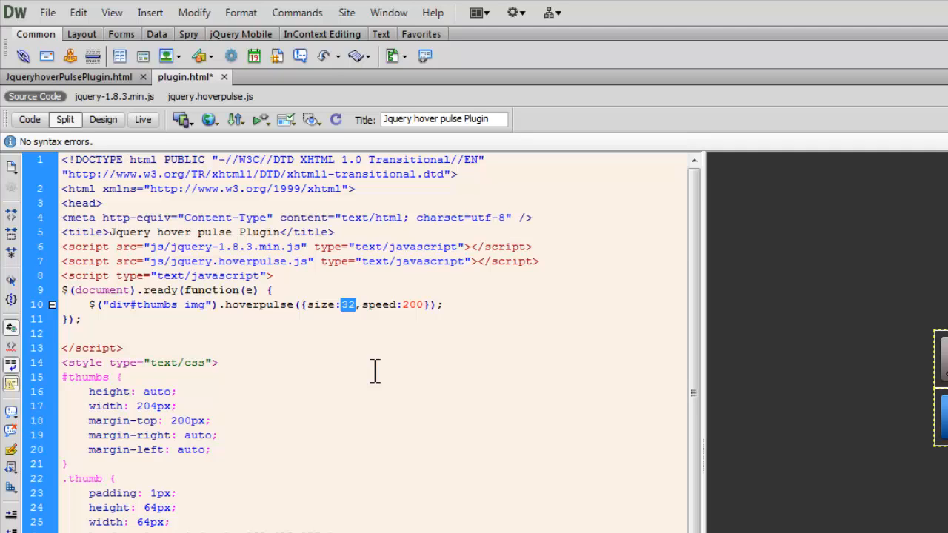
pyautogui.moveTo(225, 148)
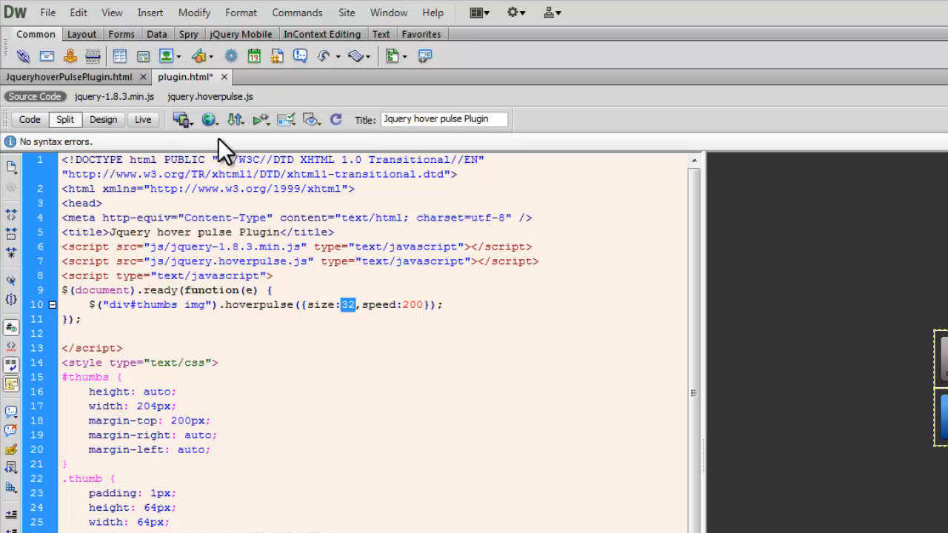
# Step: Preview the page in Chrome, saving changes first, to test the new hoverpulse options
pyautogui.click(211, 118)
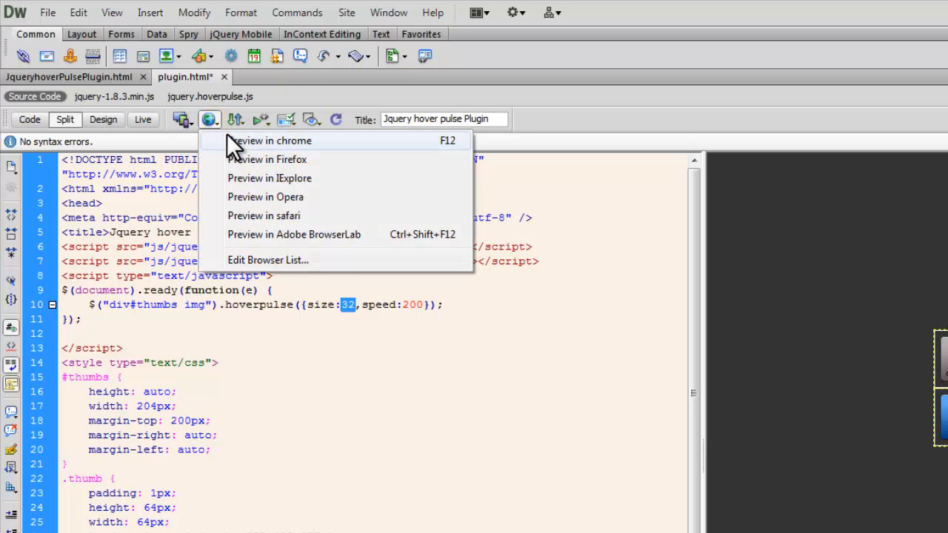
pyautogui.click(273, 141)
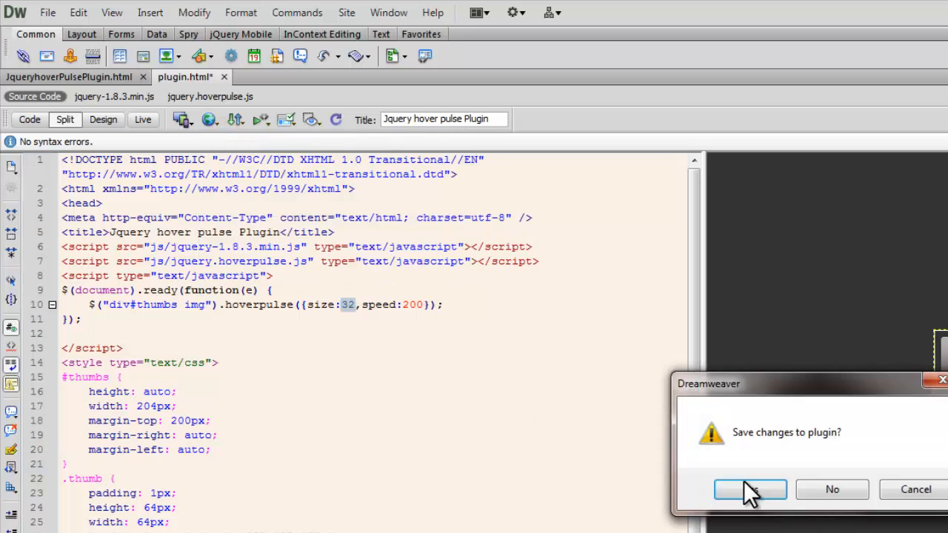
pyautogui.click(750, 489)
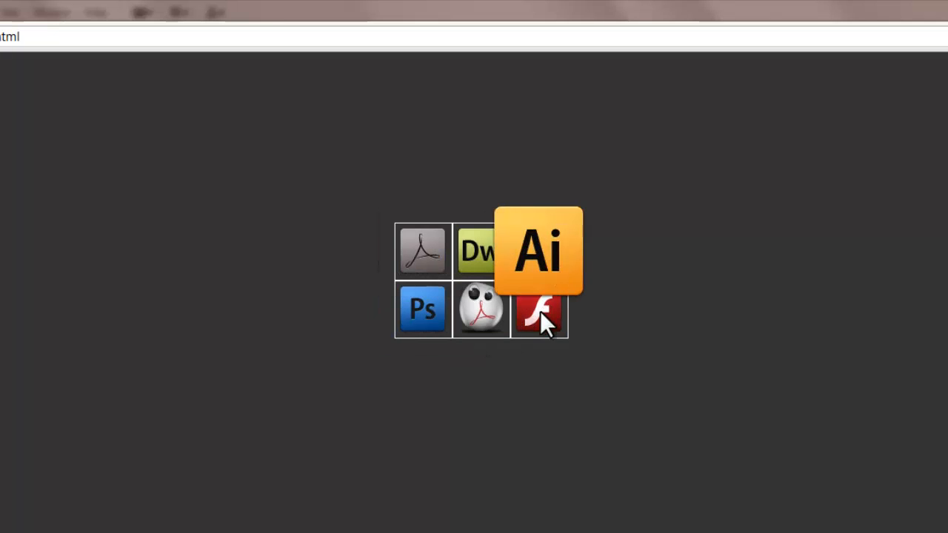
pyautogui.moveTo(424, 309)
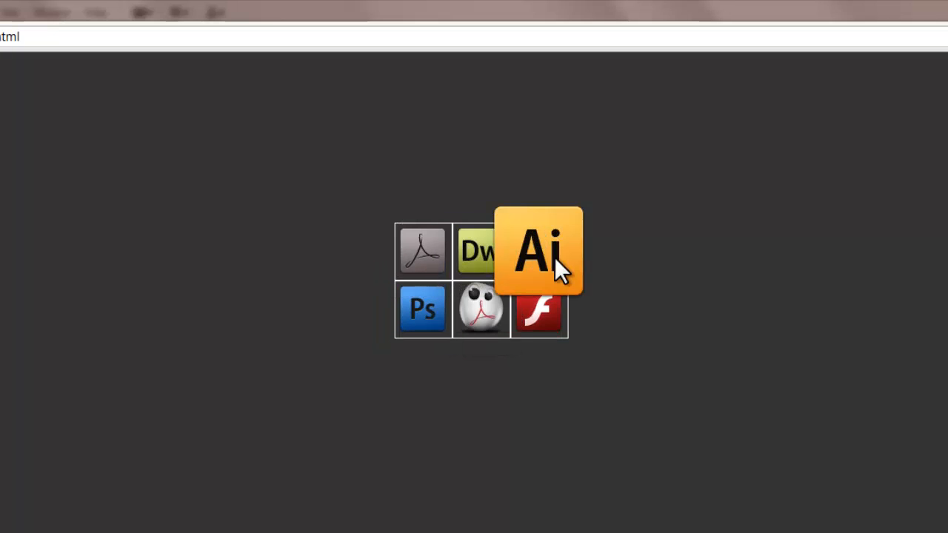
pyautogui.moveTo(441, 314)
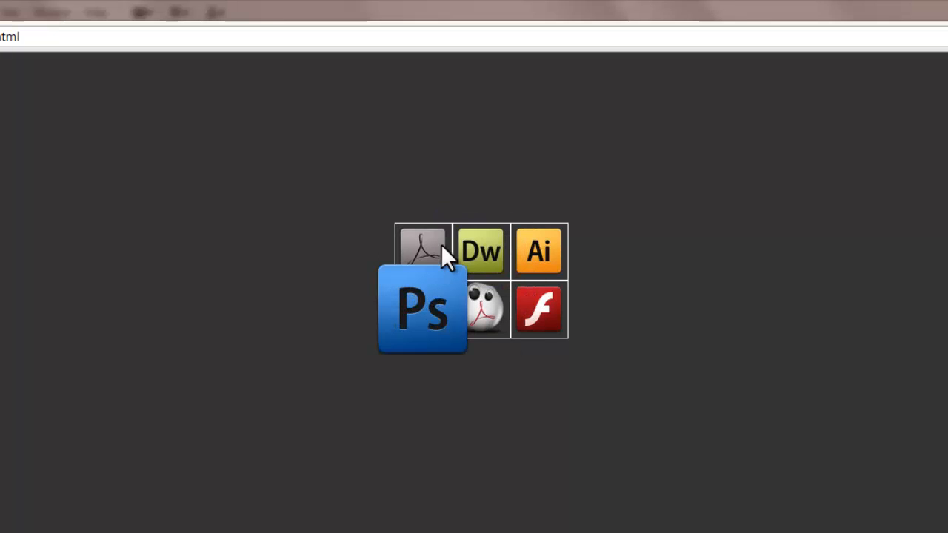
pyautogui.moveTo(539, 310)
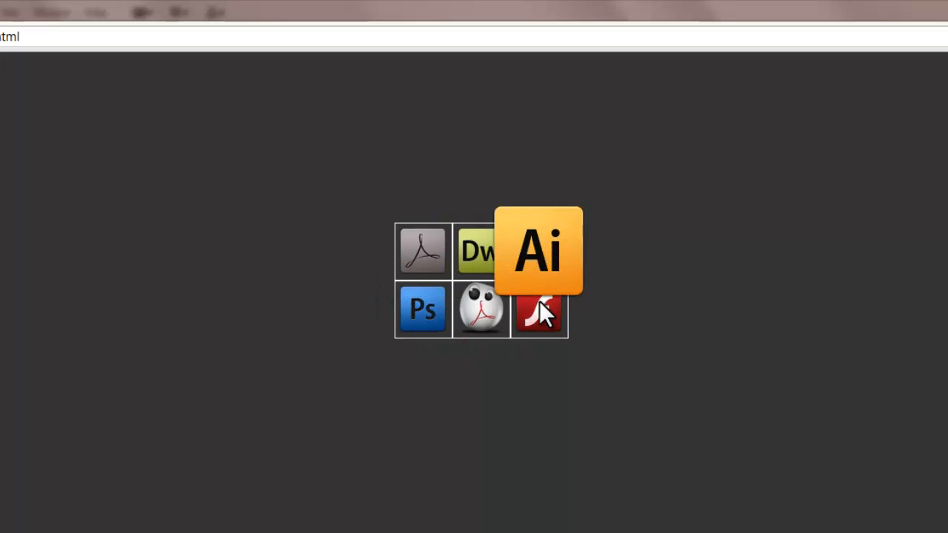
pyautogui.moveTo(540, 250)
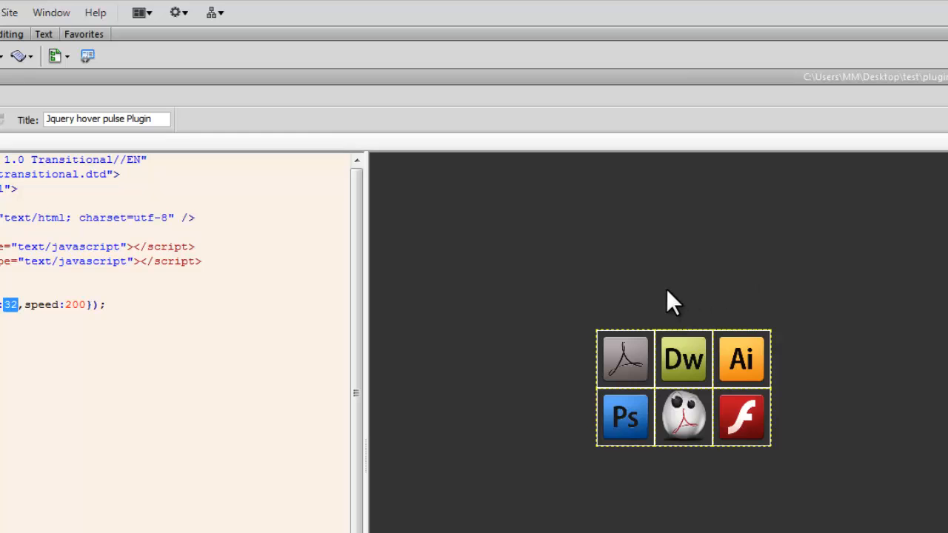
pyautogui.moveTo(669, 304)
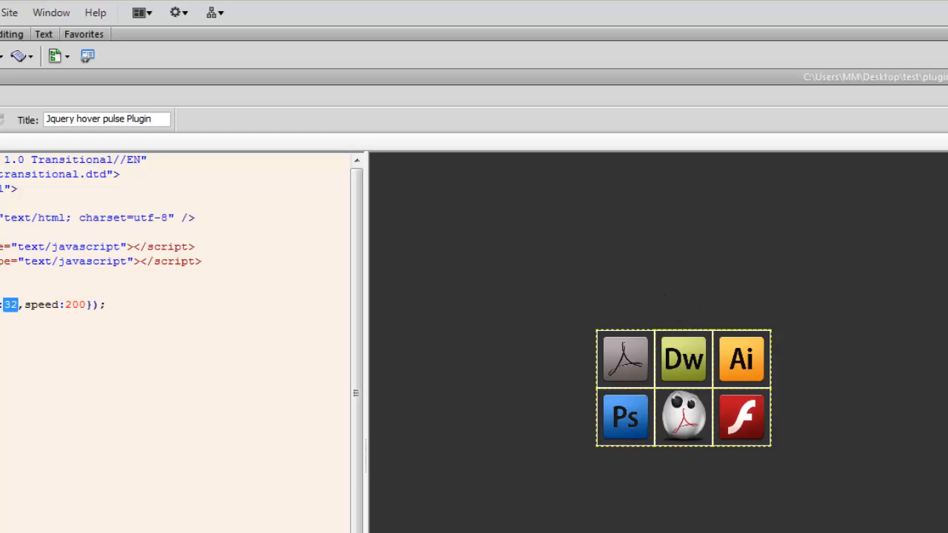
# Step: Show the Preview/Debug in browser list for plugin.html
pyautogui.click(211, 119)
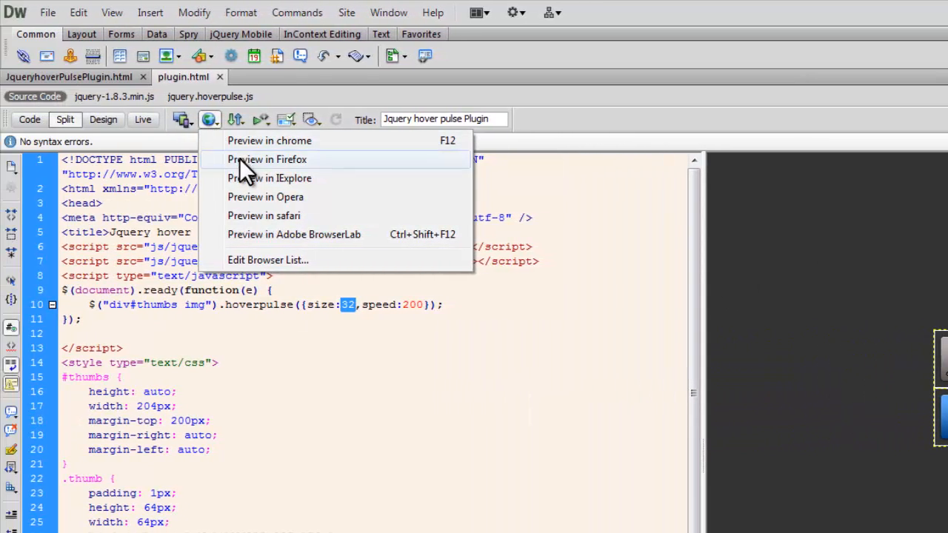
pyautogui.moveTo(270, 178)
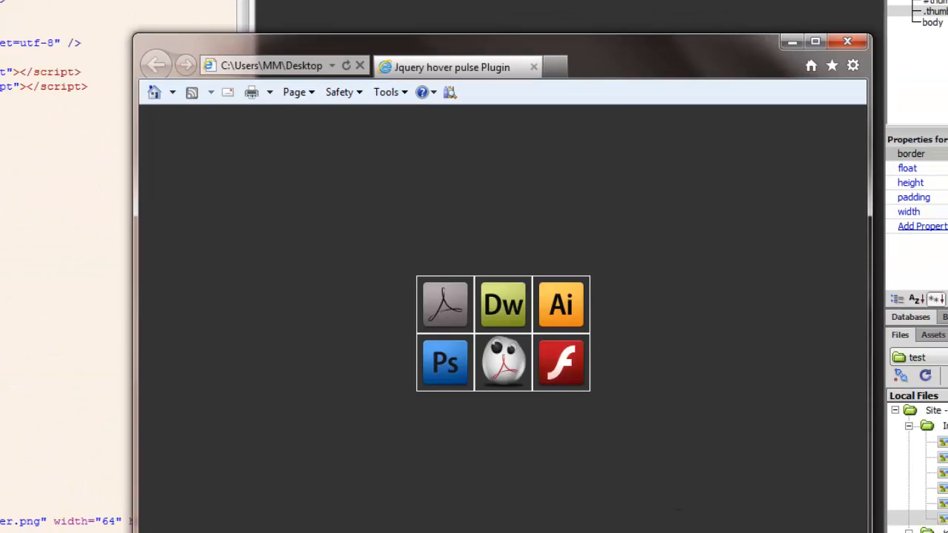
pyautogui.moveTo(444, 304)
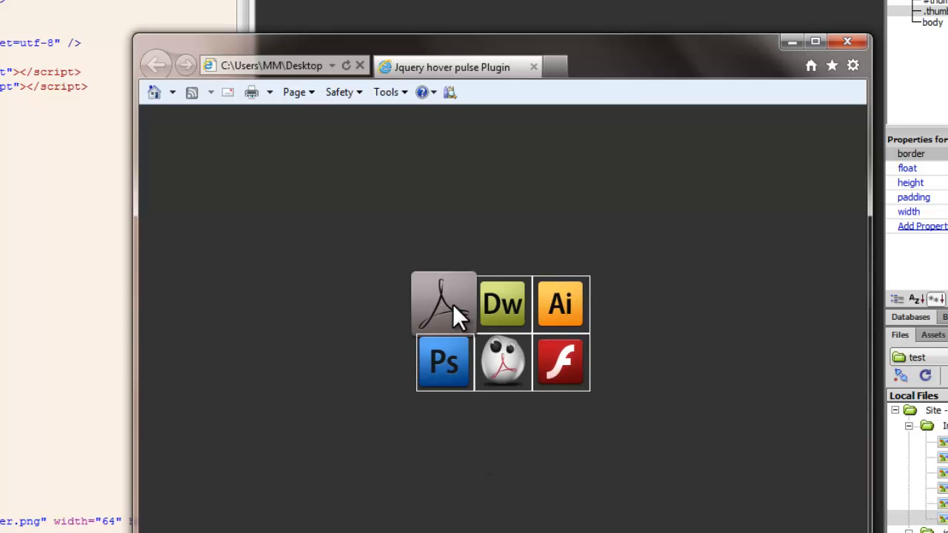
pyautogui.moveTo(563, 370)
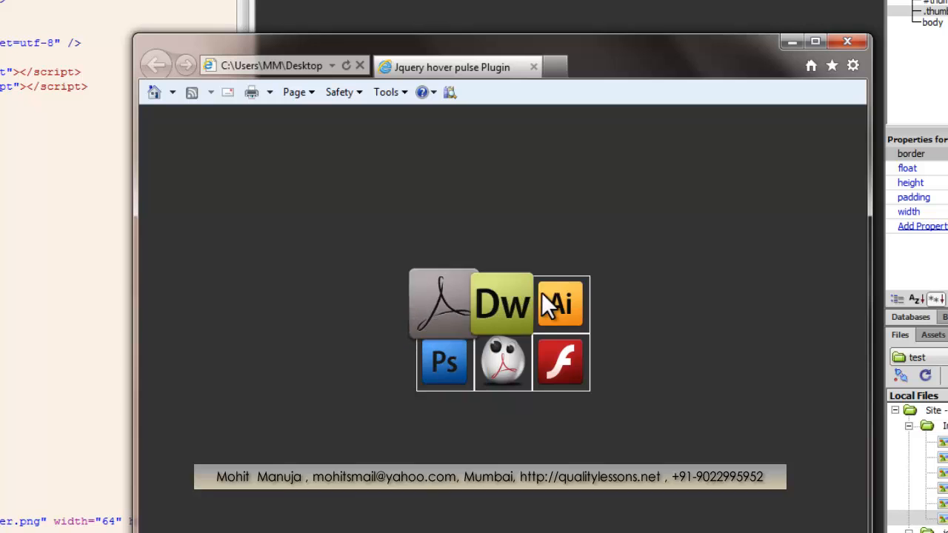
pyautogui.moveTo(445, 311)
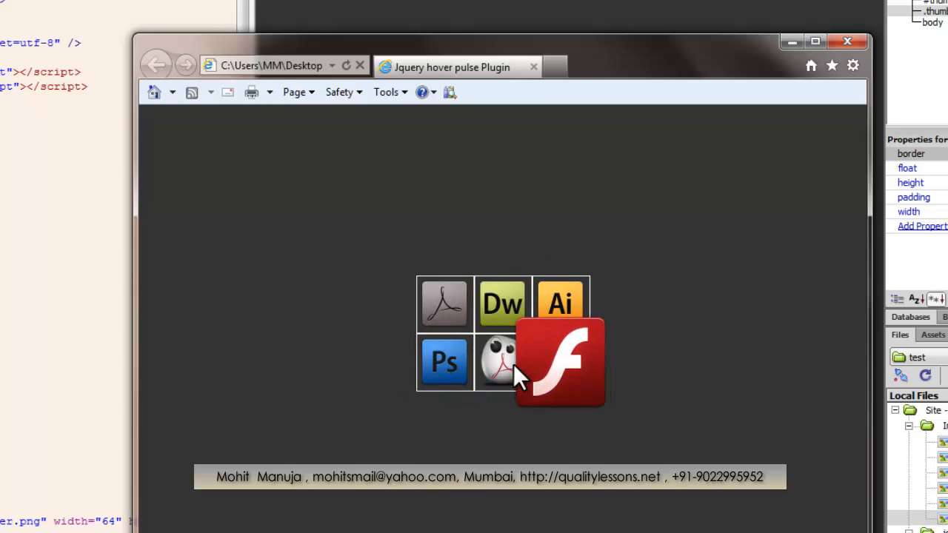
pyautogui.moveTo(504, 304)
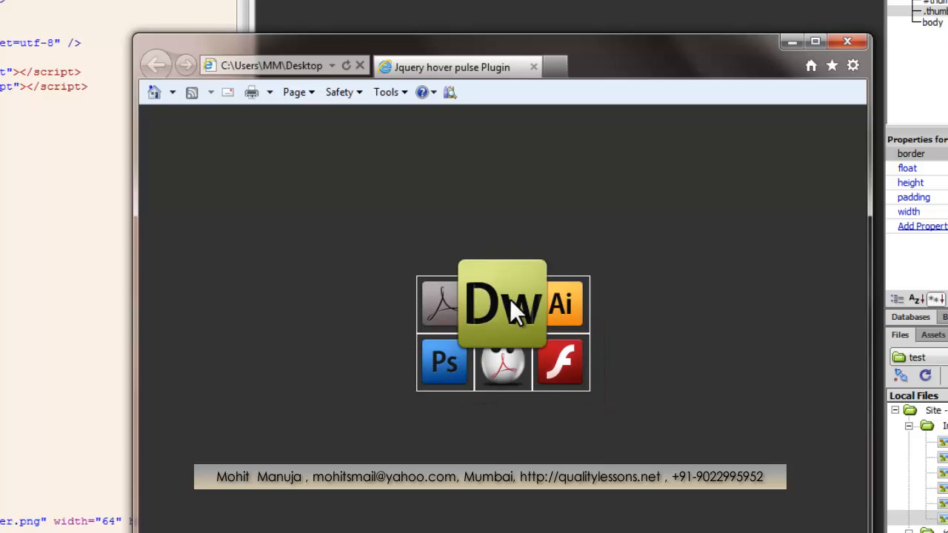
pyautogui.moveTo(445, 311)
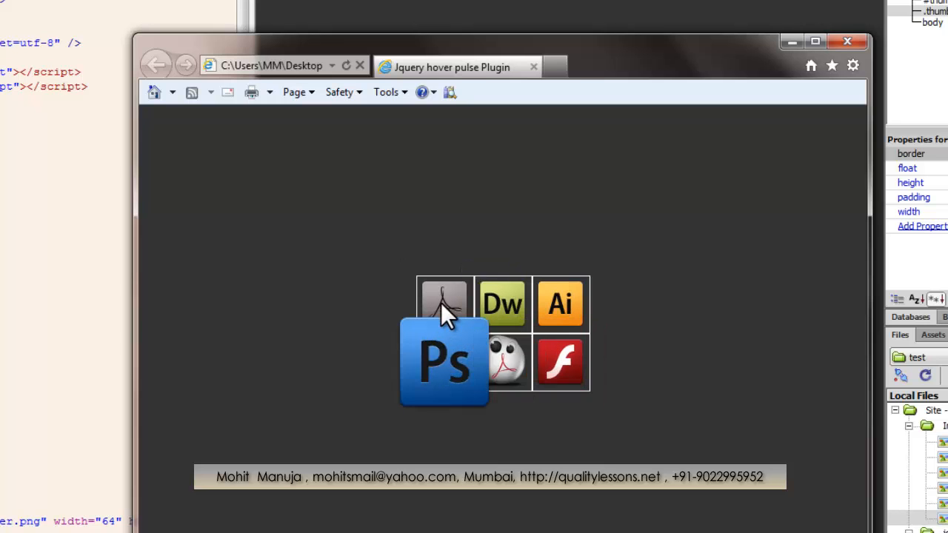